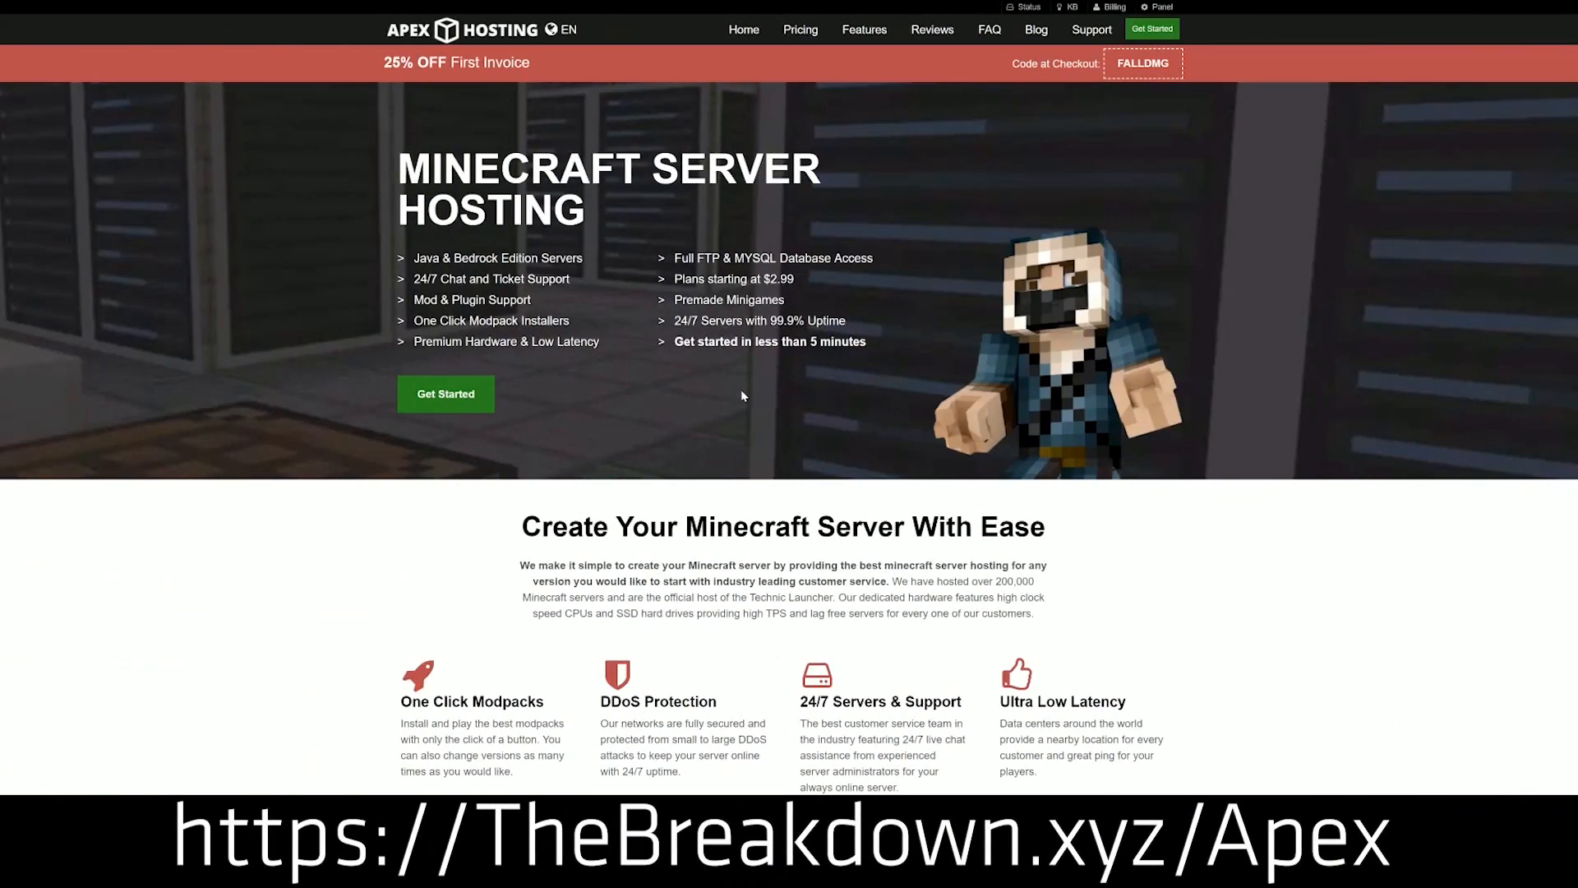
pyautogui.moveTo(358, 164)
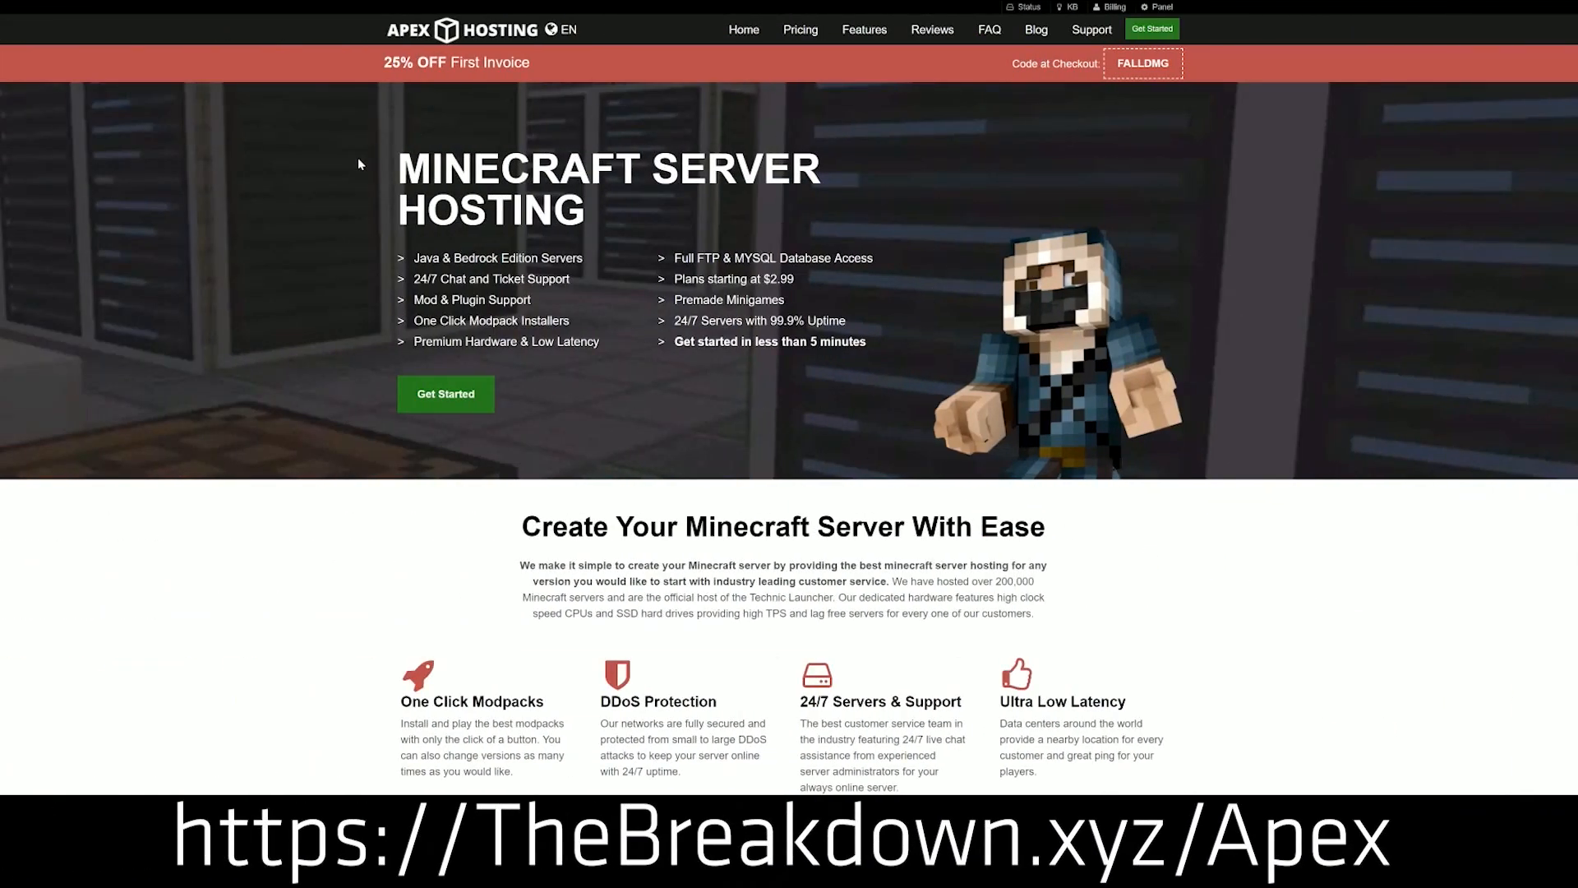
pyautogui.moveTo(498, 398)
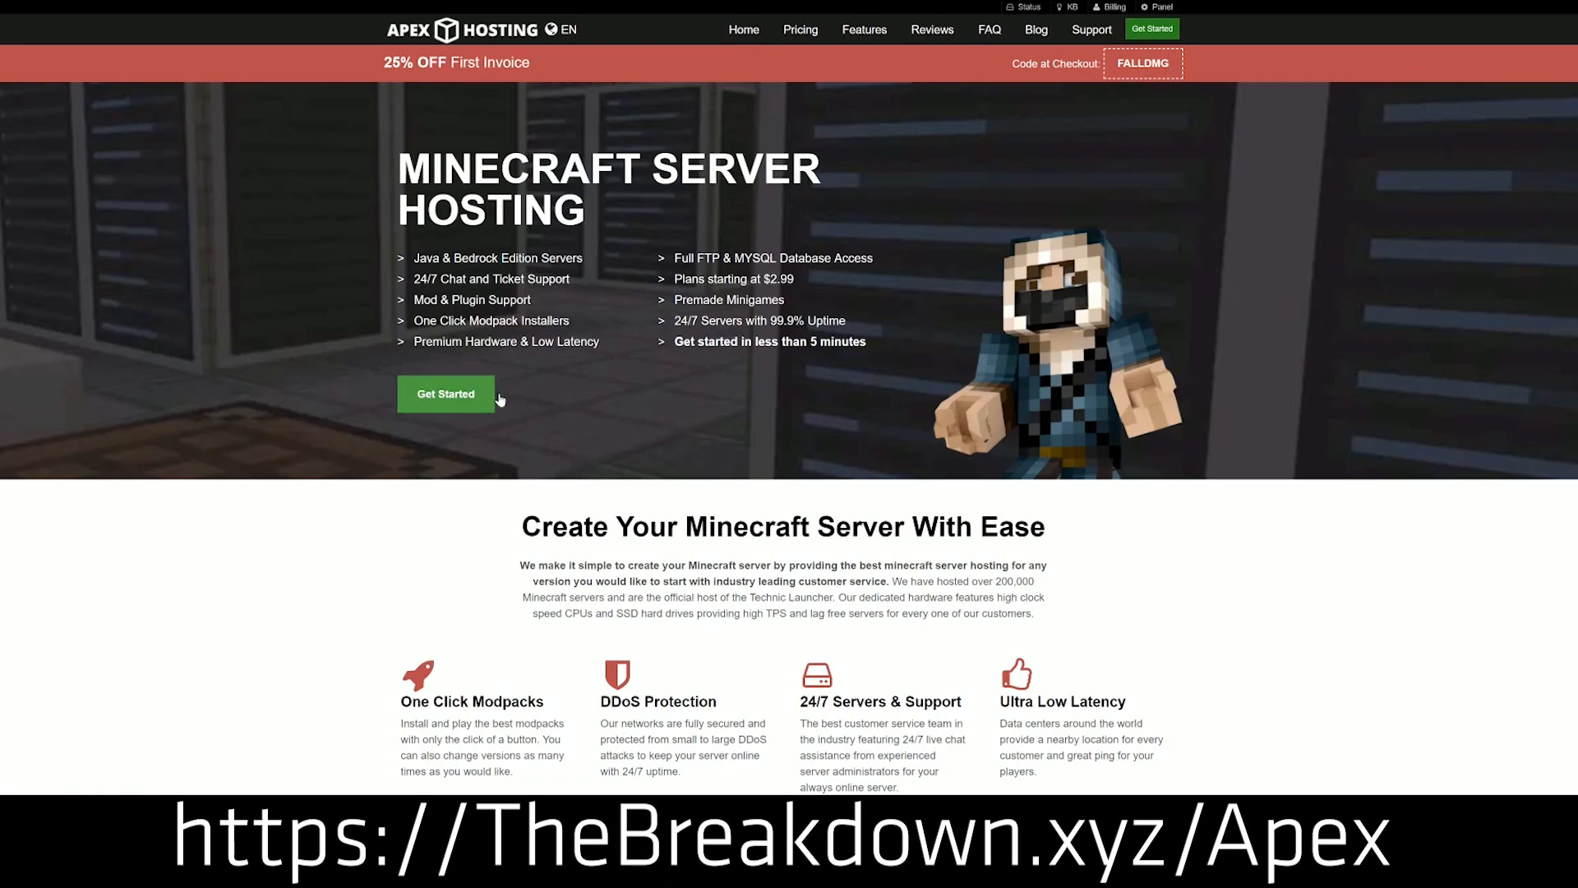
# - Change Server 2's JAR to Minecraft 1.15 and load it with a freshly created world
pyautogui.scroll(-3)
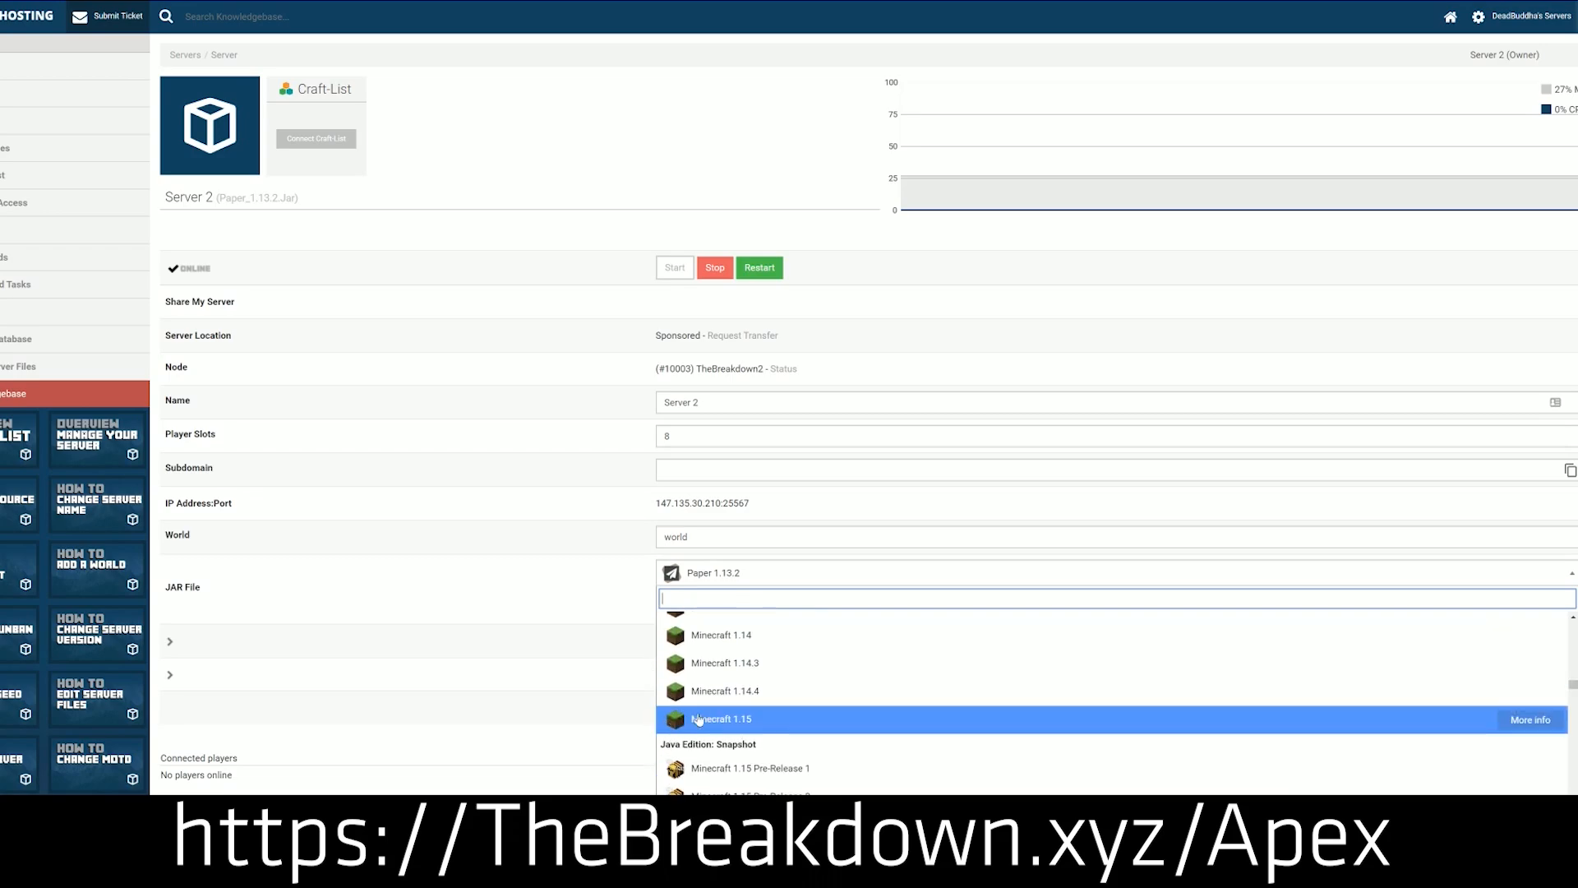
pyautogui.click(723, 718)
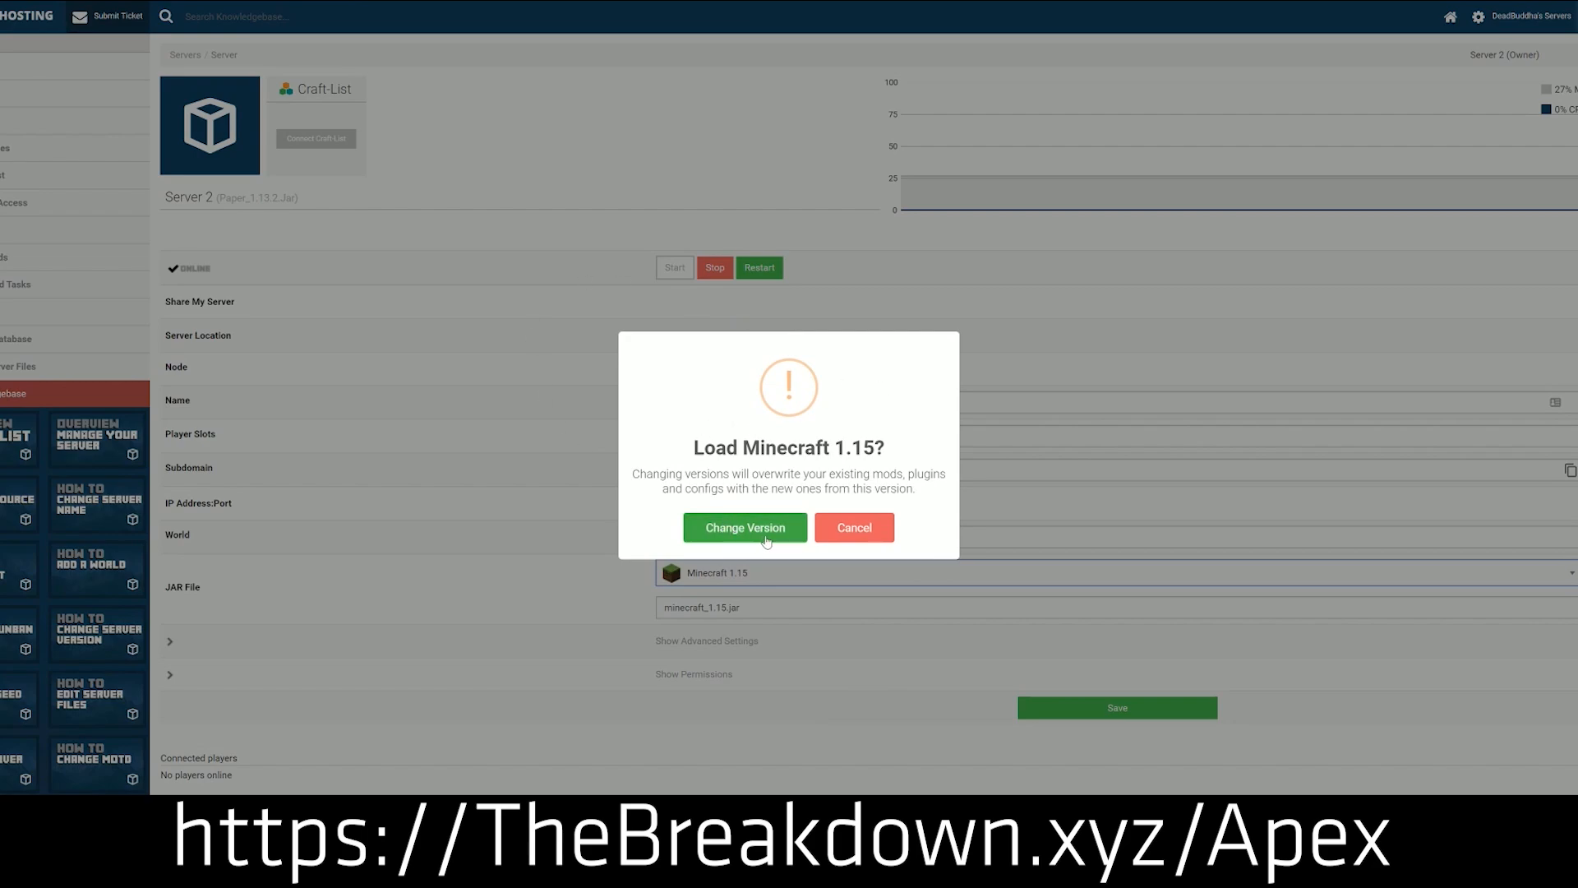
pyautogui.click(745, 528)
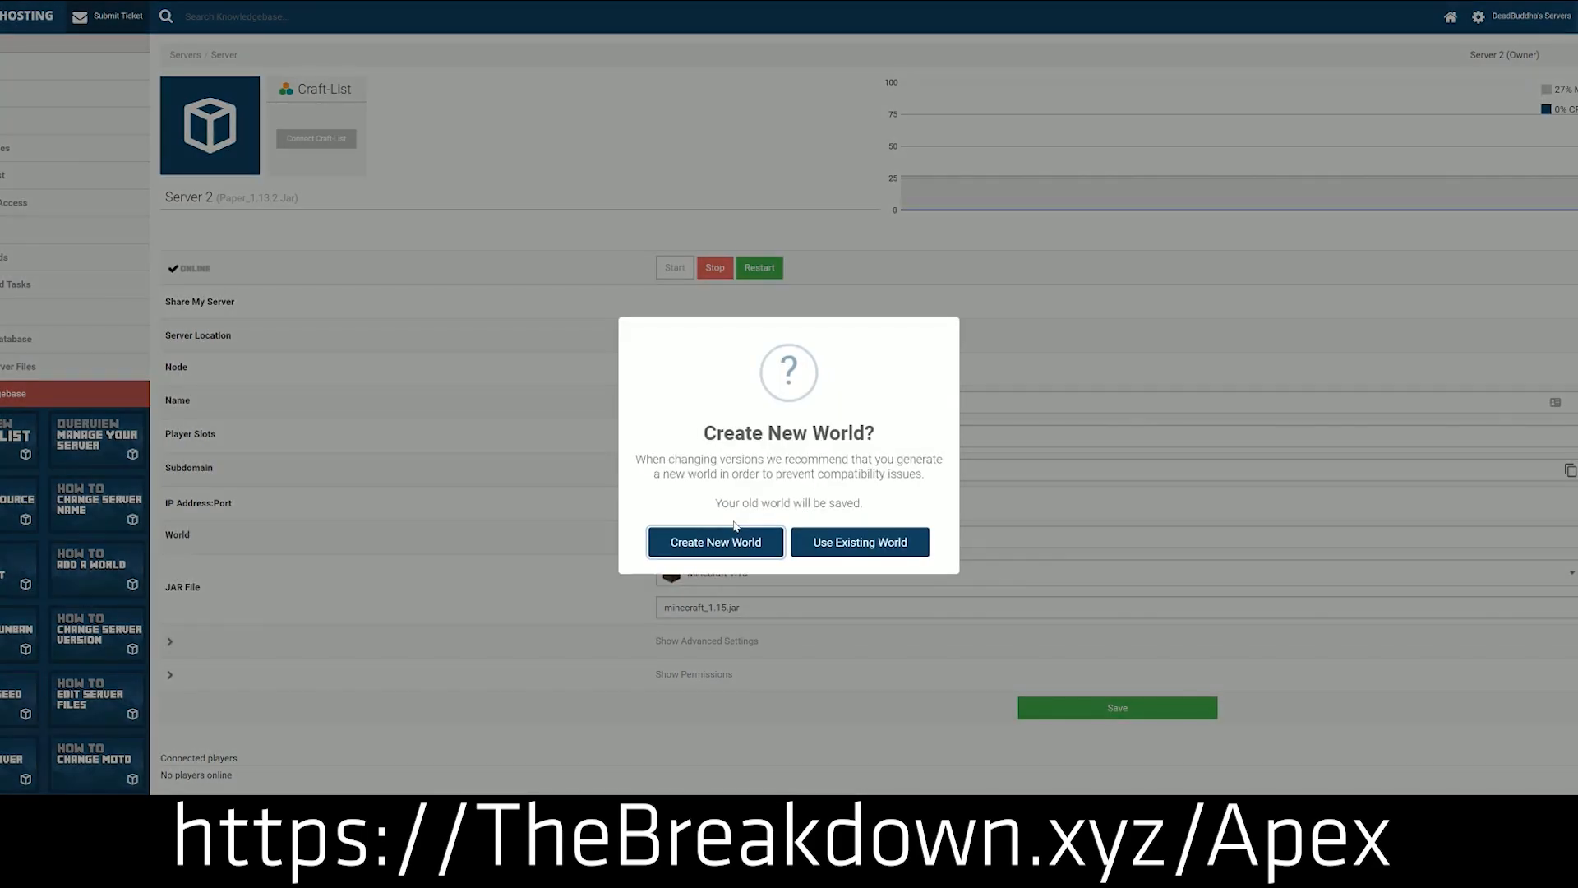
pyautogui.click(715, 542)
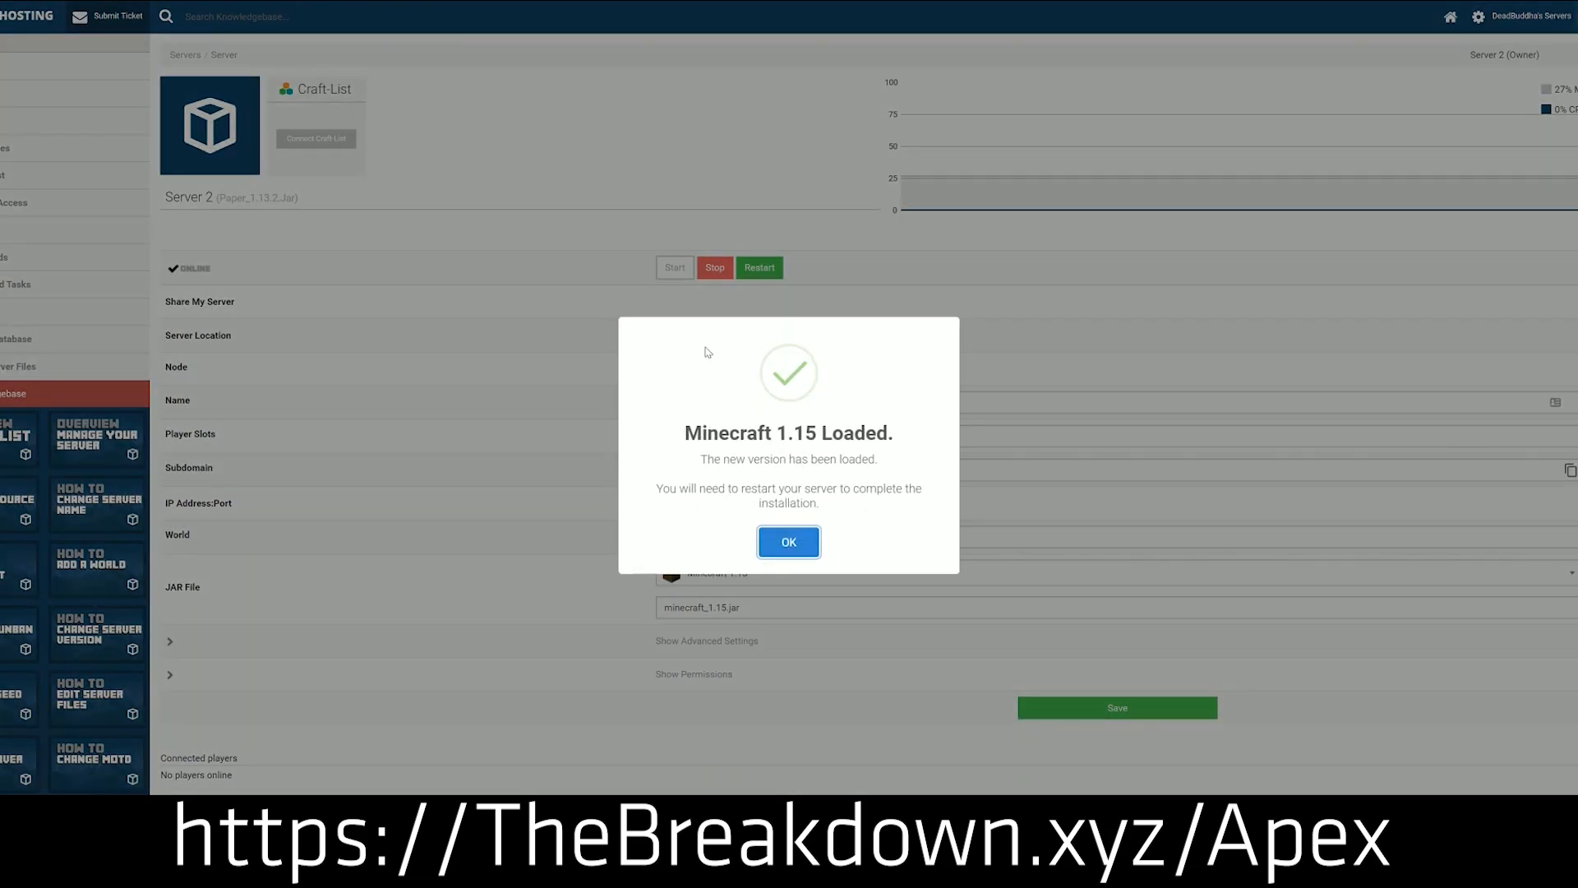
pyautogui.moveTo(739, 470)
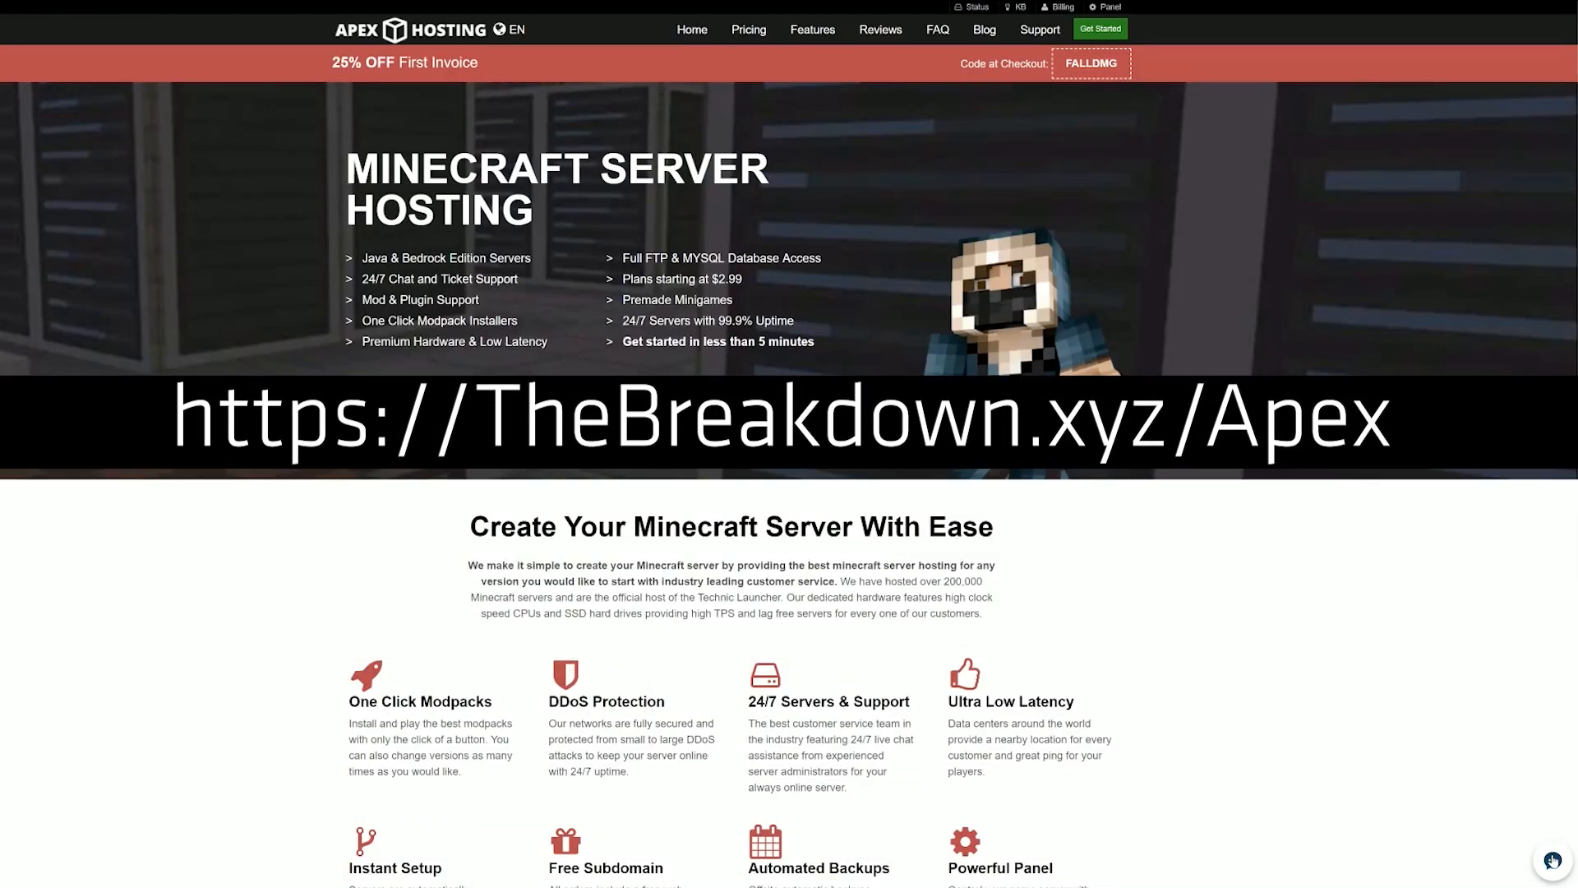
# - Start a live chat with Apex support and send 'Hey! Just sending in a quick message to show how fast your support is in a video'
pyautogui.click(1552, 860)
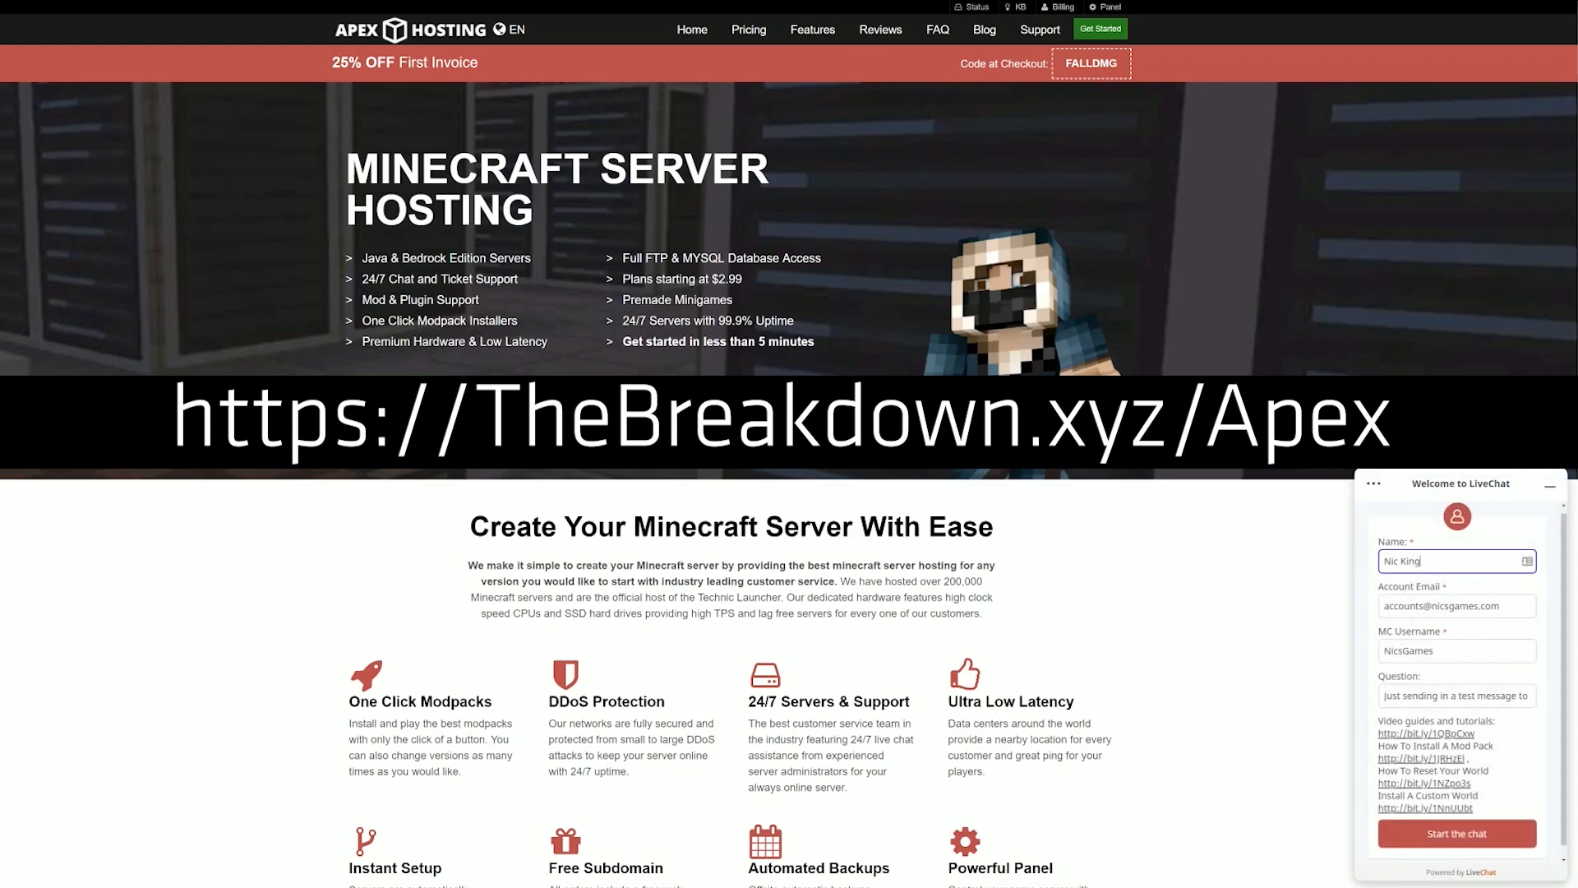
pyautogui.click(1456, 832)
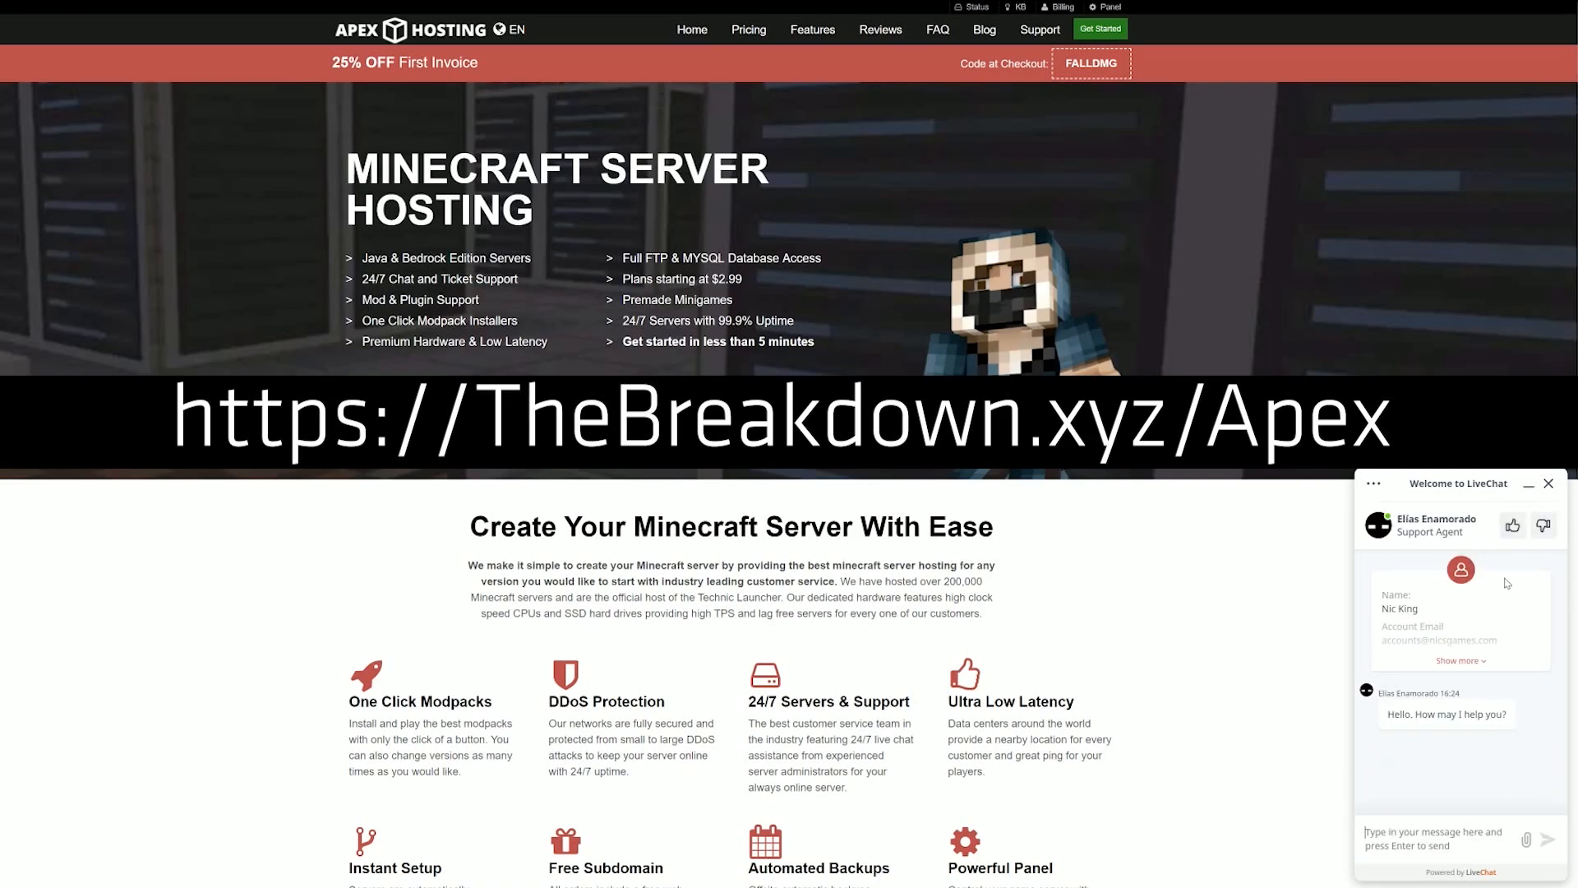
pyautogui.write('Hey! Just sending in a quick message to show how fast your support is in a video')
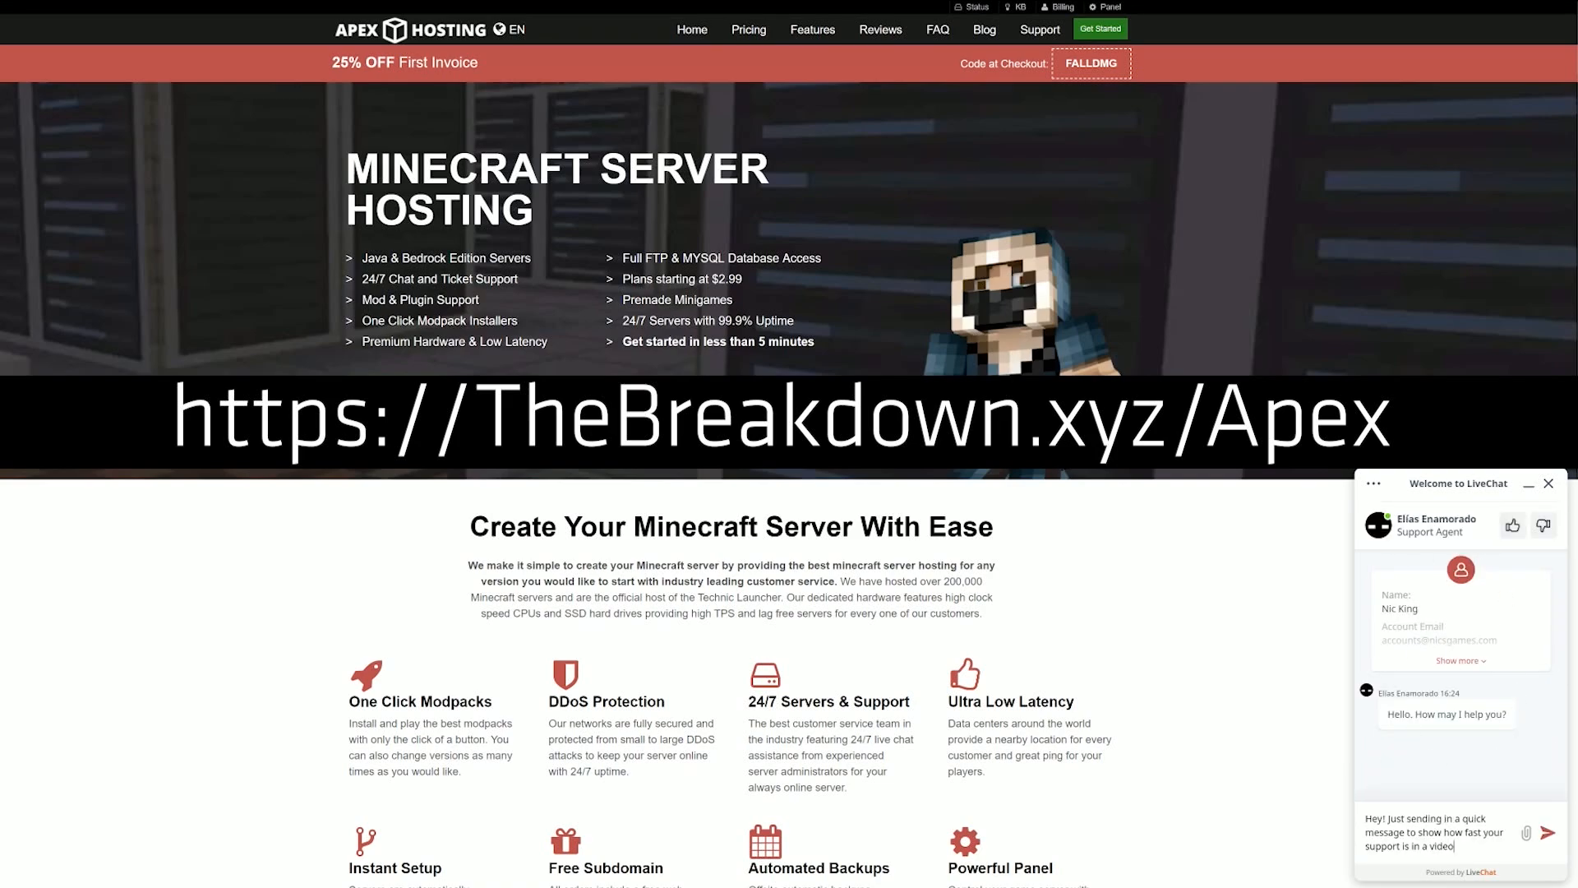
pyautogui.press('Enter')
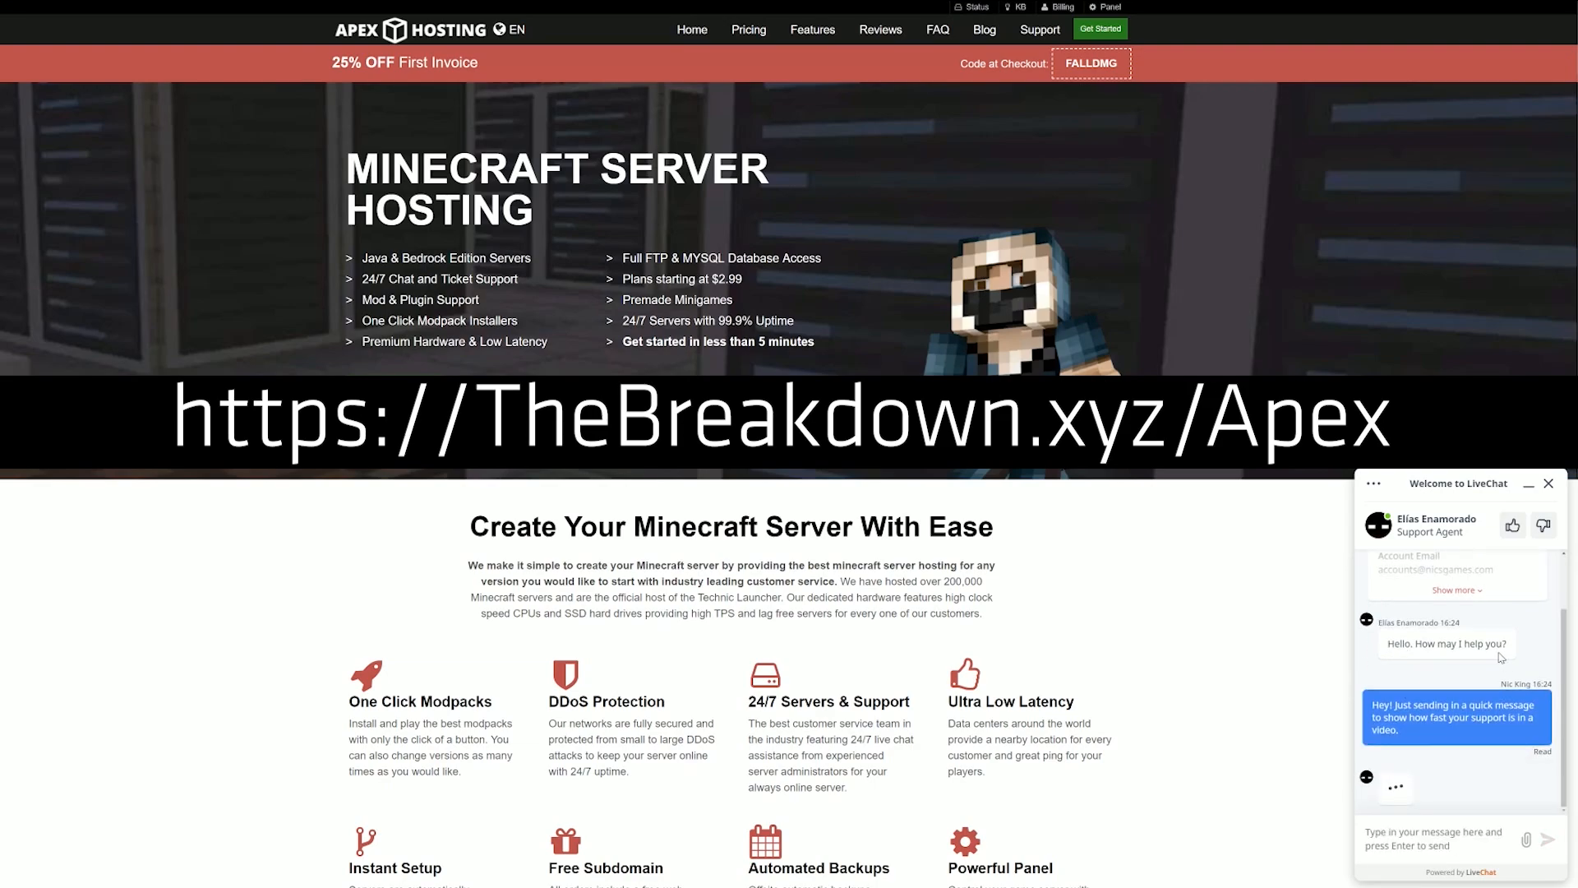
pyautogui.moveTo(1518, 665)
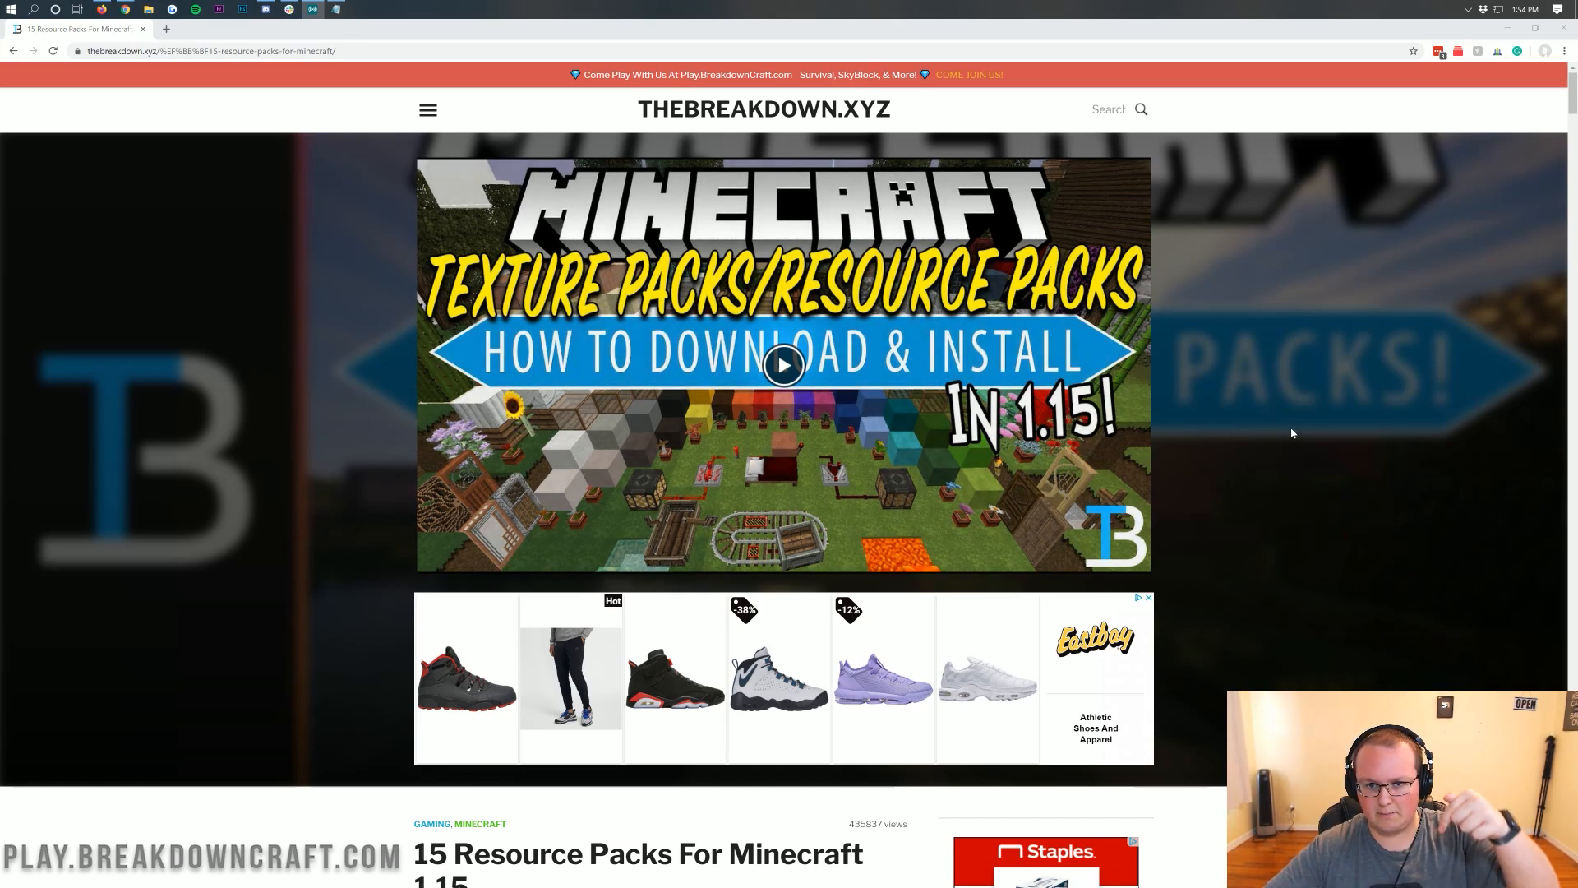
pyautogui.moveTo(1228, 413)
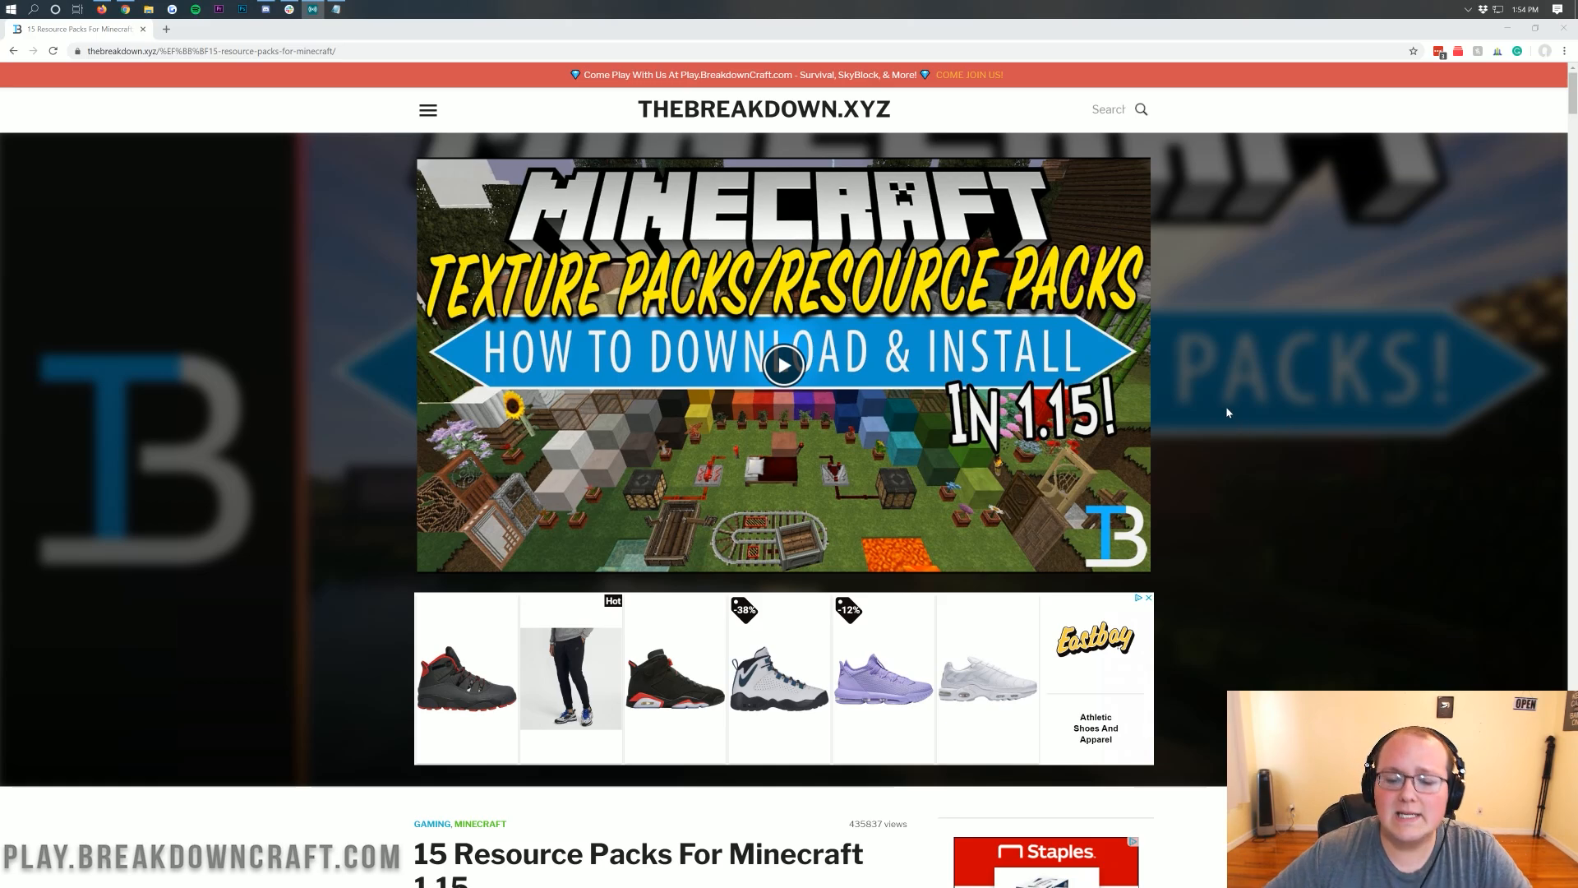
# - Scroll the 15 Resource Packs article to Sphax PureBDcraft and go to its download page
pyautogui.scroll(-3)
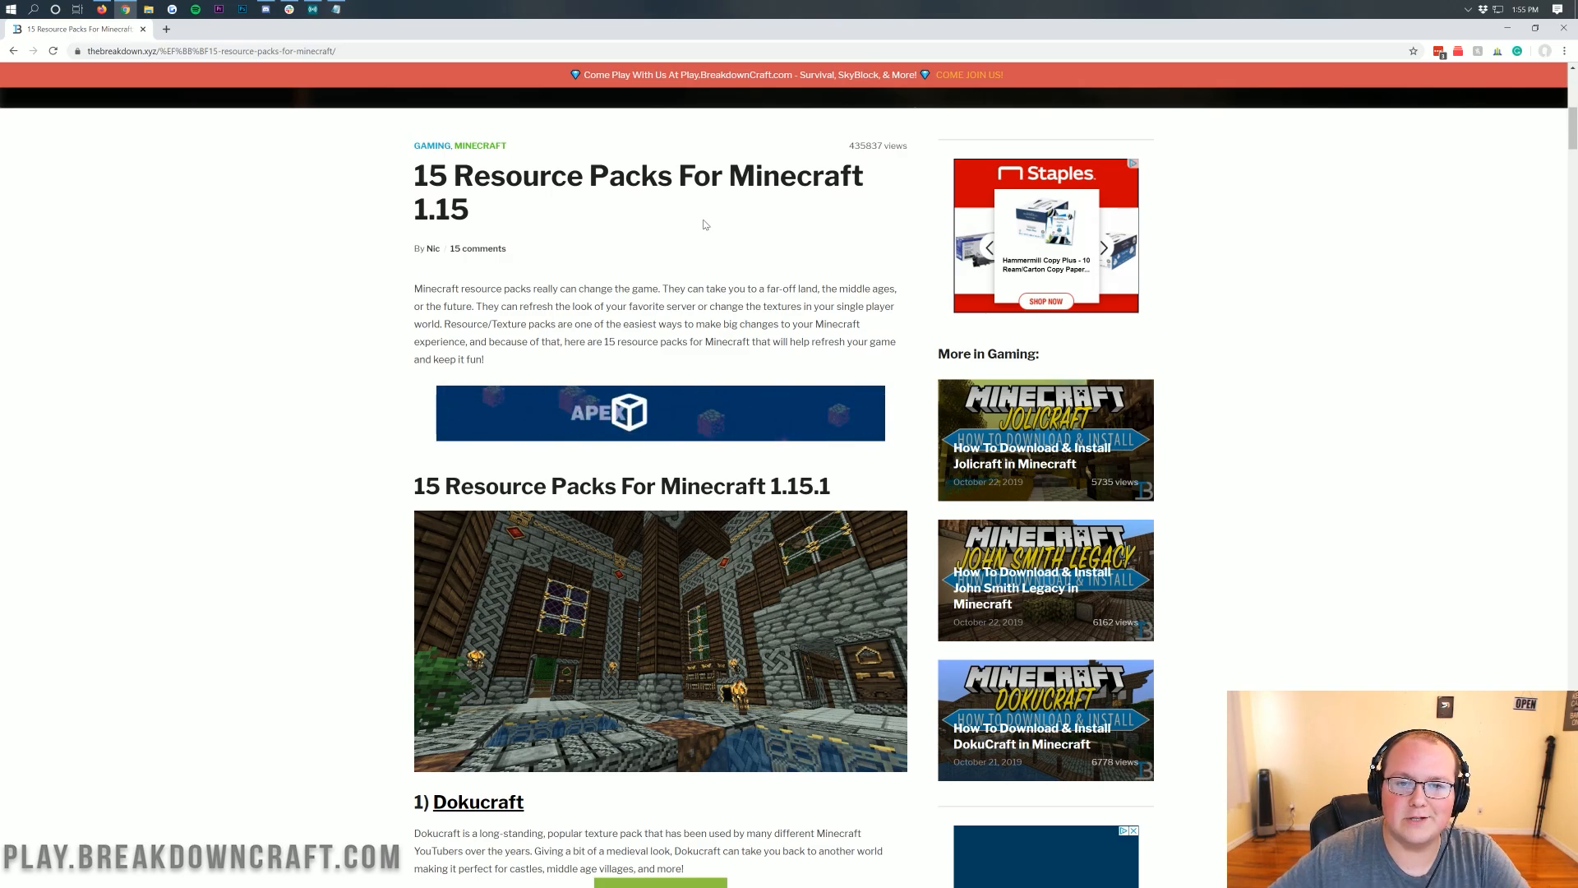
pyautogui.scroll(-3)
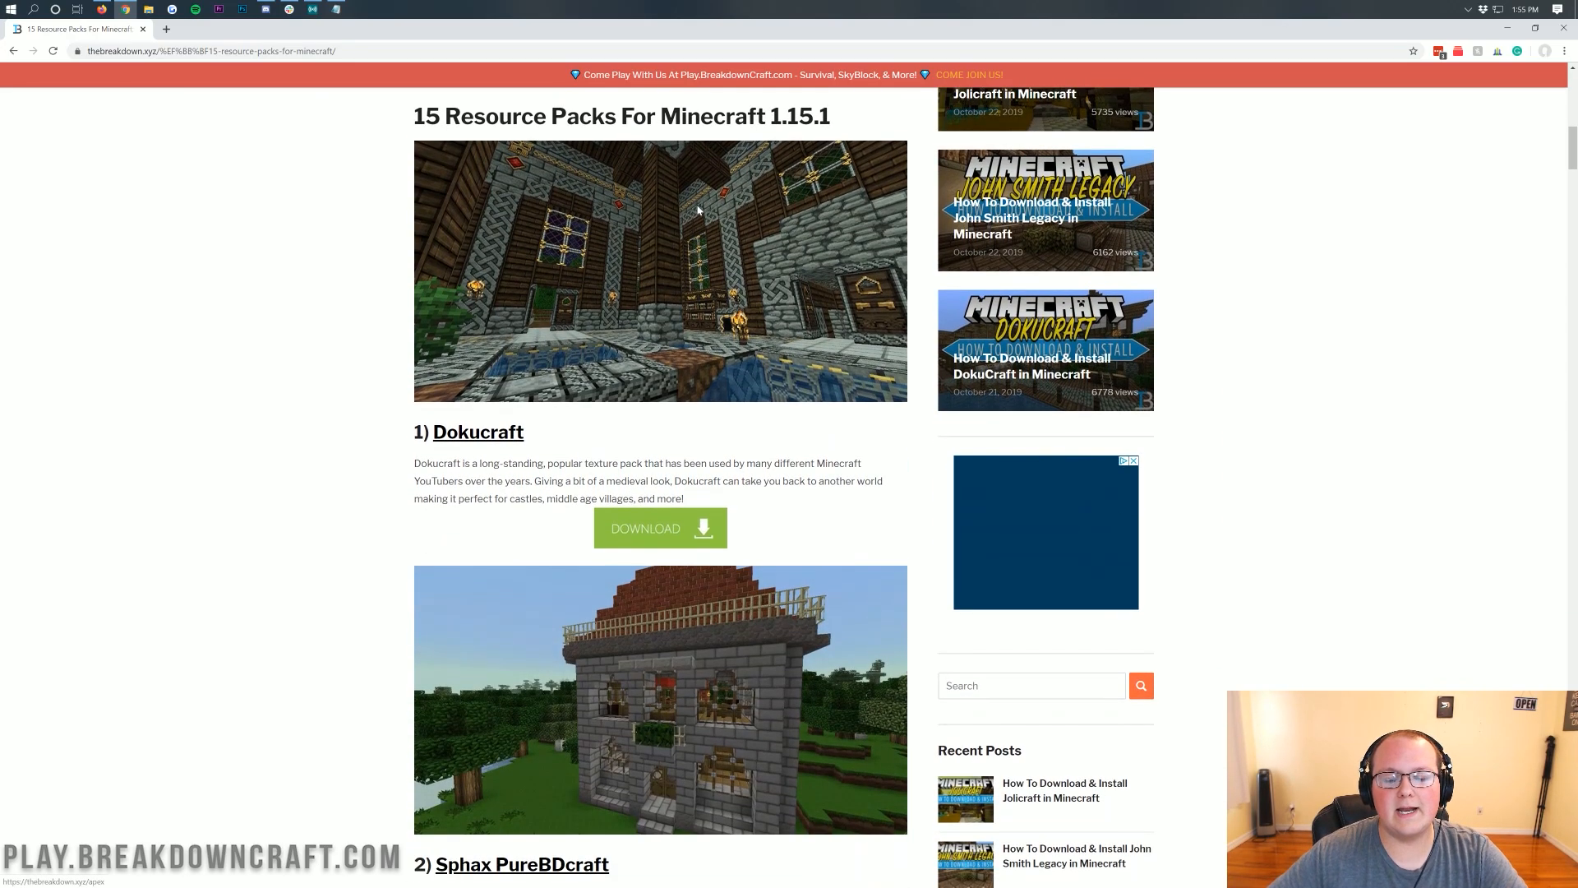
pyautogui.scroll(-3)
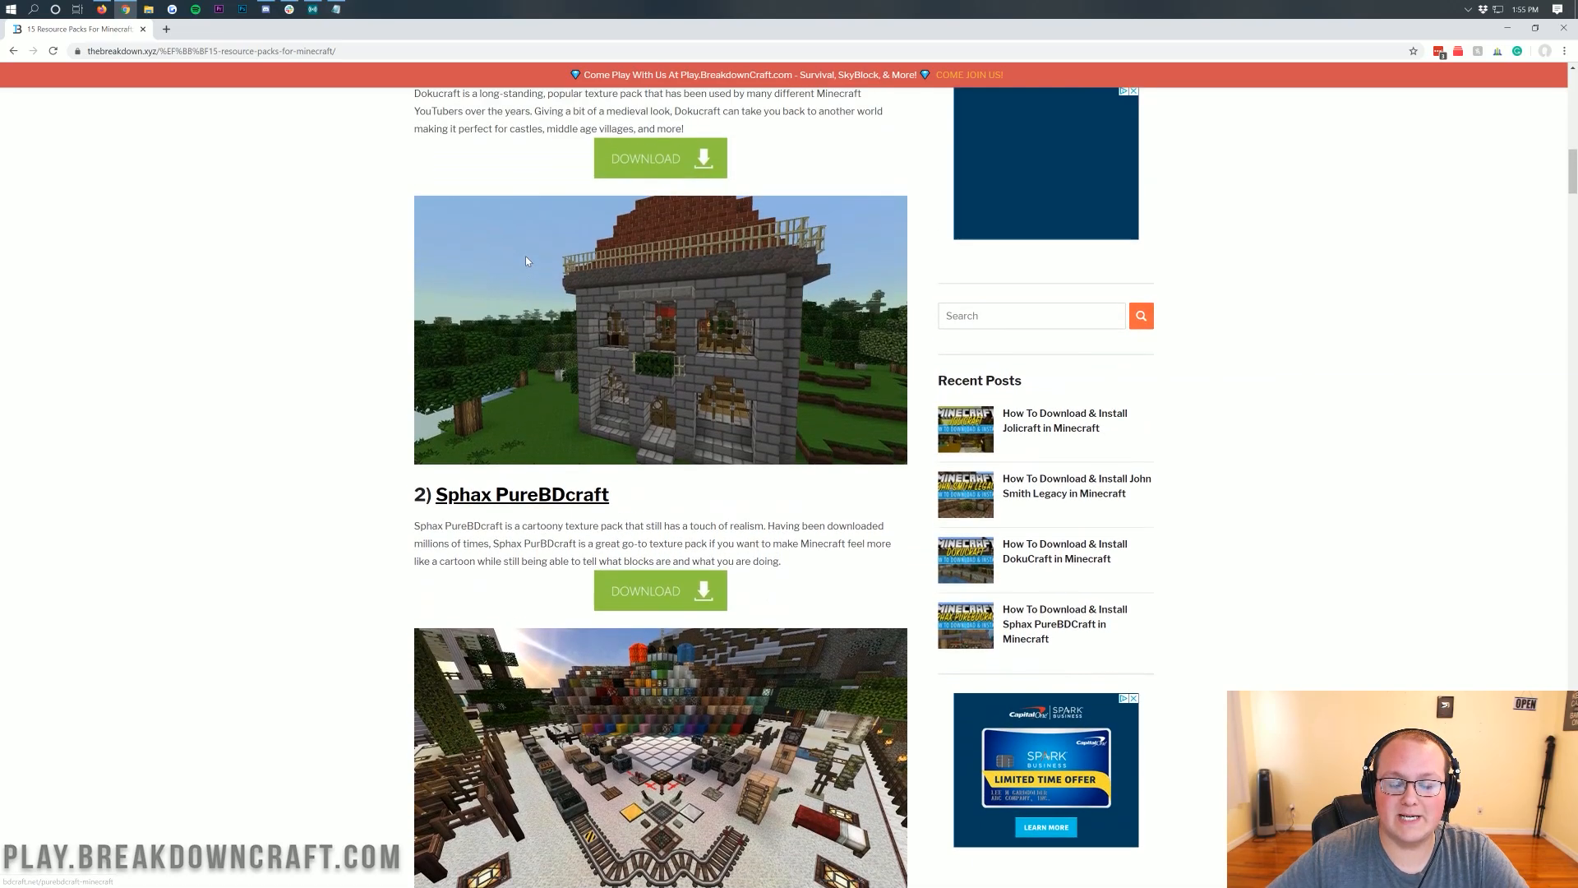
pyautogui.scroll(-3)
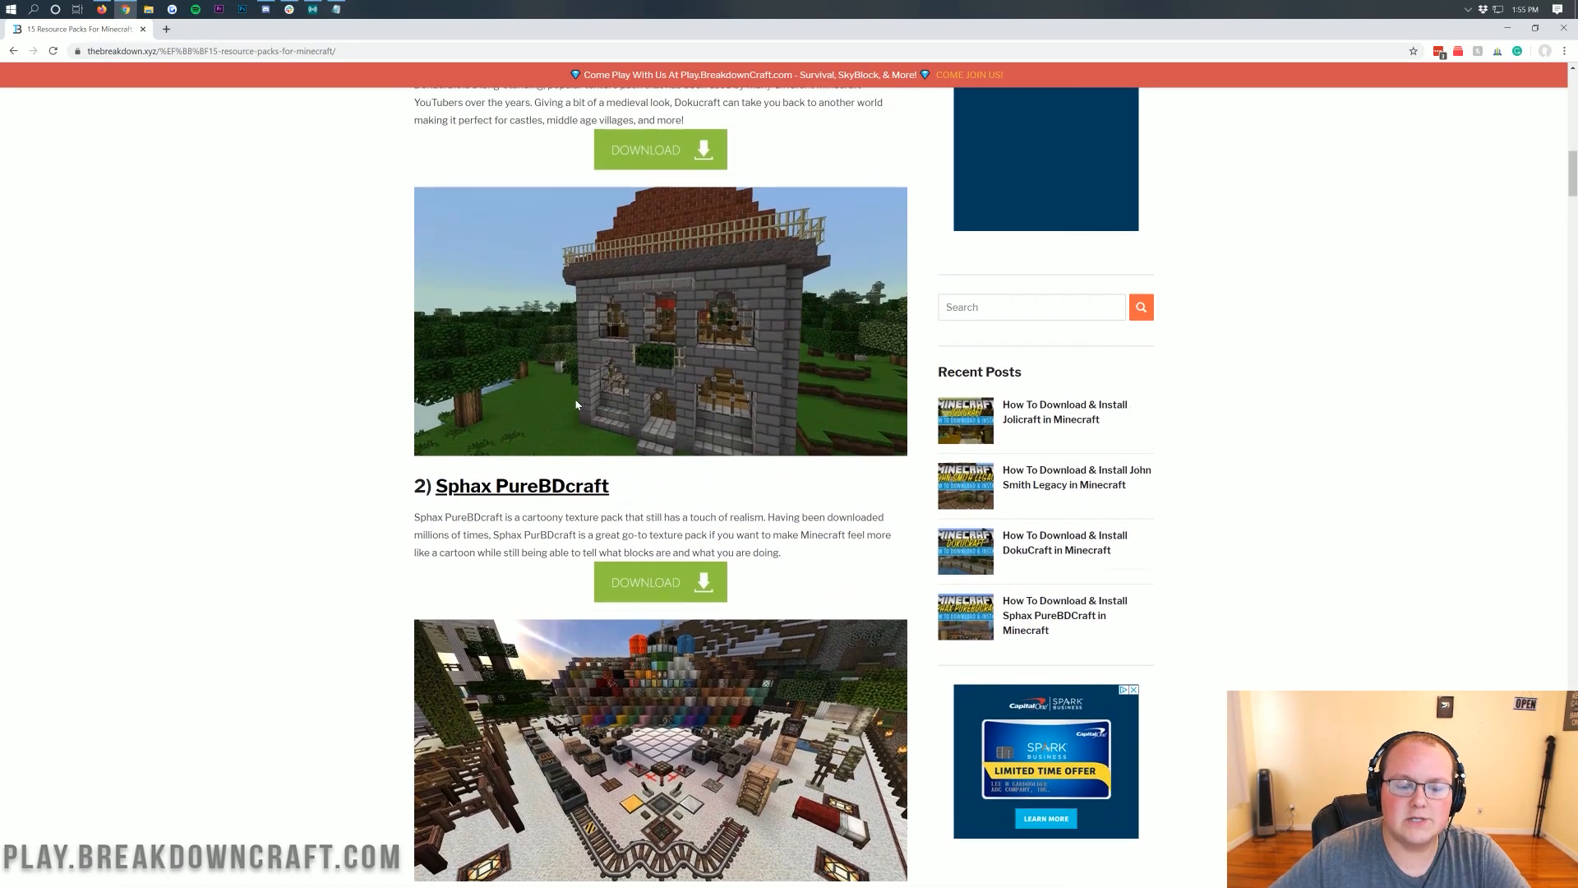
pyautogui.click(661, 582)
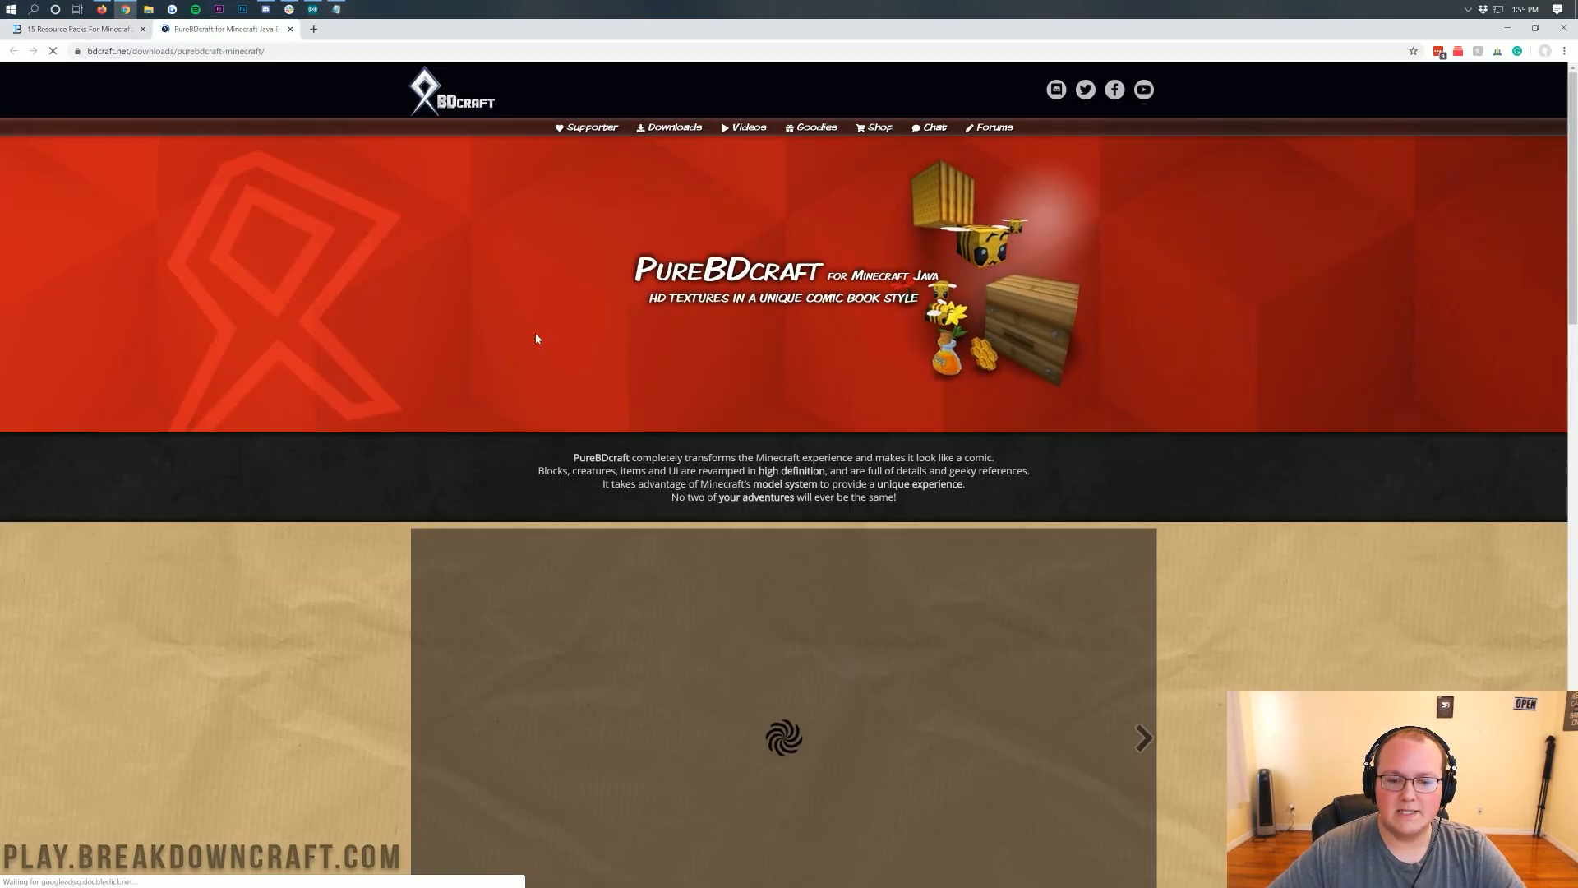
# - Download PureBDcraft 64x for MC1.15 via the Download with Ad route, skipping the ad page
pyautogui.scroll(-3)
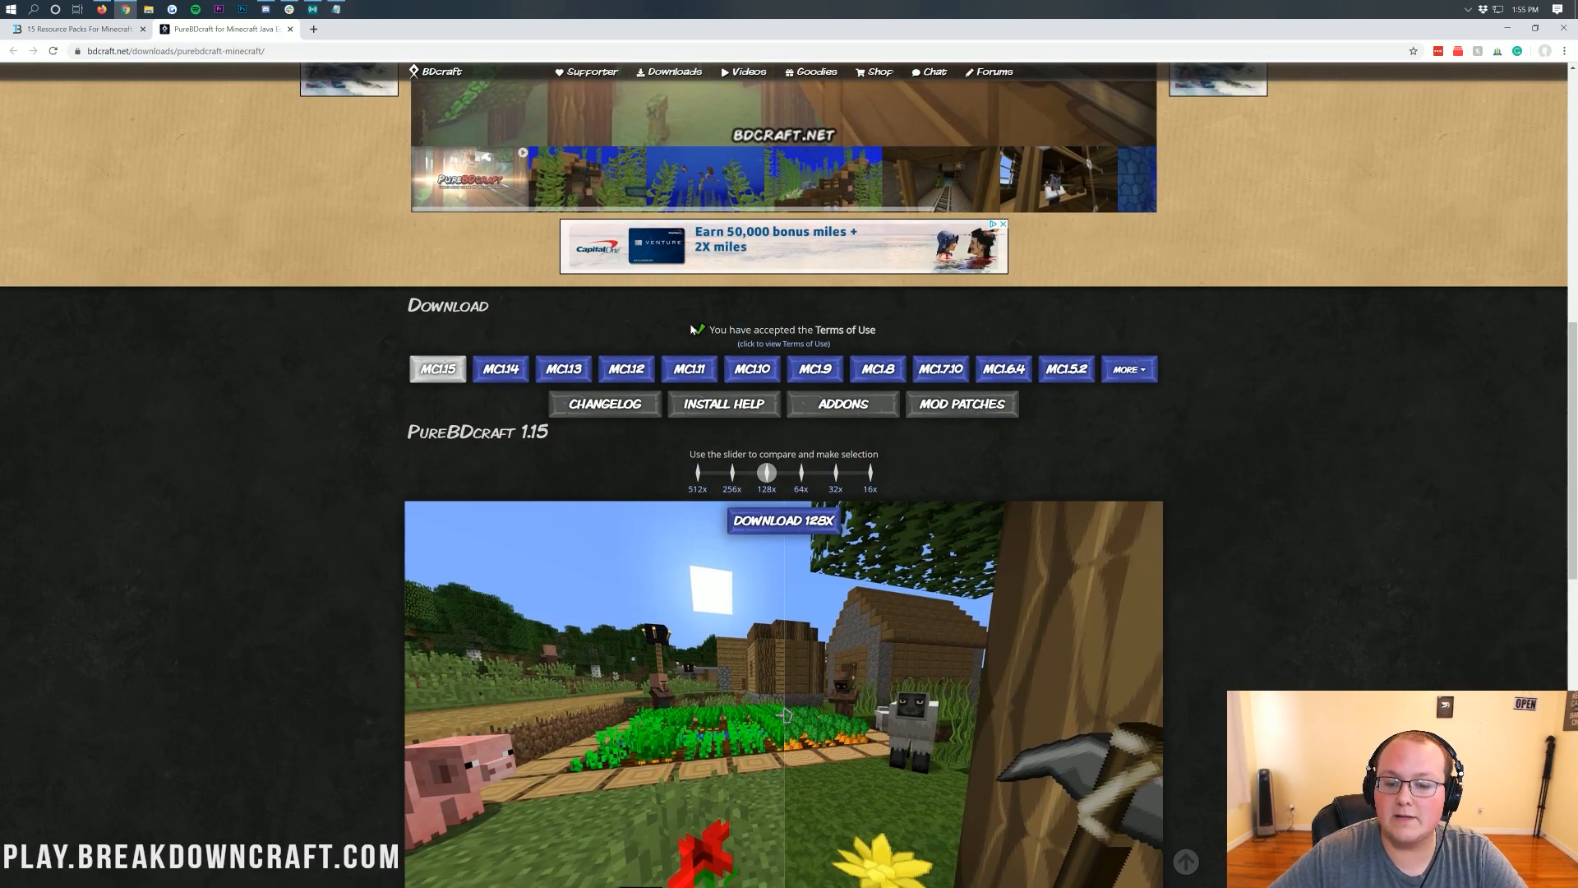
pyautogui.scroll(-3)
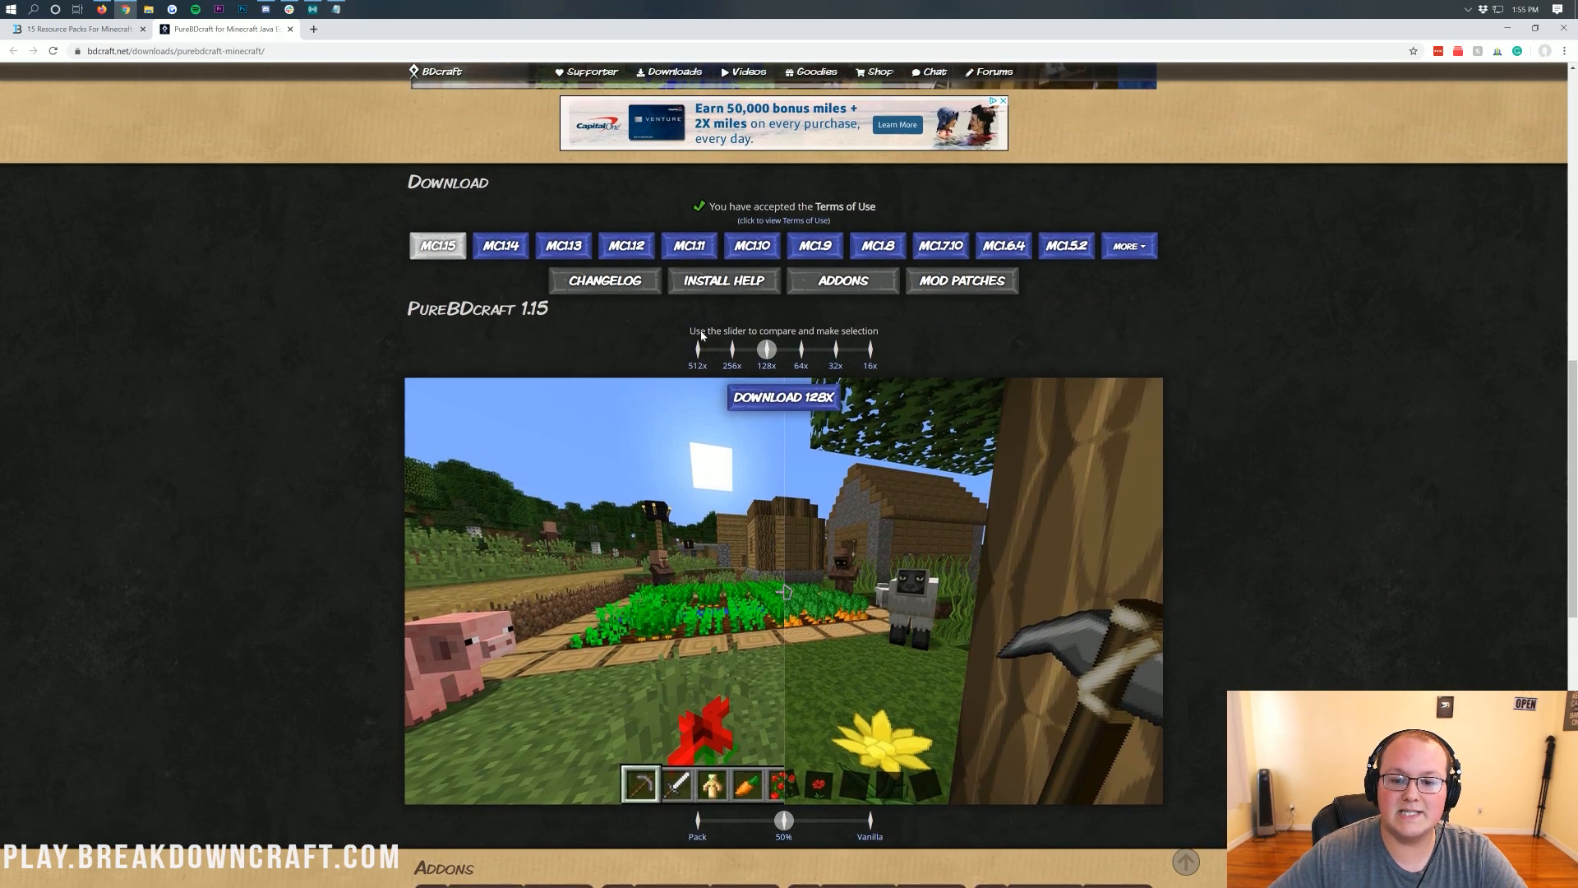
pyautogui.scroll(-3)
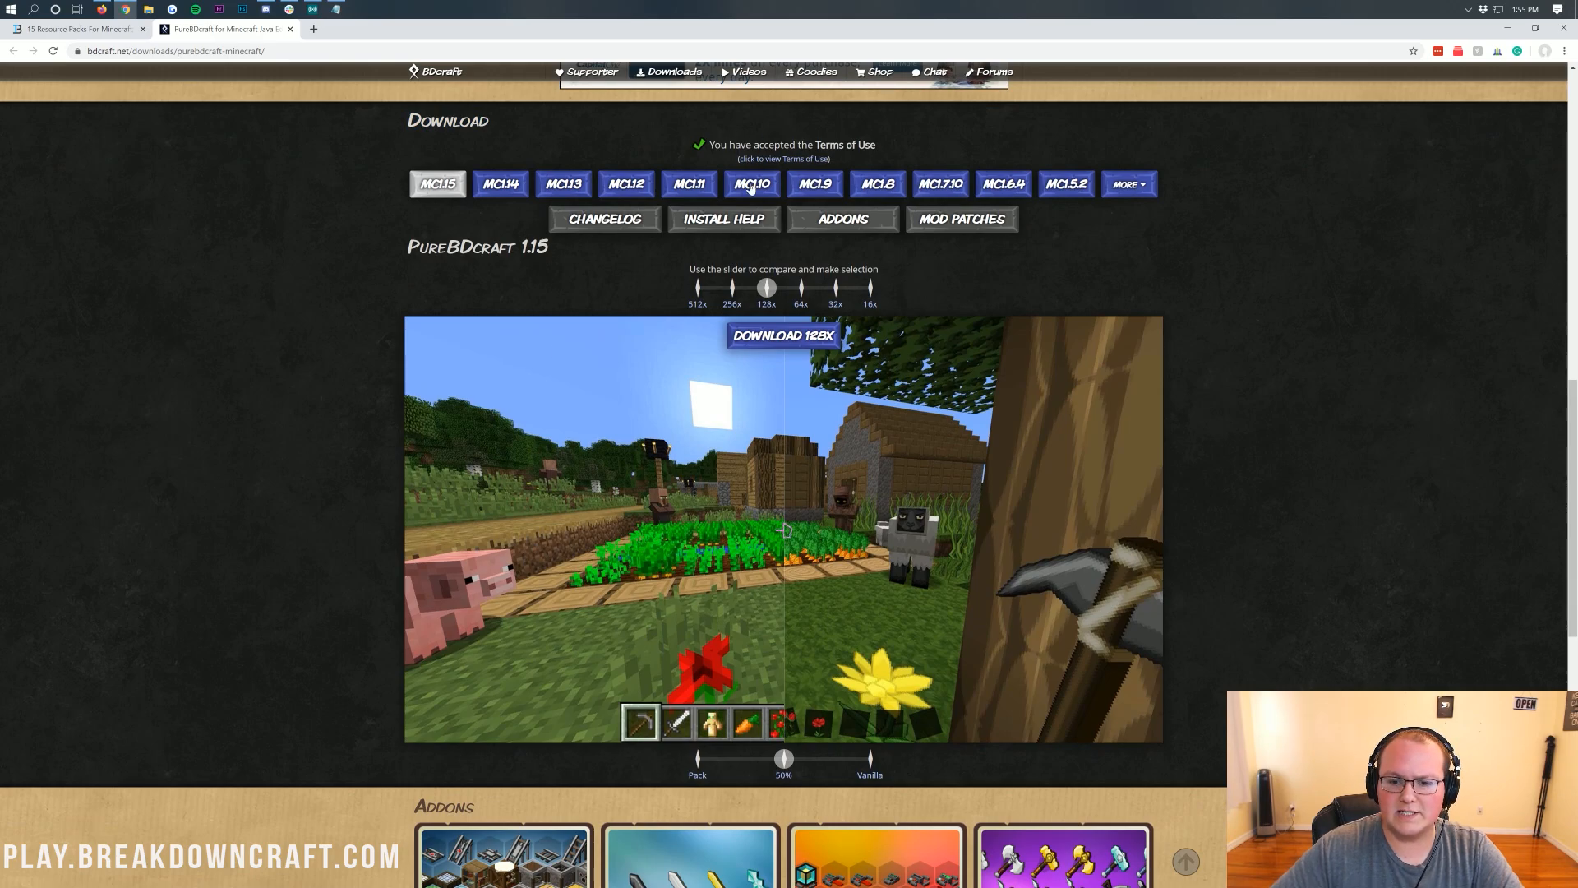
pyautogui.moveTo(776, 506)
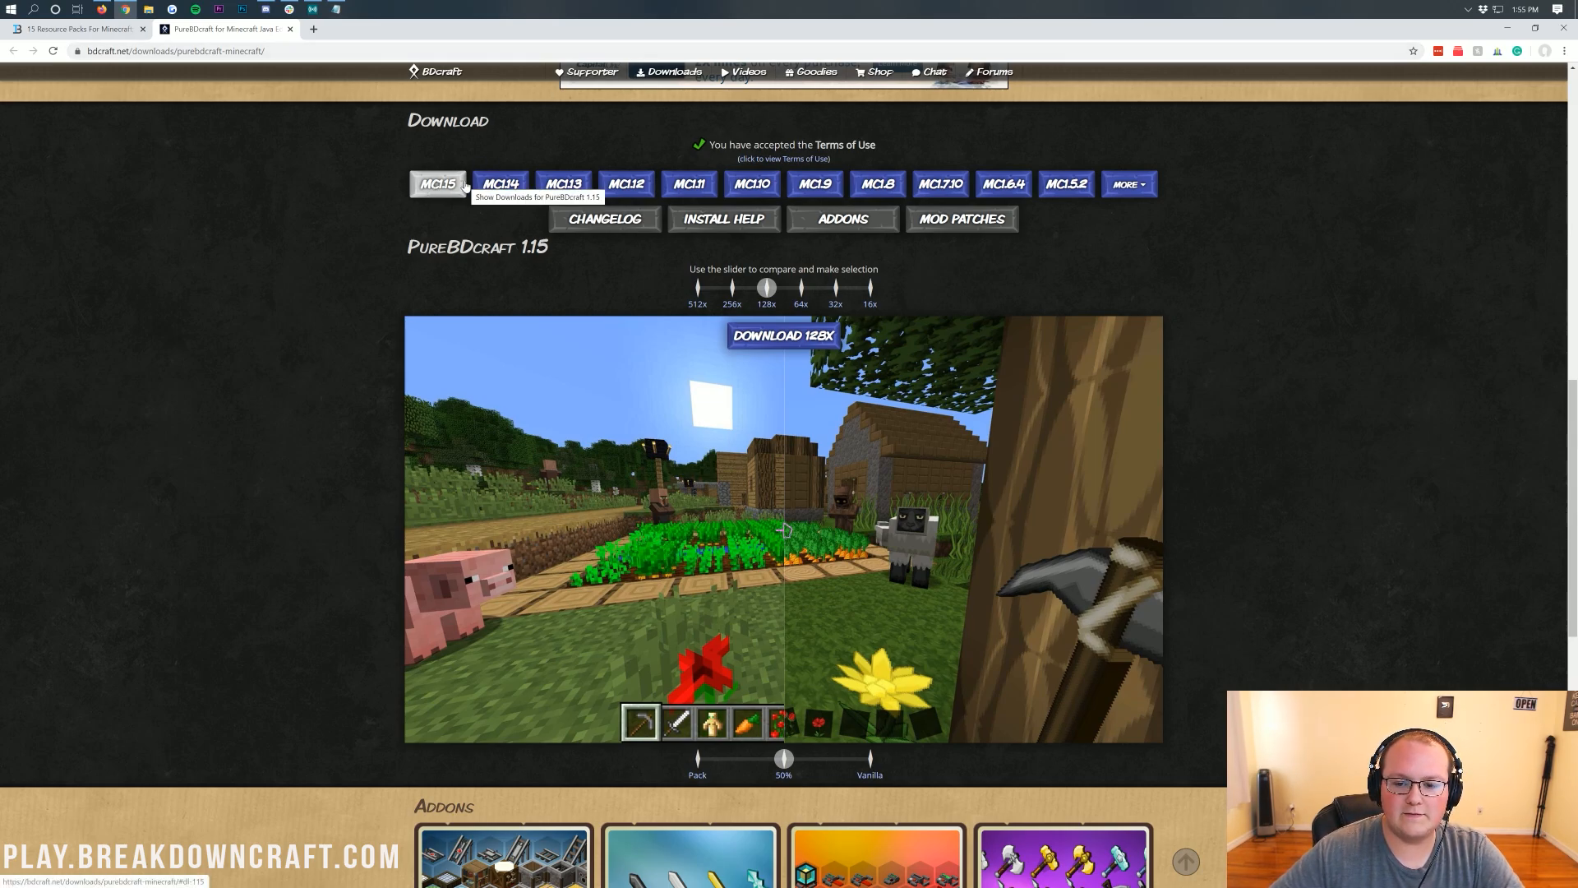
pyautogui.moveTo(695, 286)
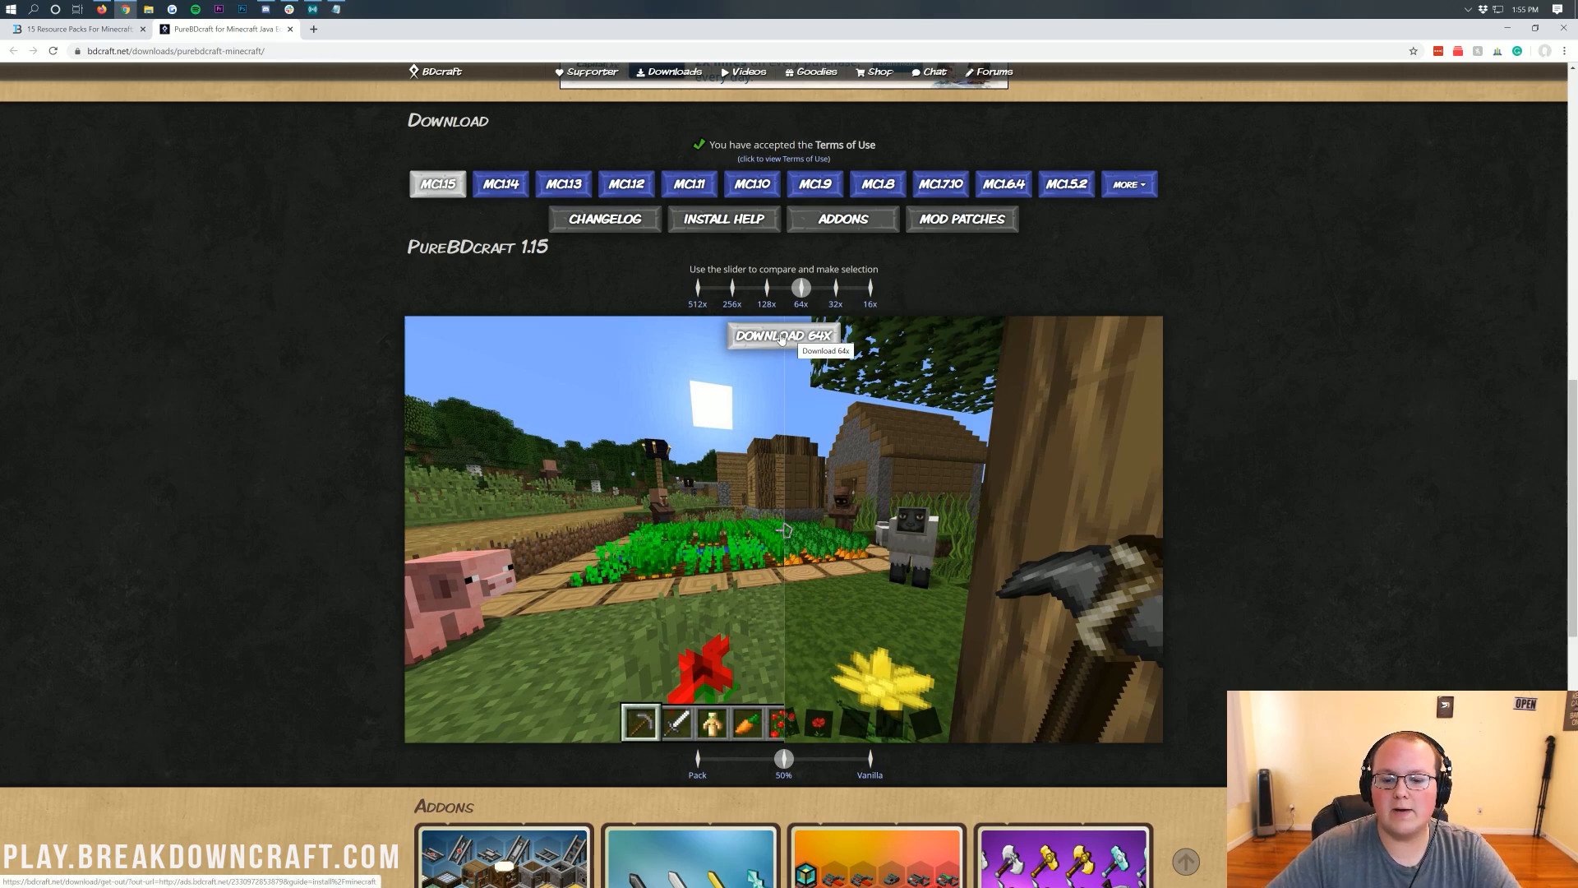
pyautogui.click(782, 335)
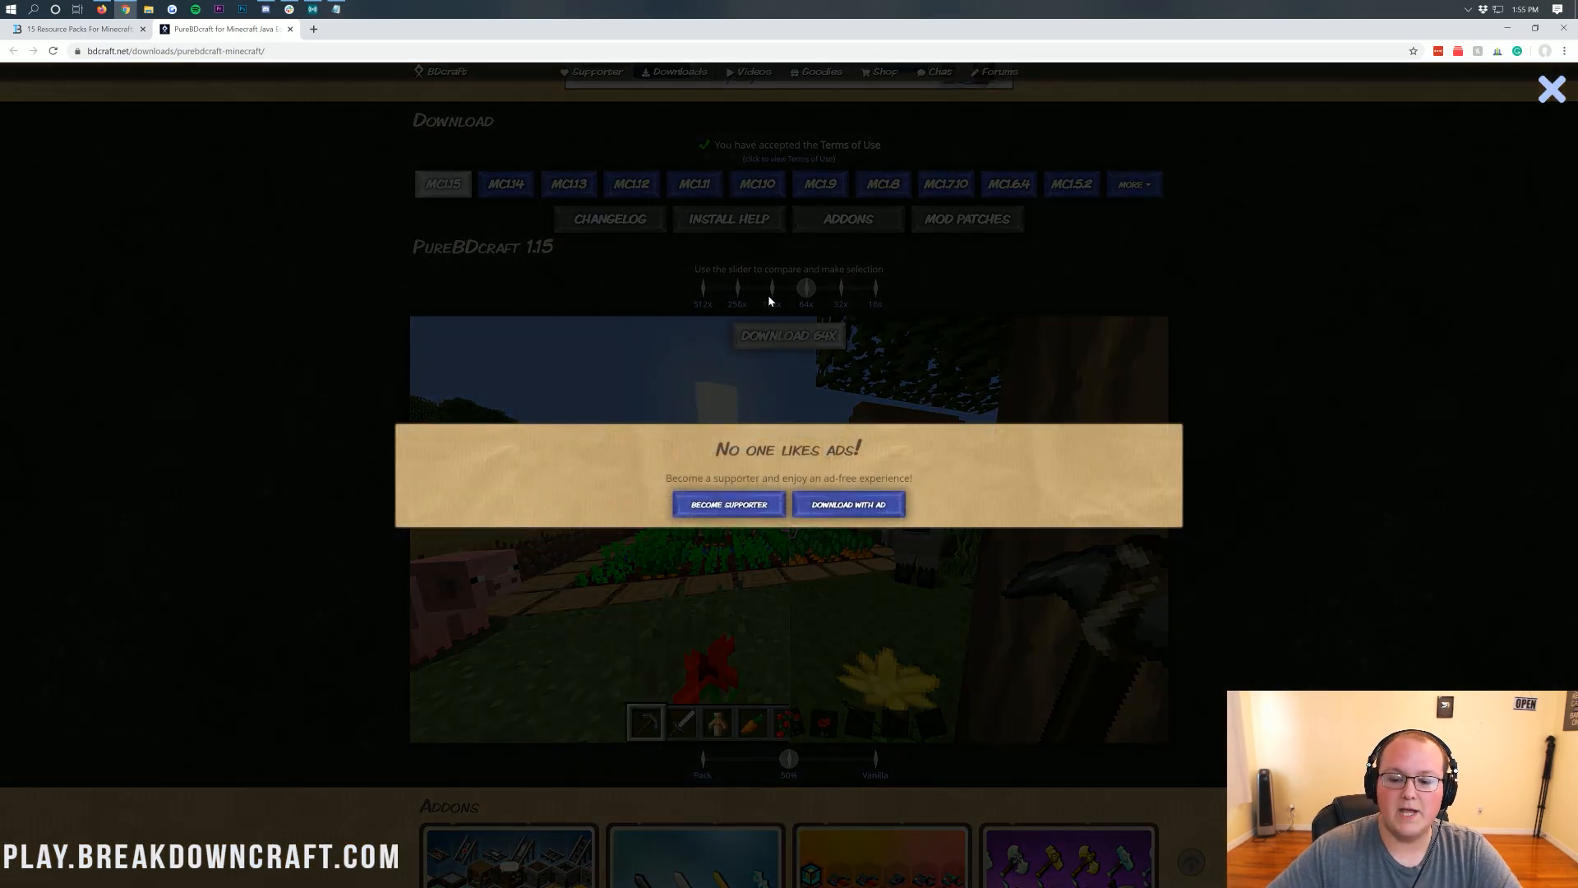
pyautogui.click(848, 505)
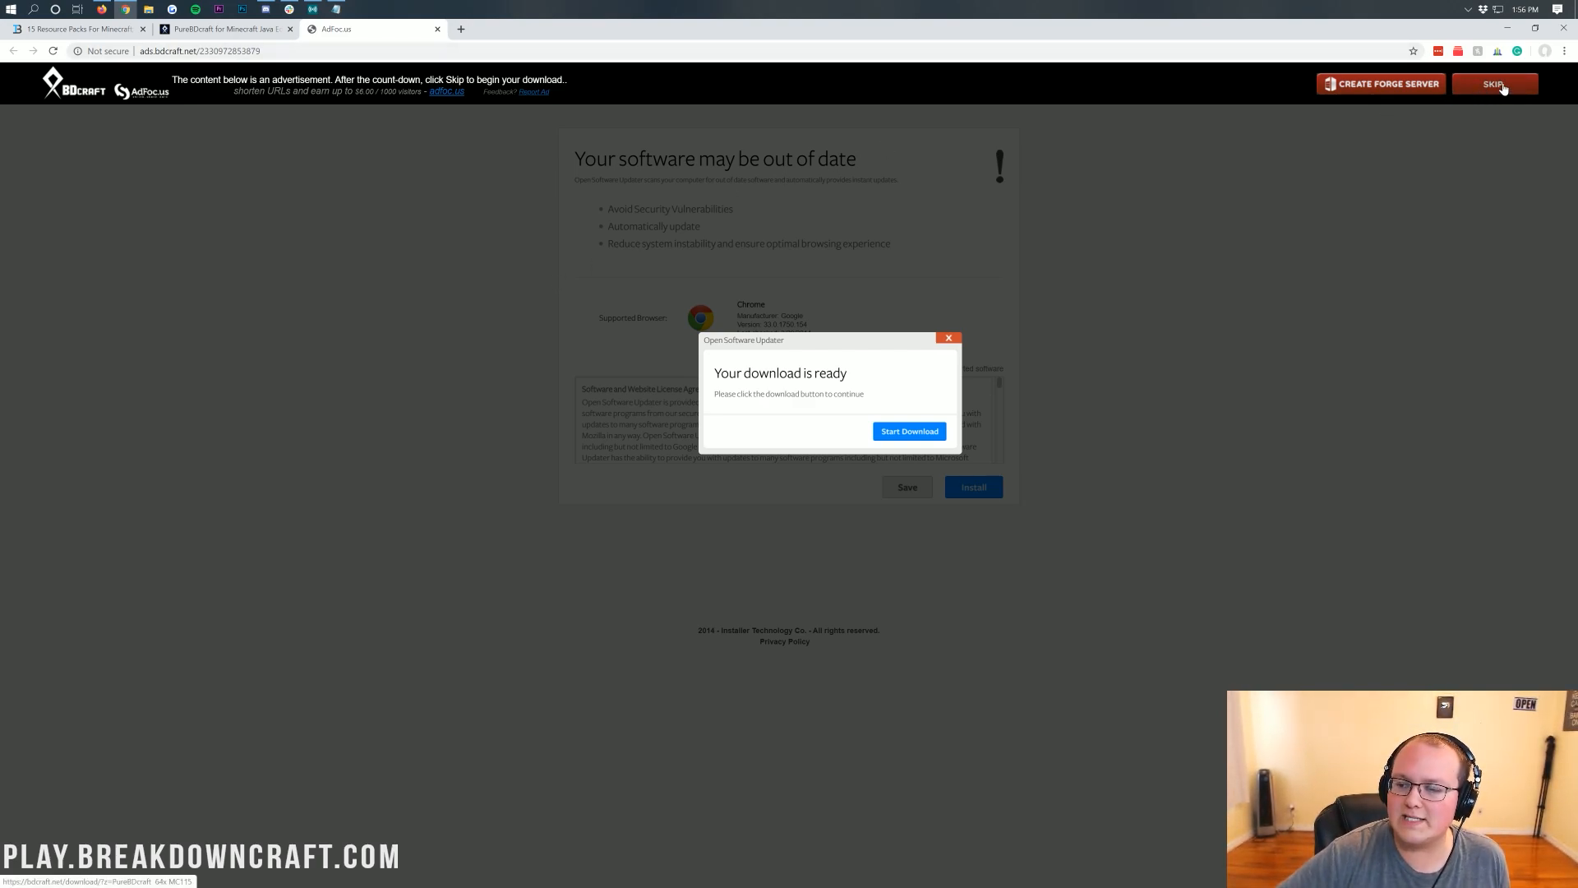
pyautogui.click(1493, 84)
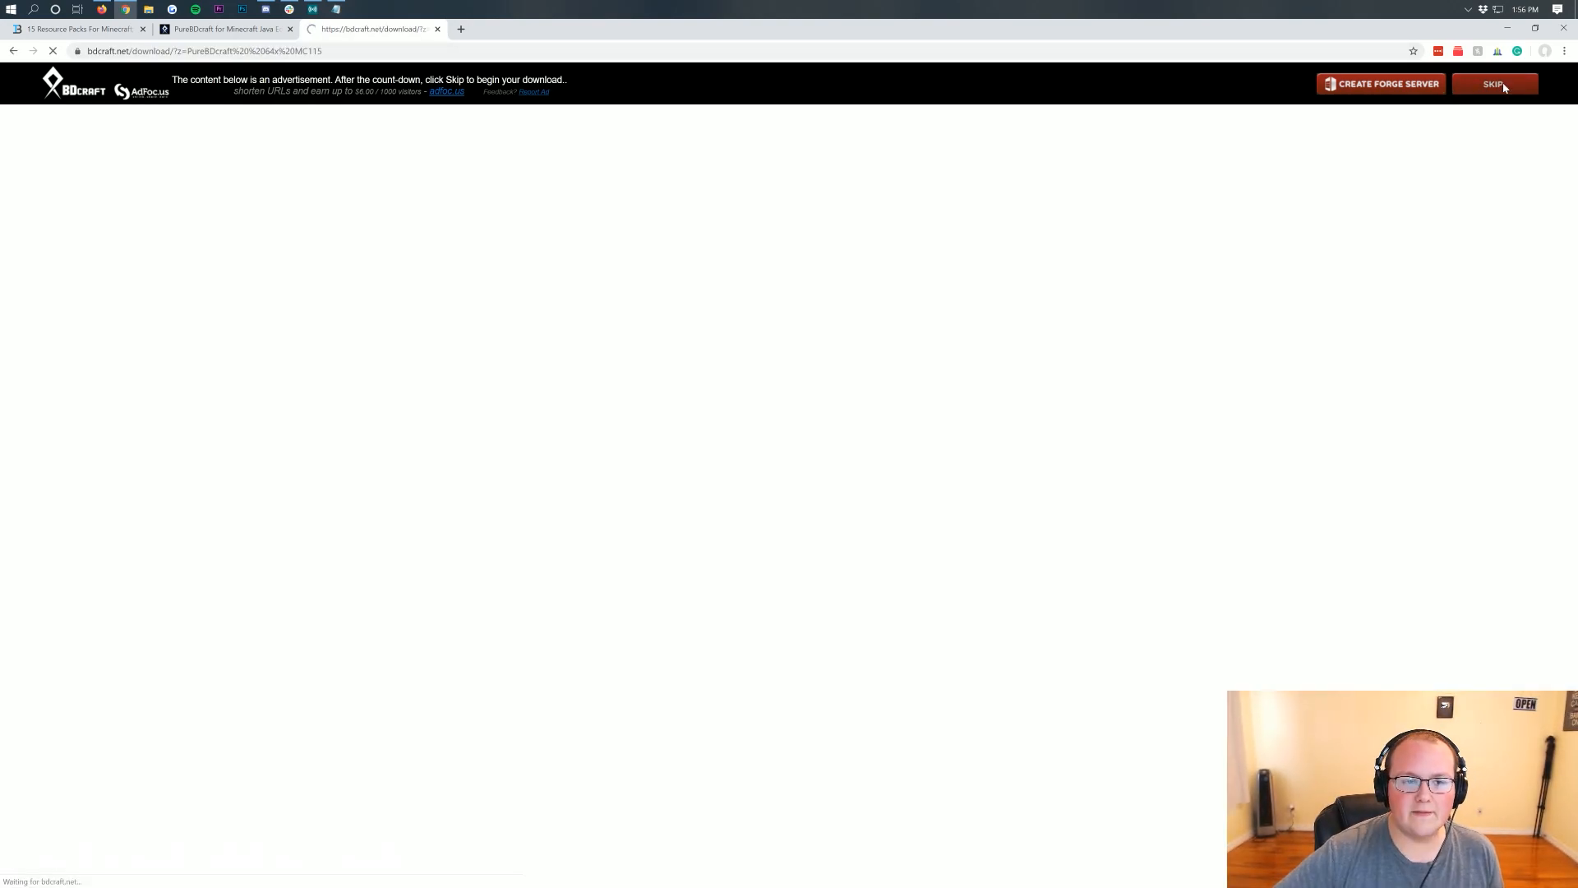
pyautogui.click(1492, 84)
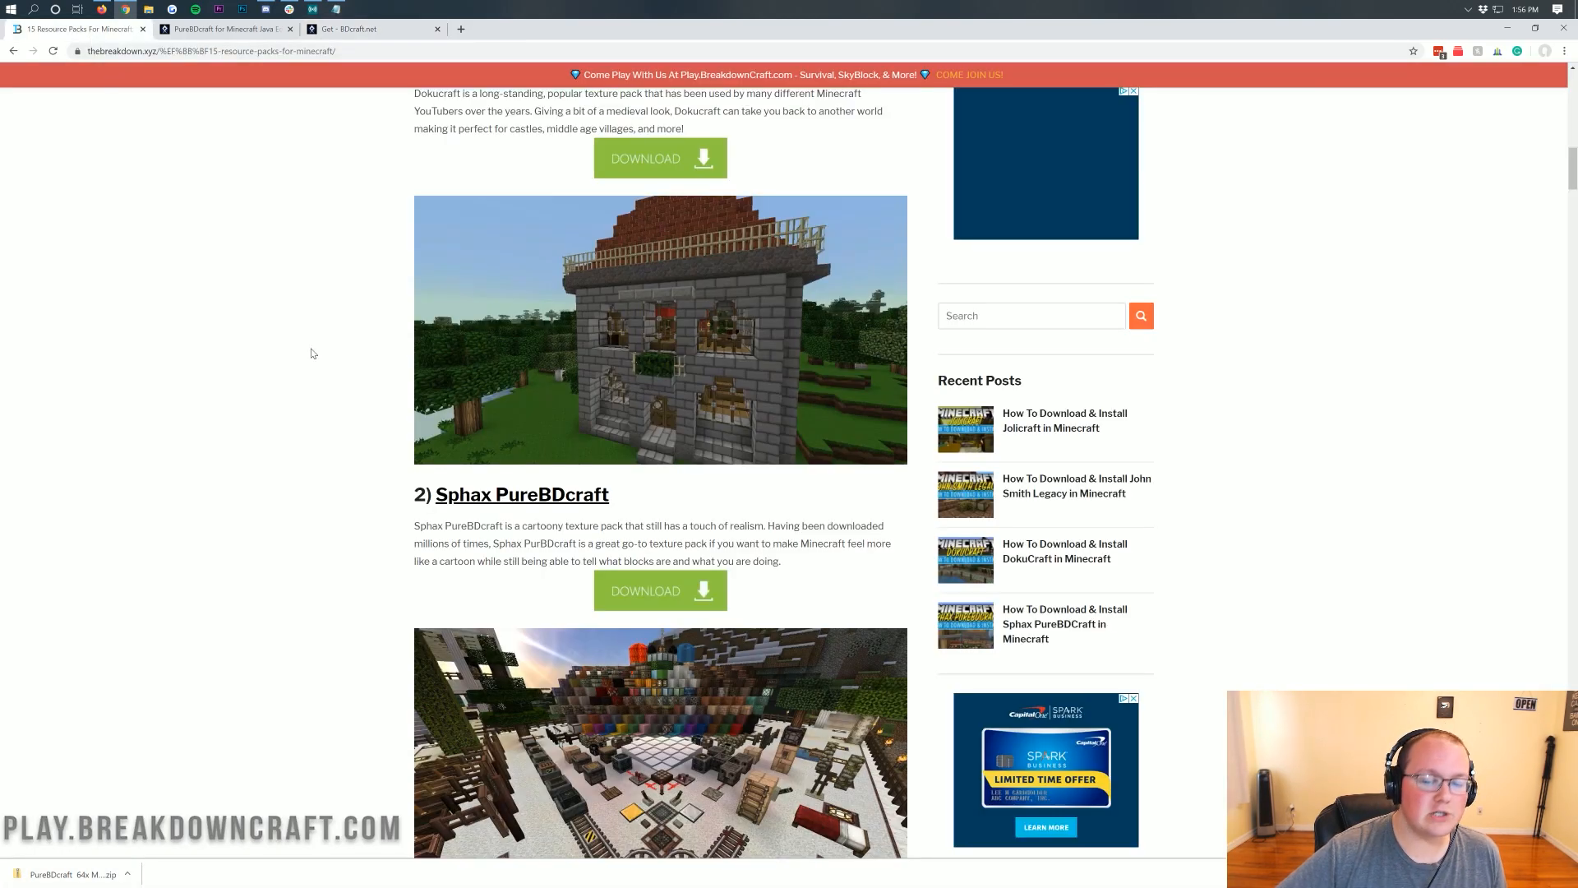
# - Download the Jolicraft pack from Planet Minecraft, then scroll the article down toward the Faithful entry
pyautogui.scroll(-3)
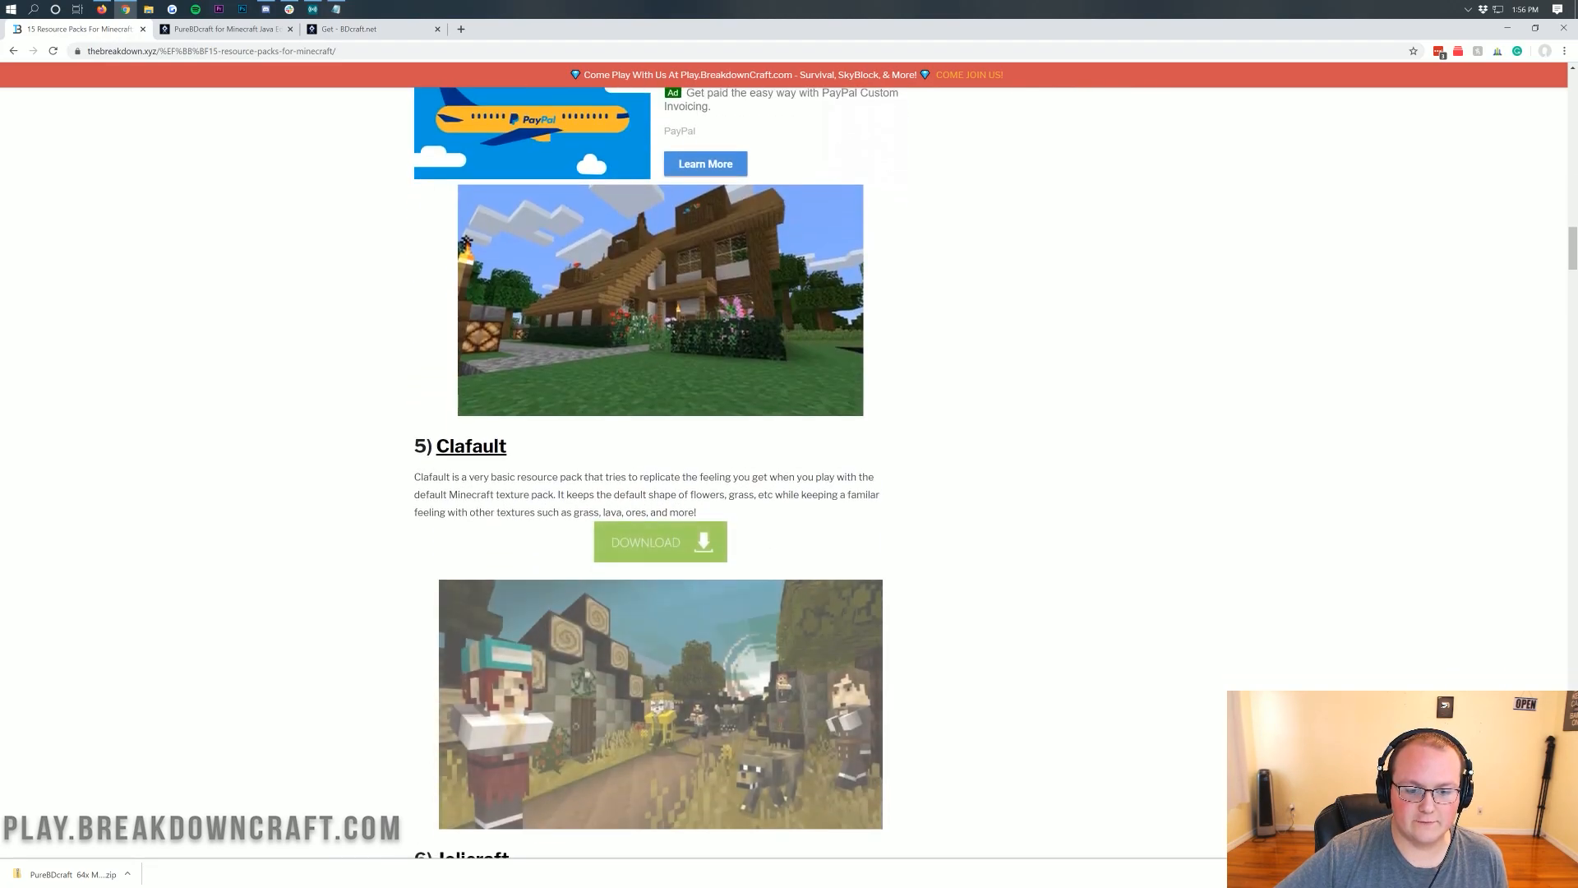
pyautogui.scroll(-3)
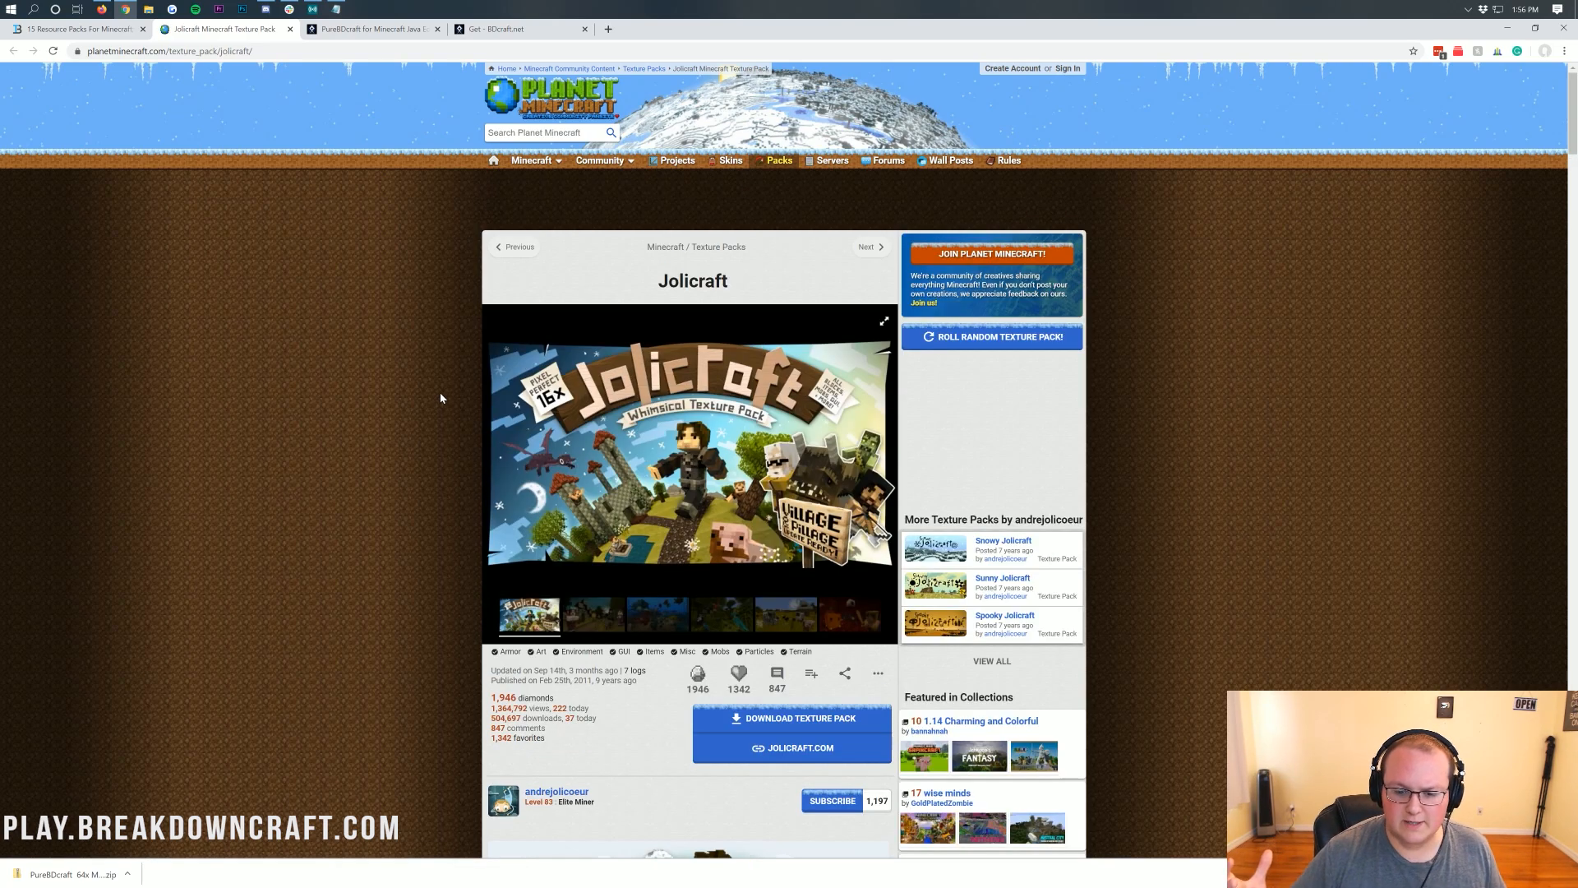
pyautogui.scroll(-3)
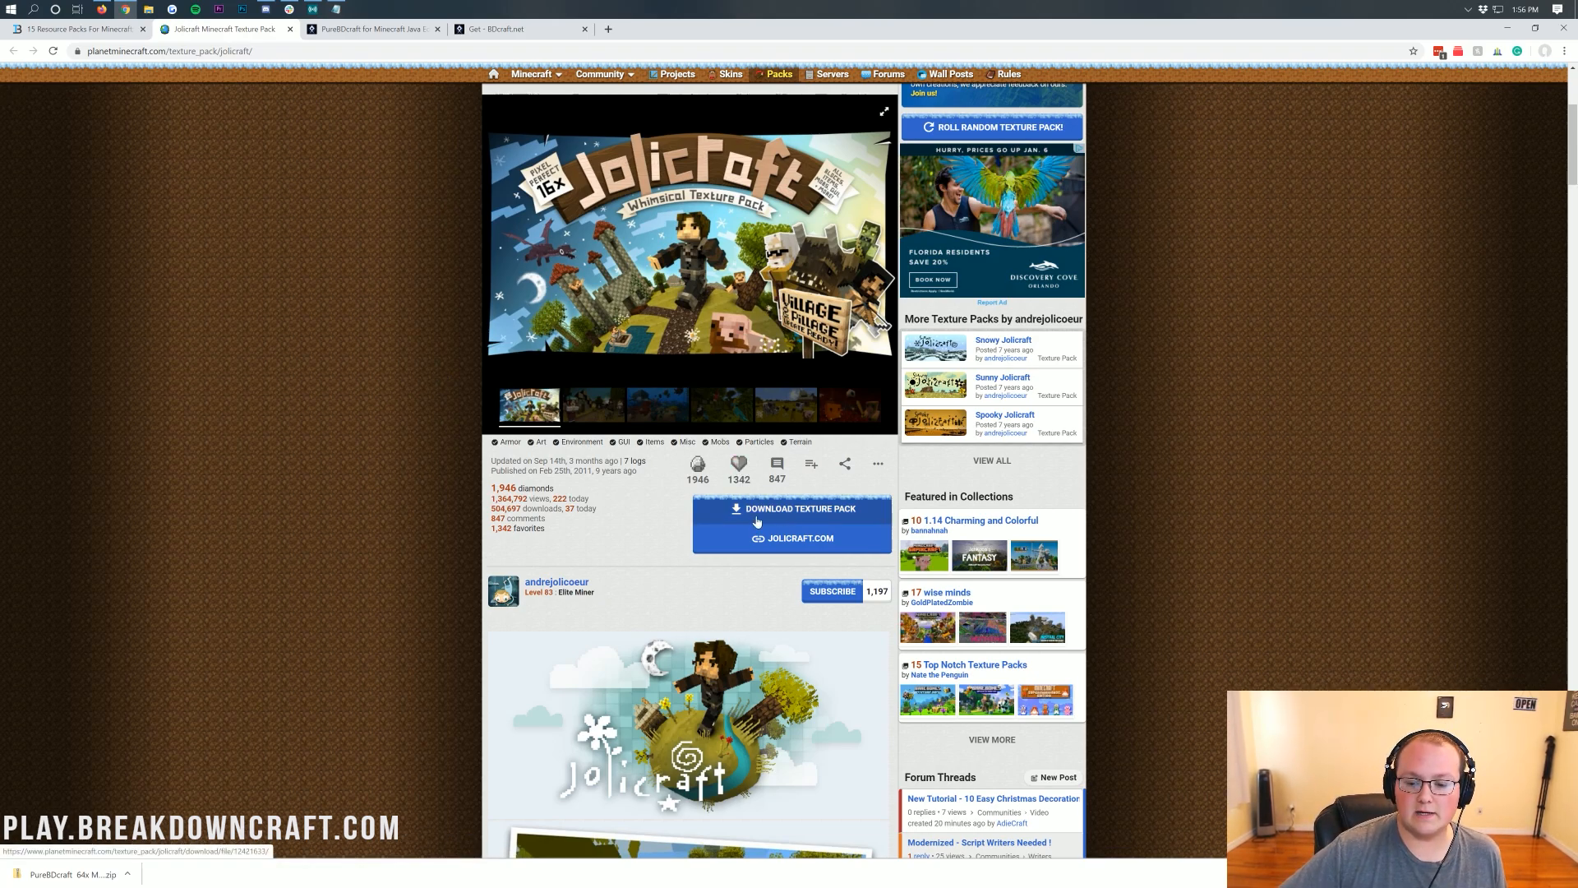
pyautogui.click(793, 508)
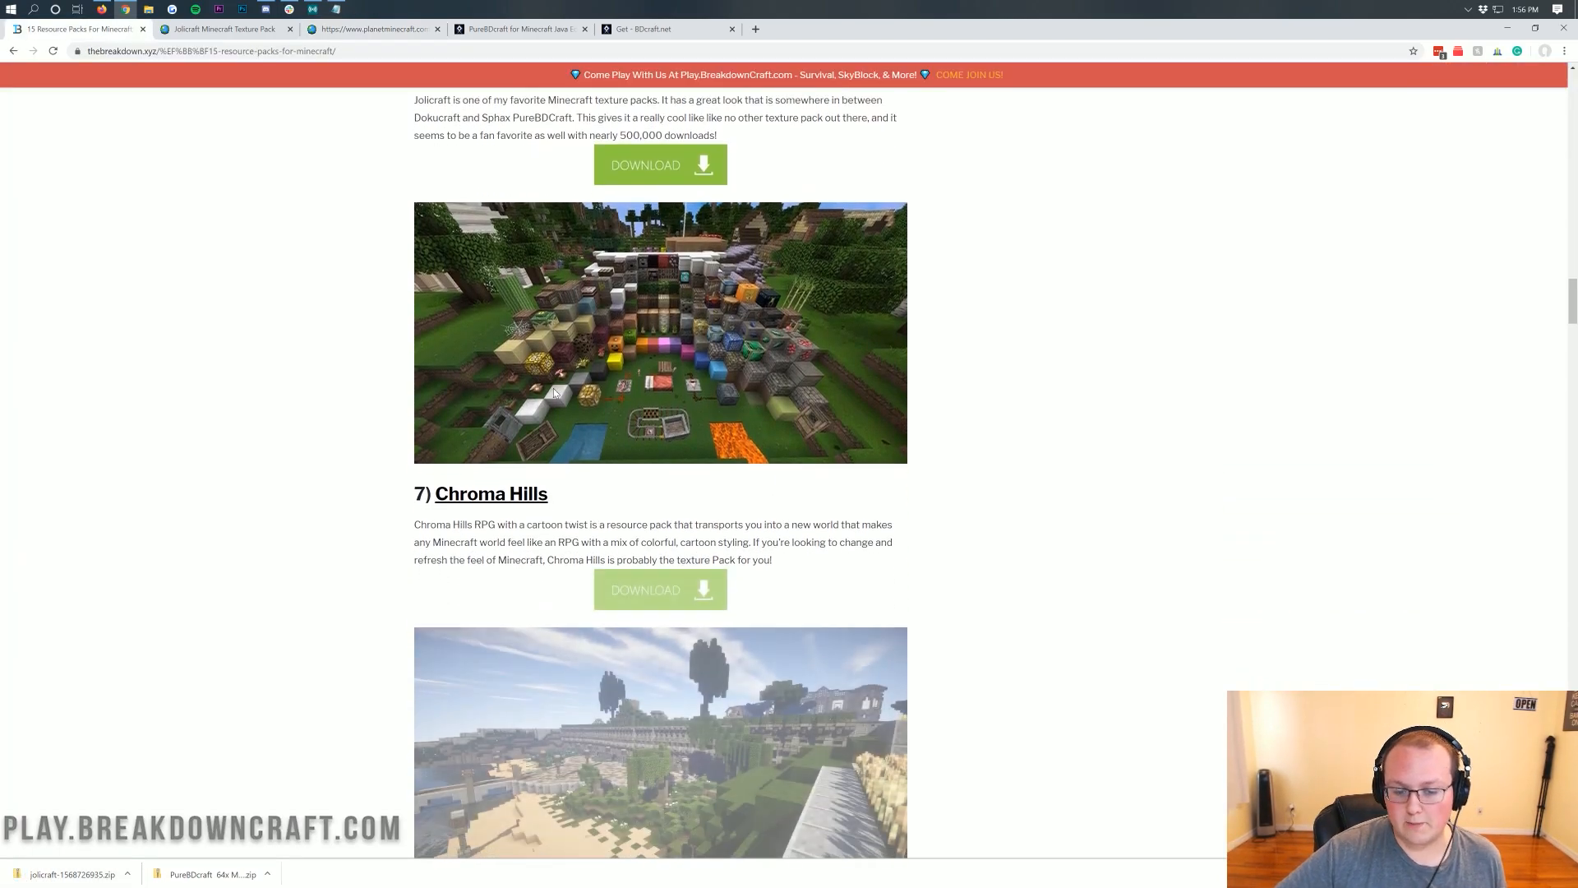
pyautogui.scroll(-3)
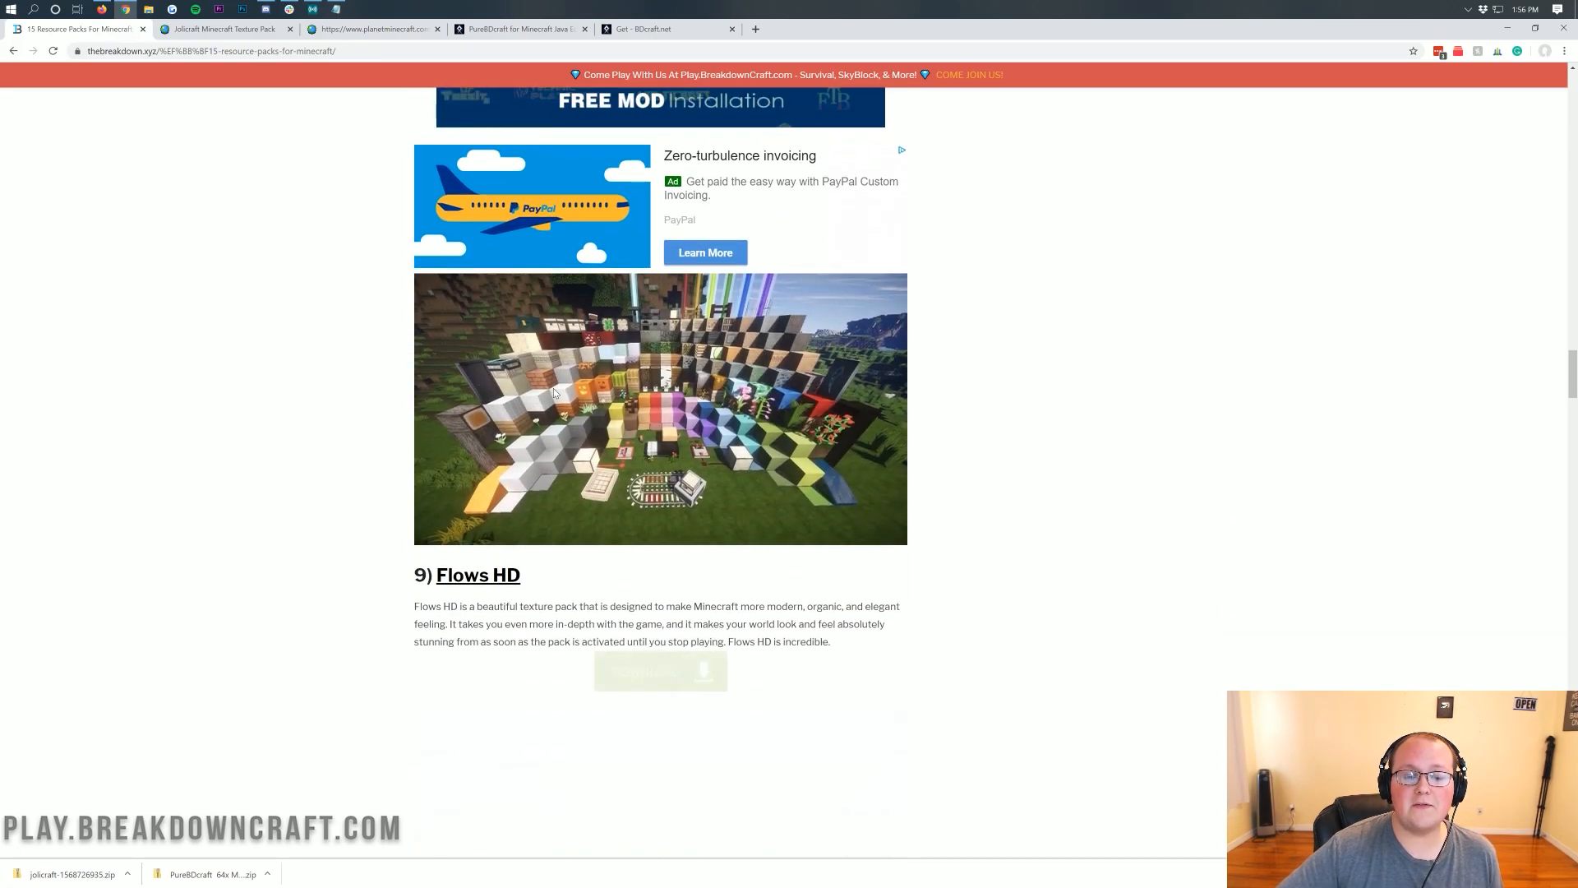
pyautogui.scroll(-3)
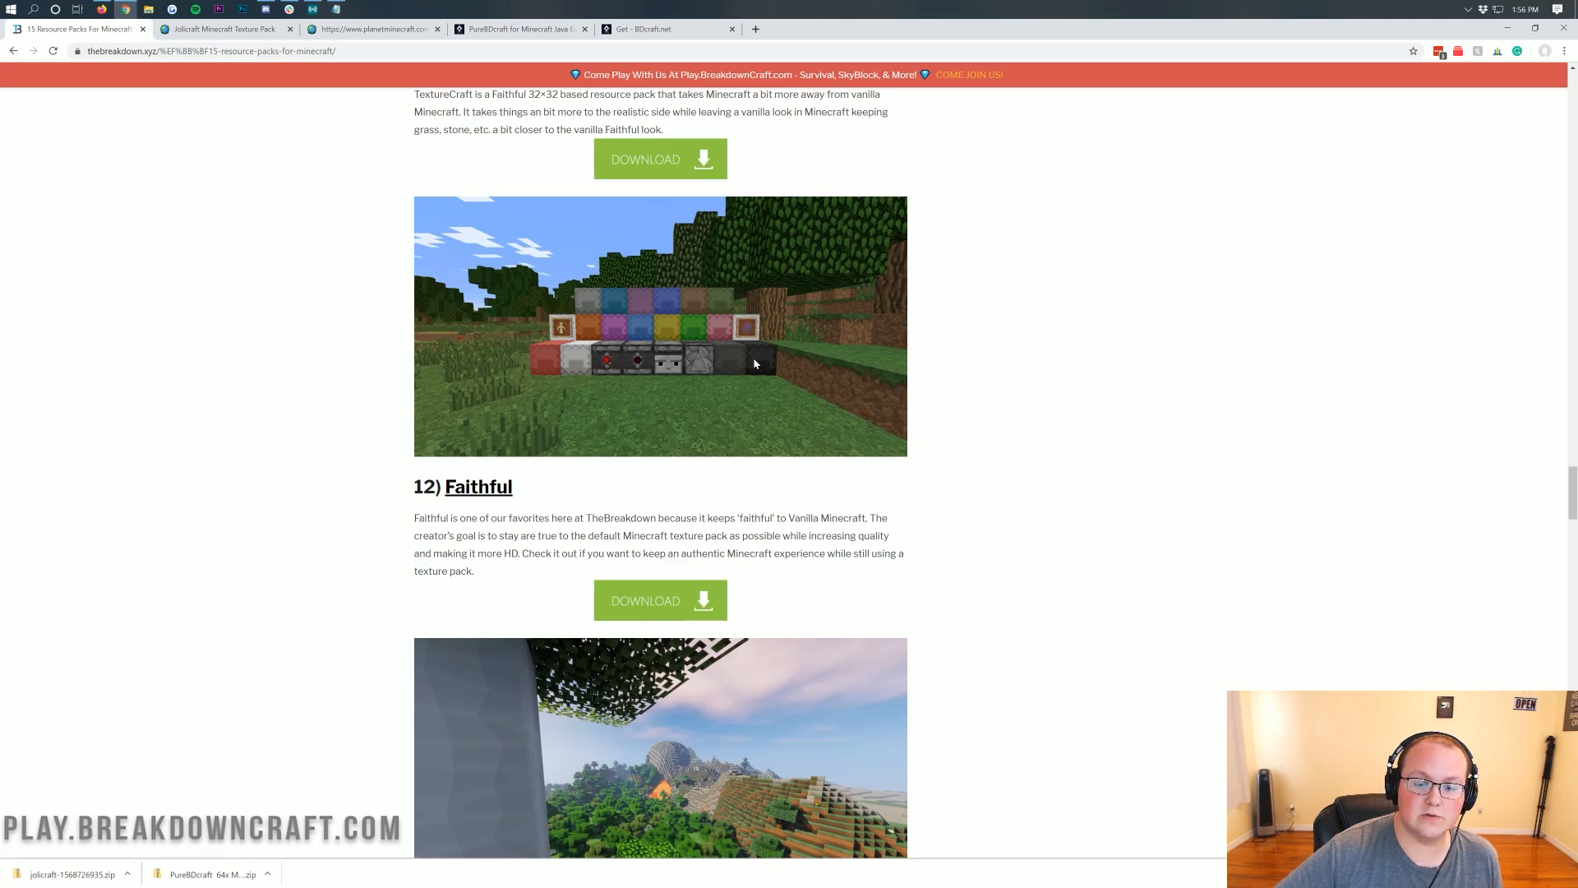
pyautogui.moveTo(637, 498)
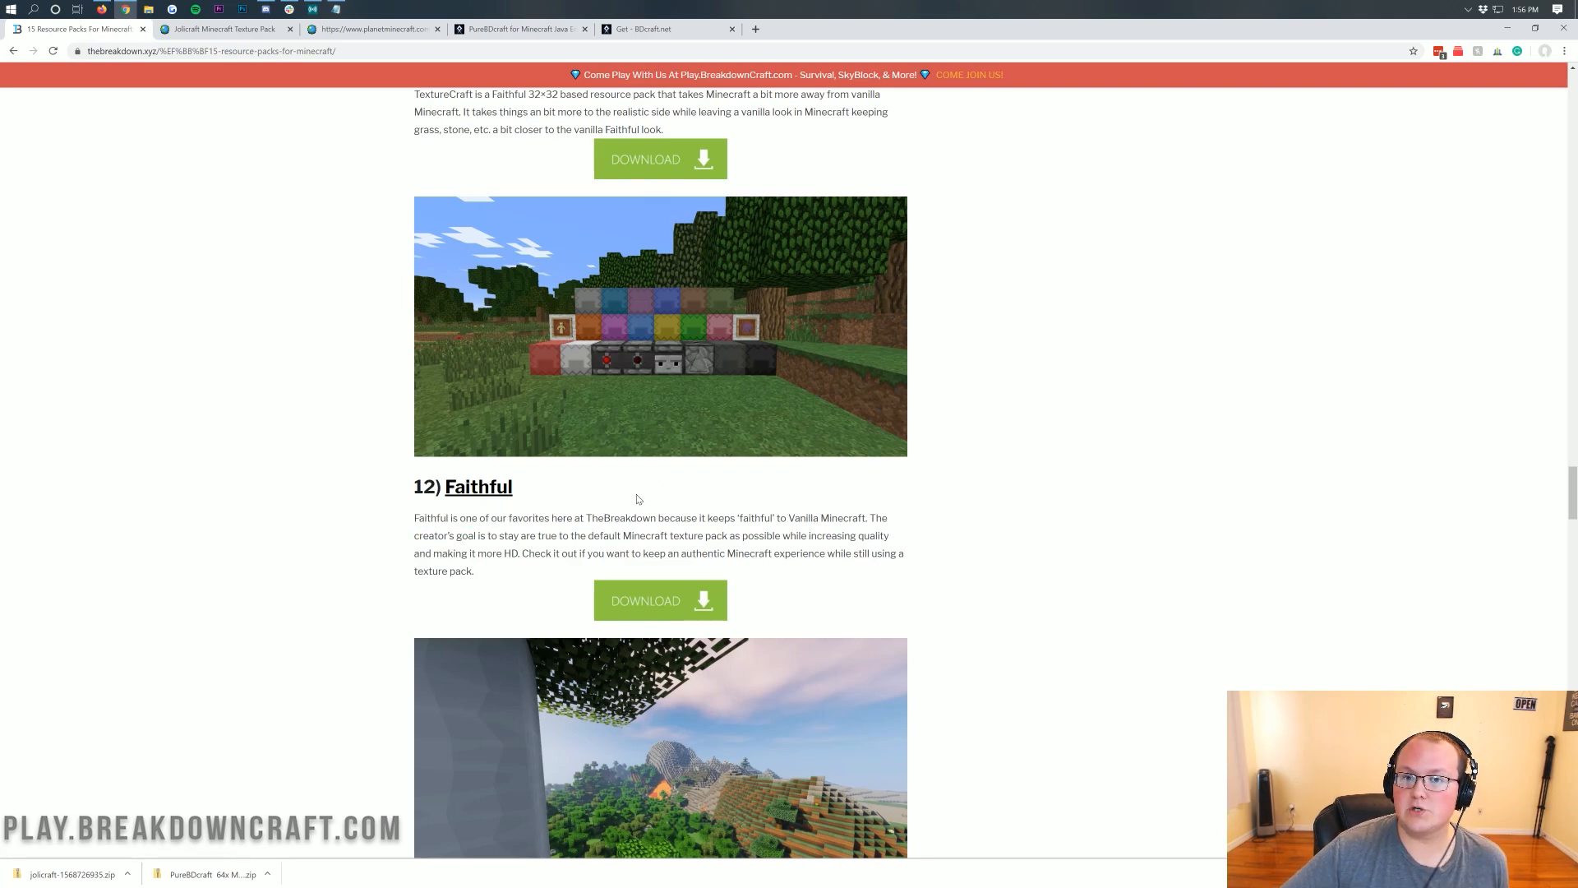
pyautogui.moveTo(671, 641)
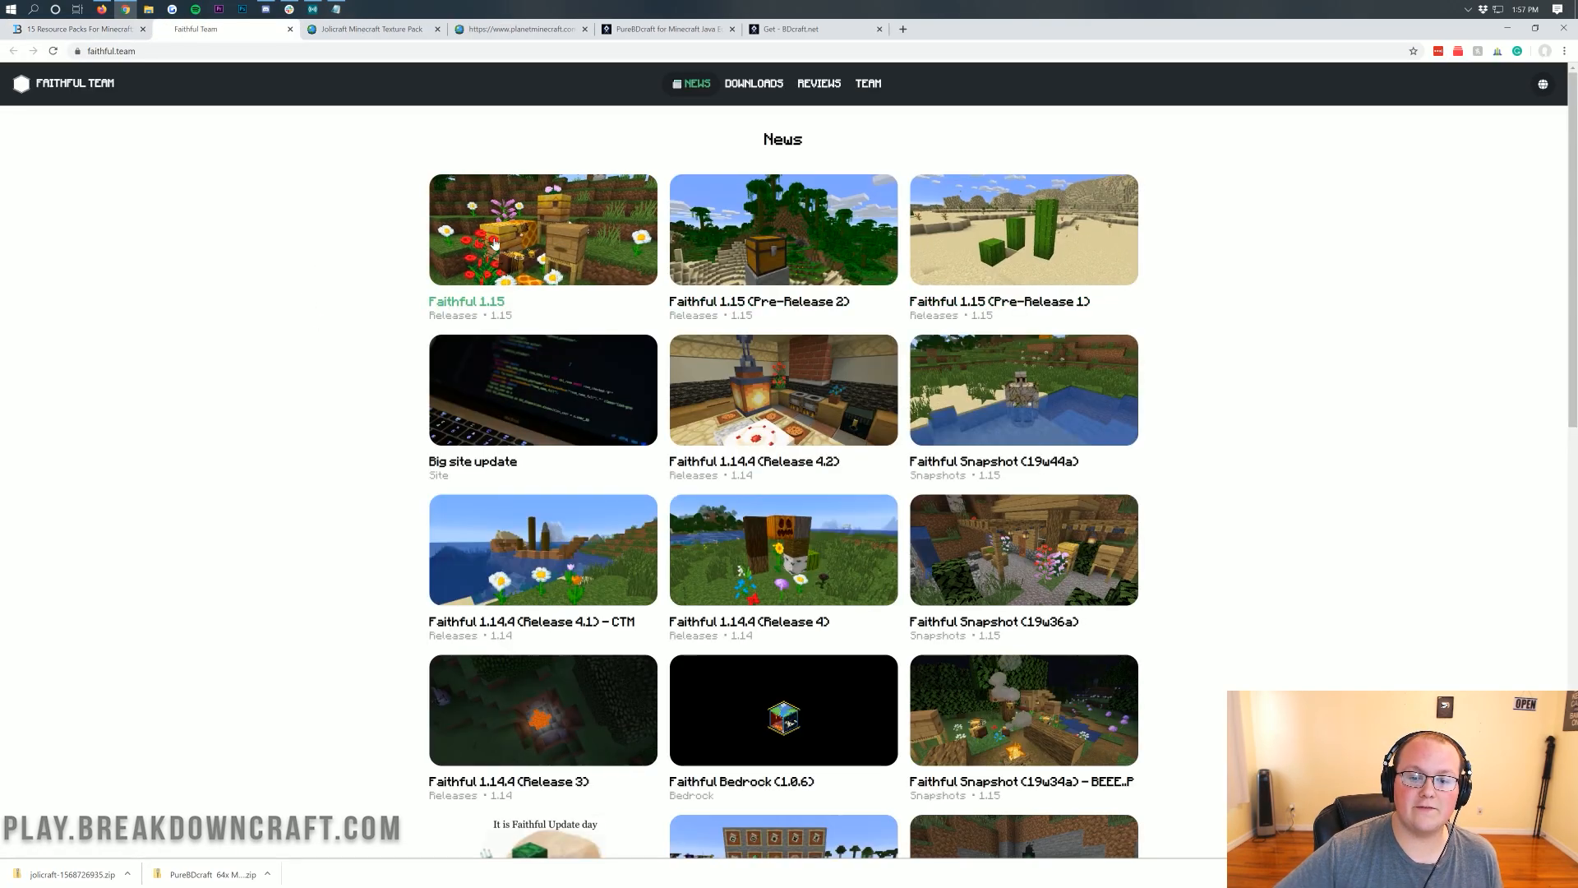
# - Download Faithful 1.15 from the bottom of its release post on the Faithful Team site
pyautogui.click(493, 238)
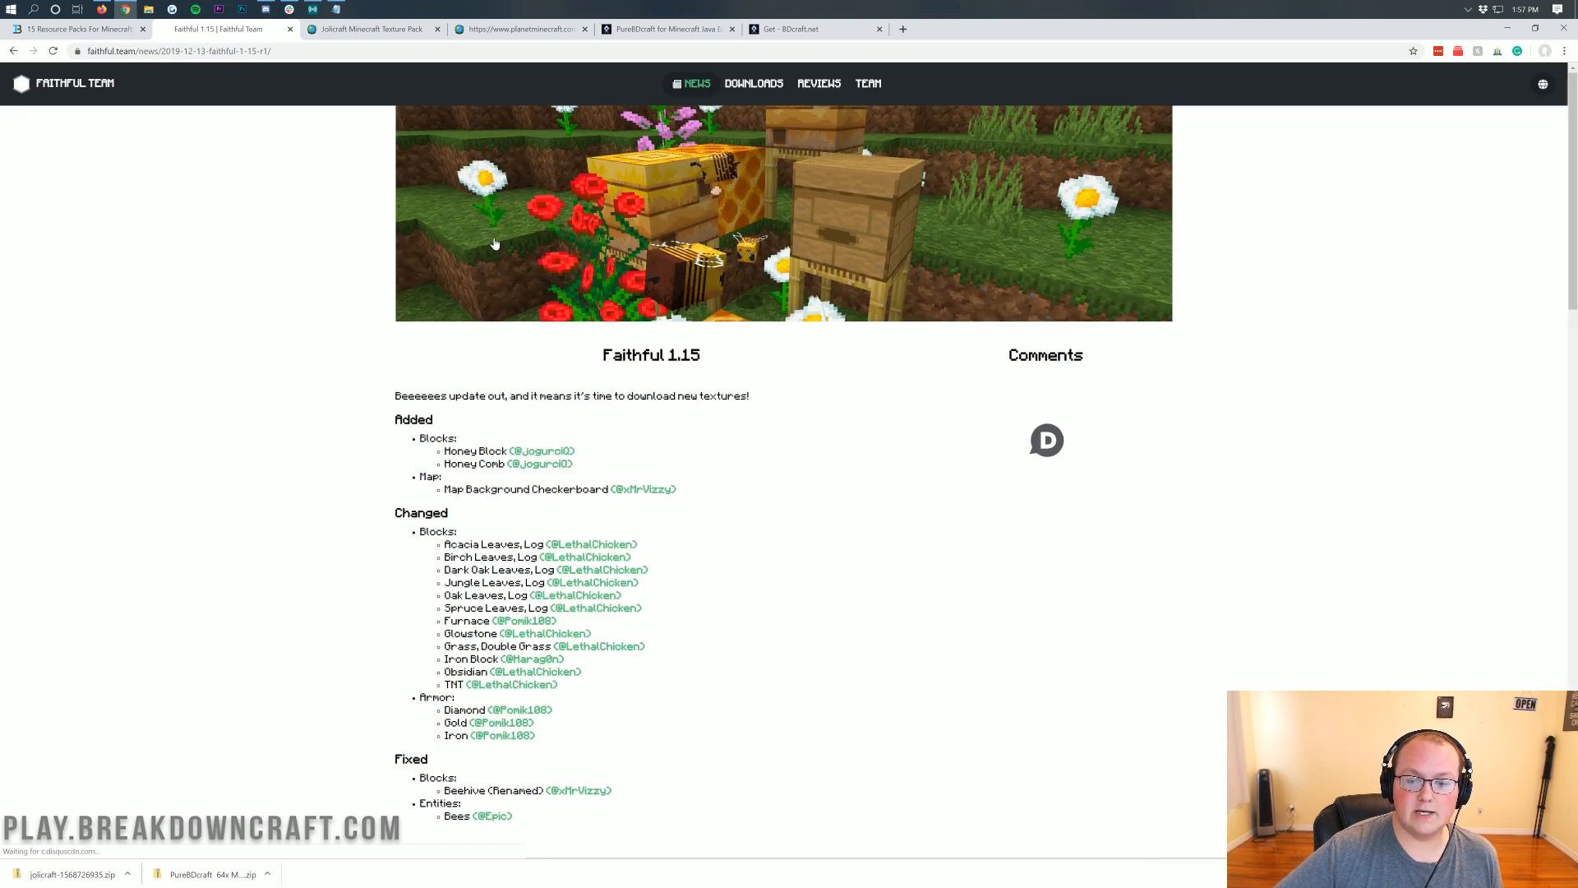
pyautogui.scroll(-3)
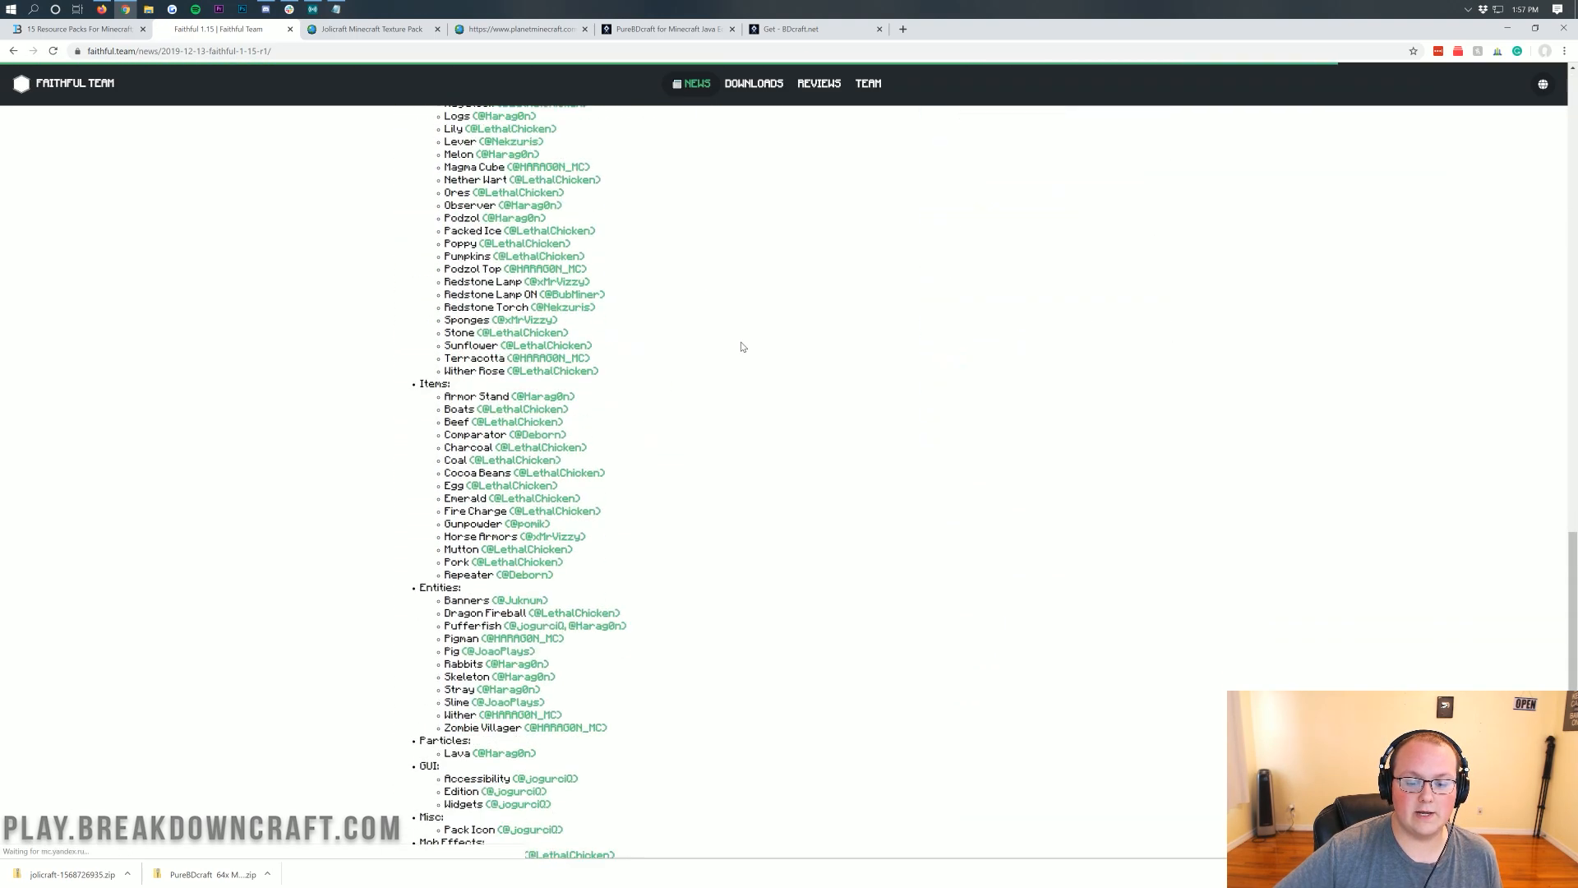
pyautogui.scroll(-3)
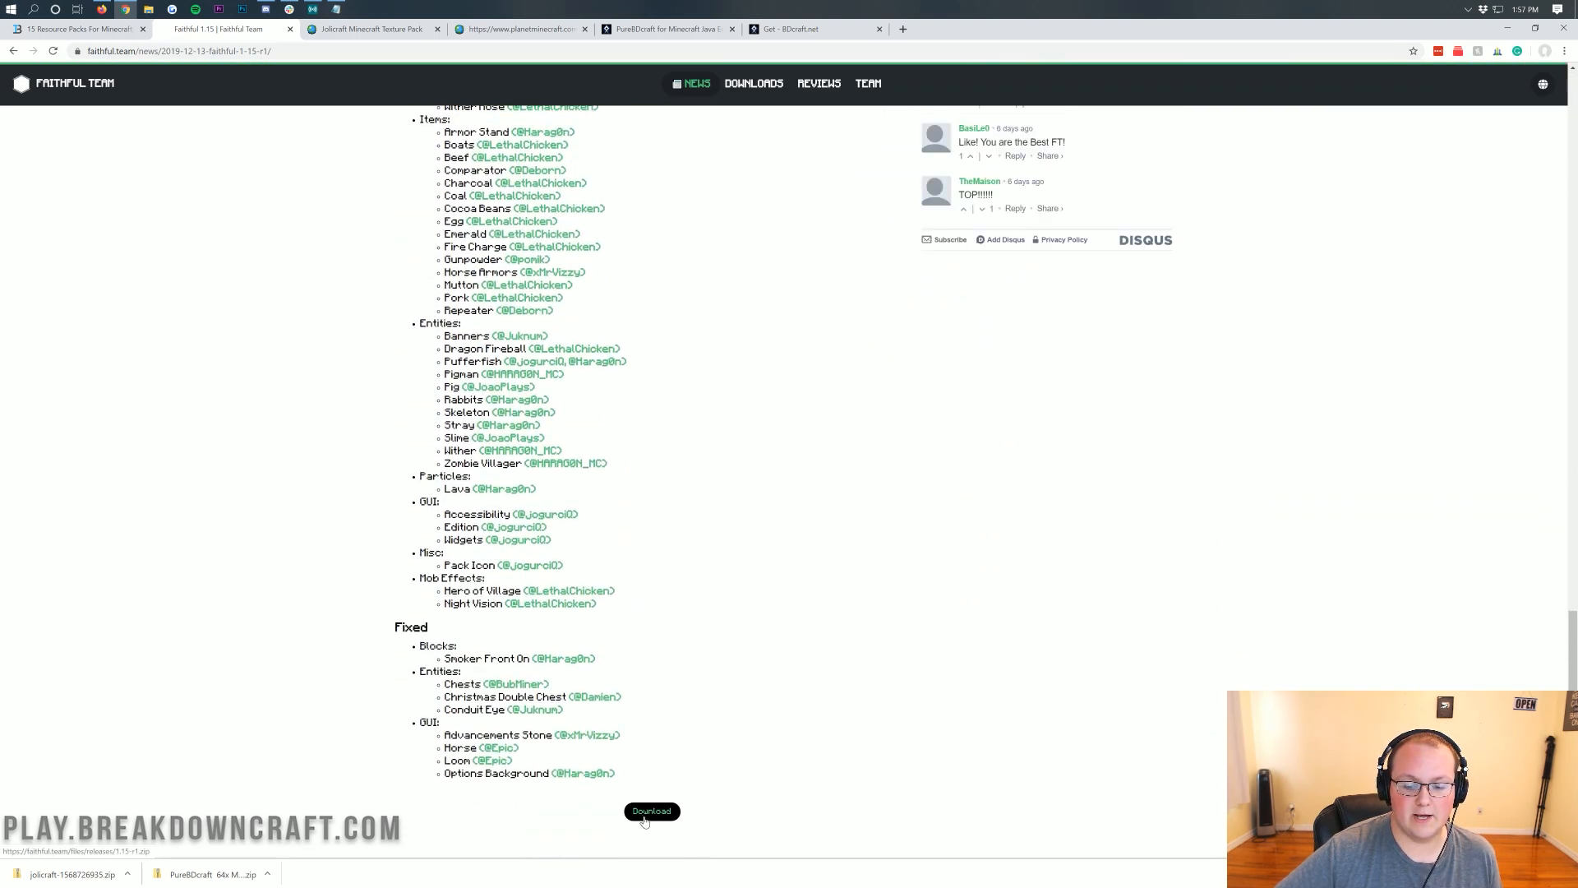
pyautogui.click(651, 812)
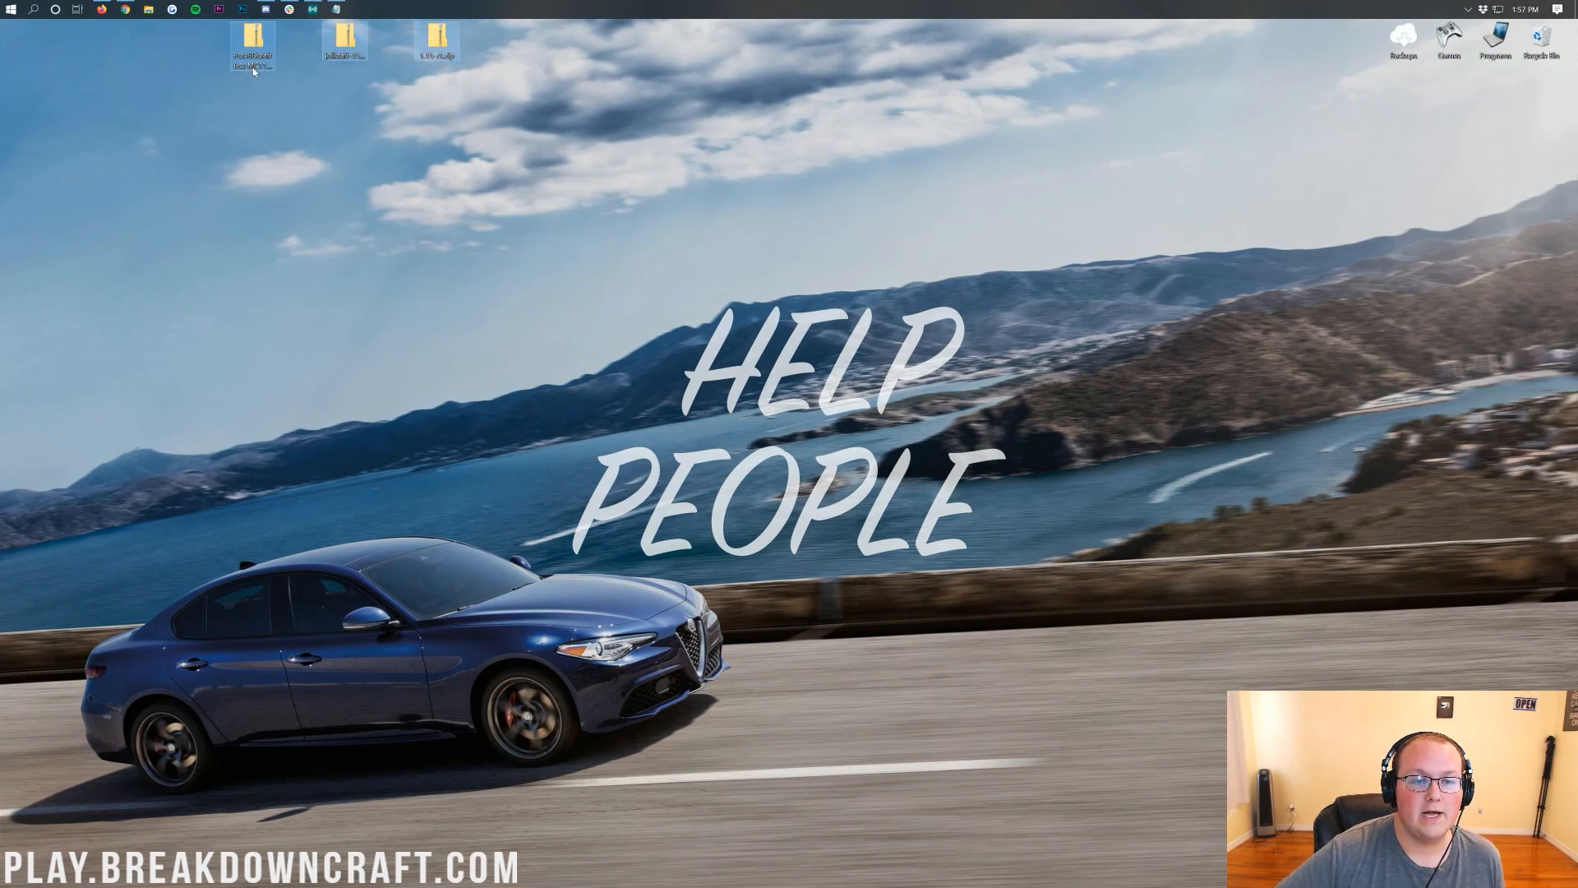
# - Place the three pack zips on the desktop and bring up the Downloads folder via Start search
pyautogui.rightClick(438, 205)
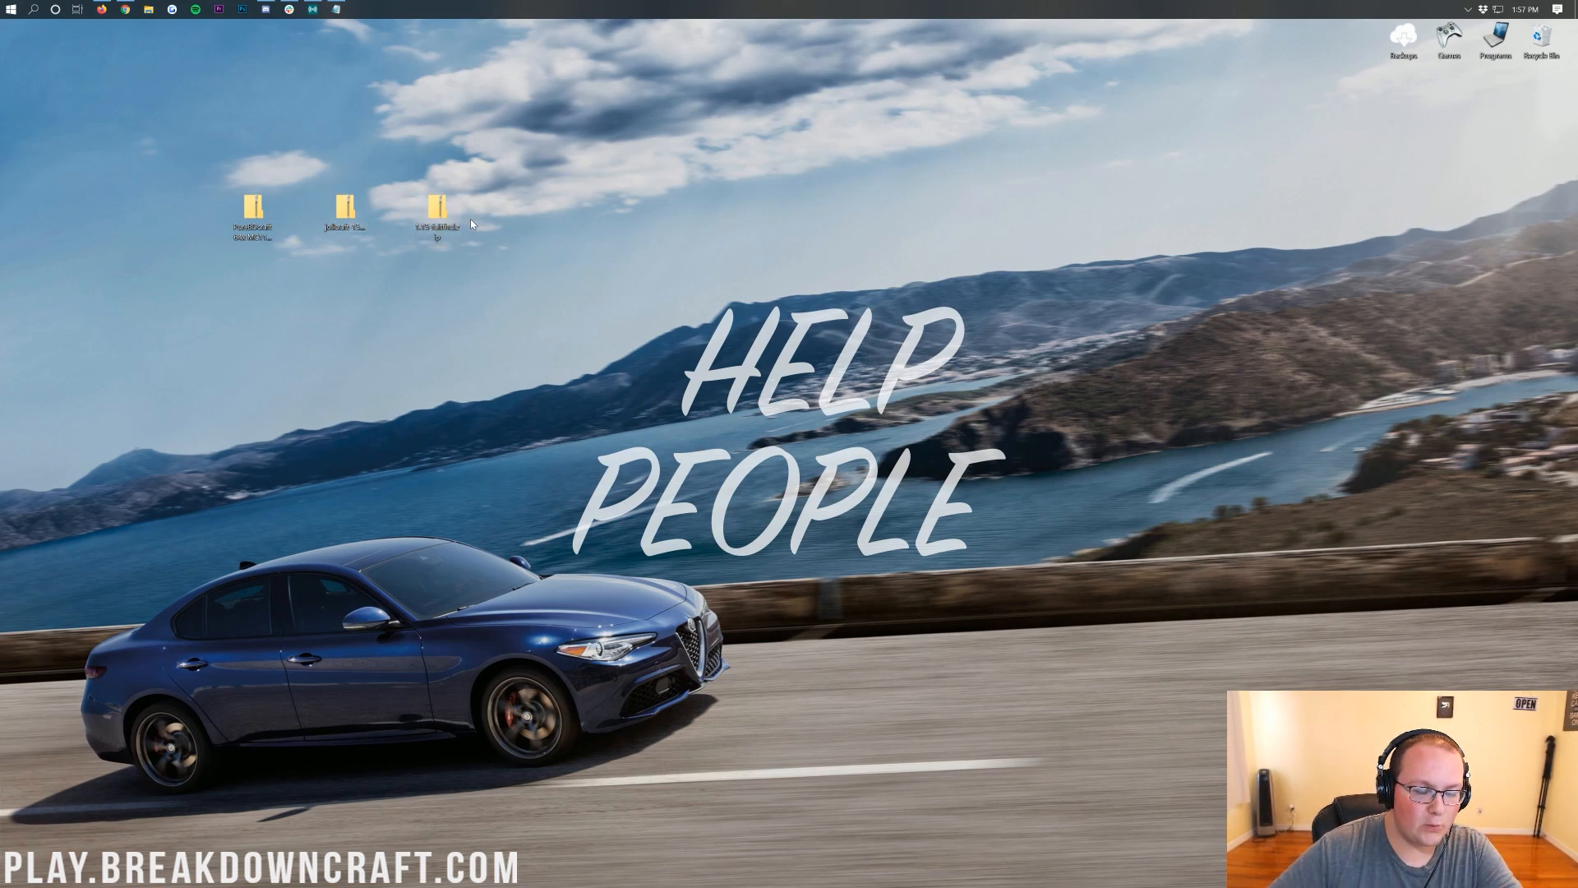
pyautogui.moveTo(464, 237)
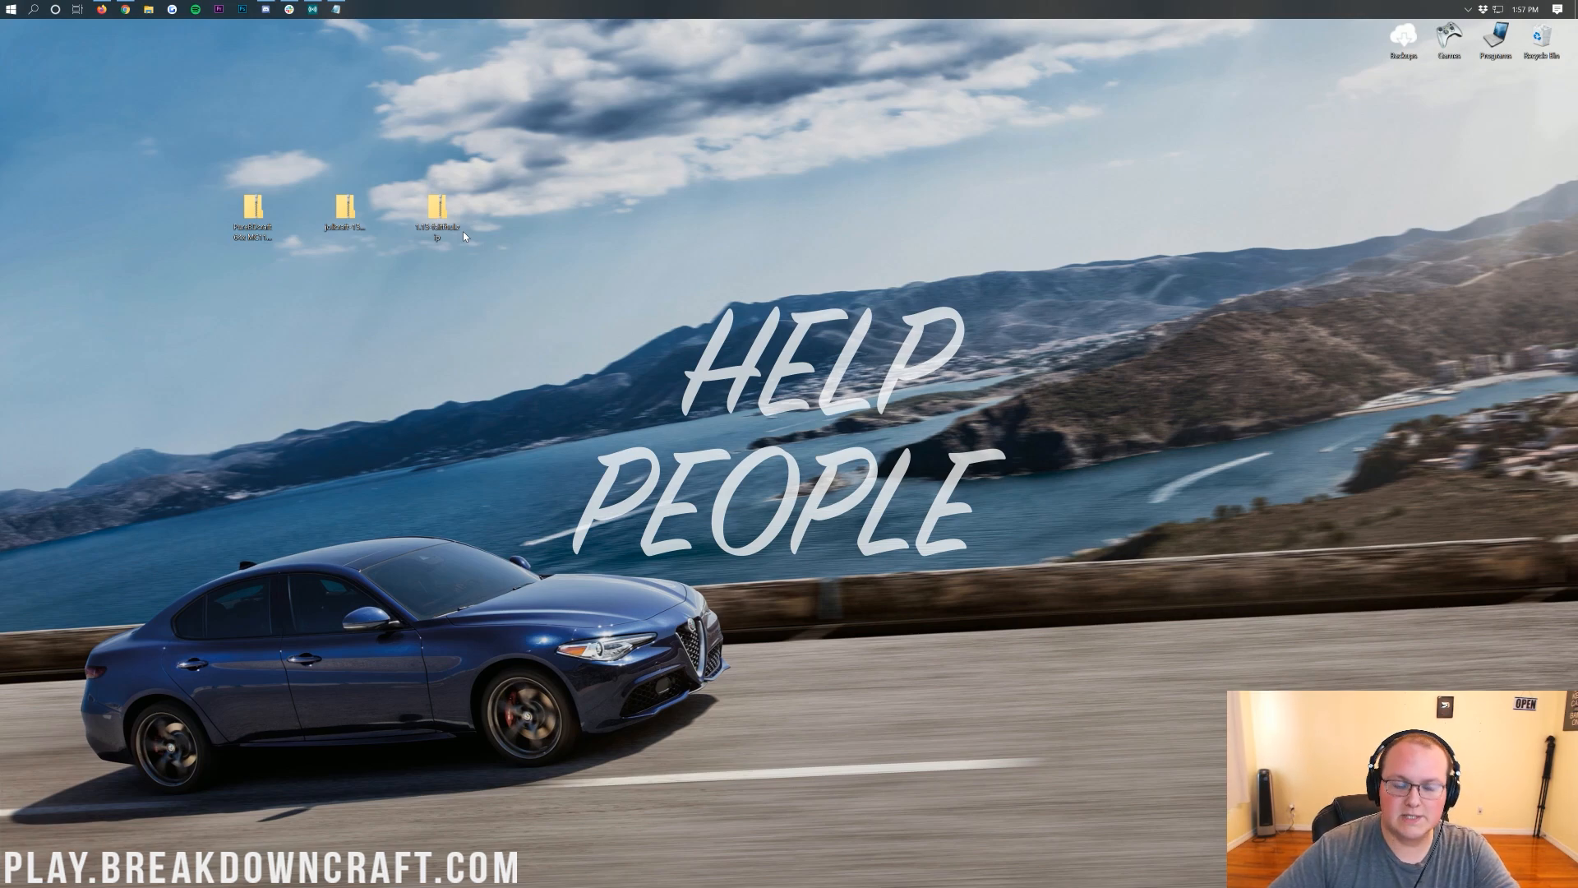
pyautogui.moveTo(512, 247)
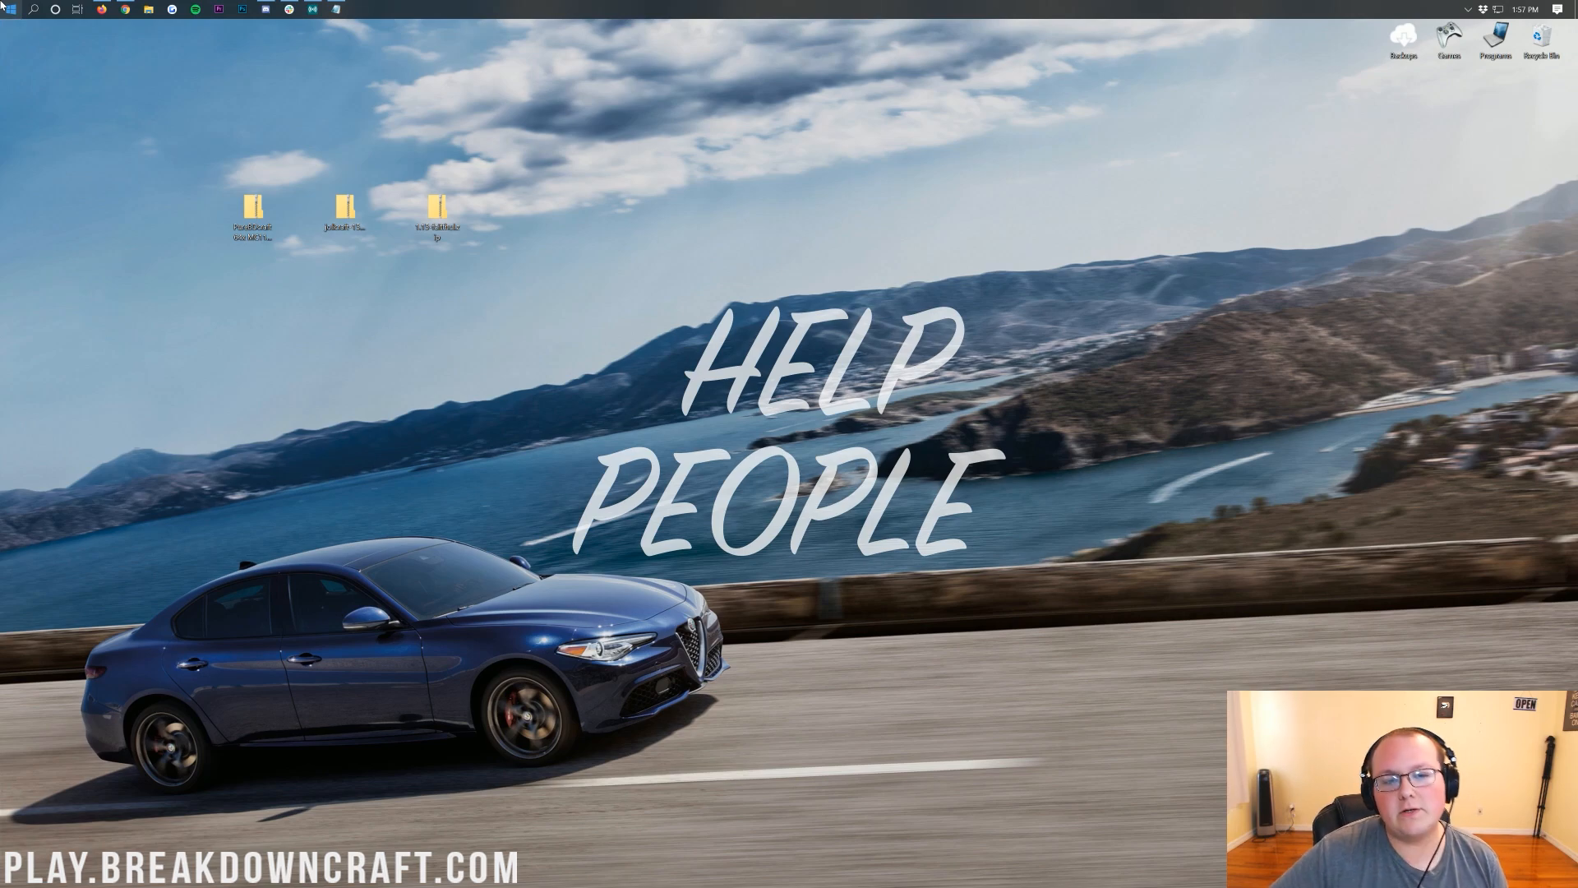
pyautogui.write('downloads')
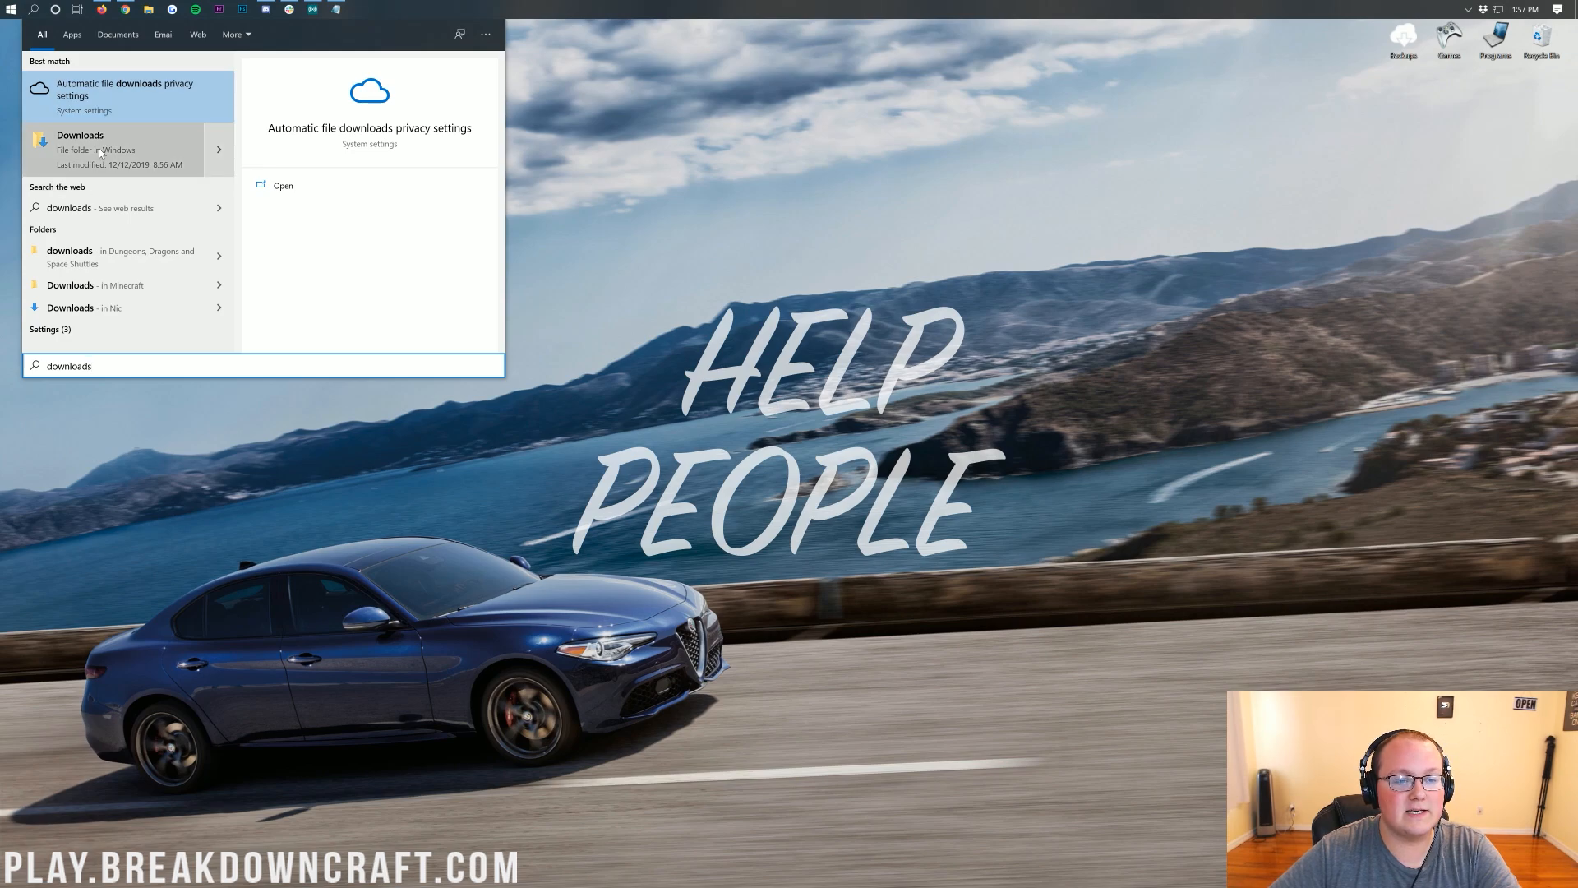
pyautogui.click(102, 150)
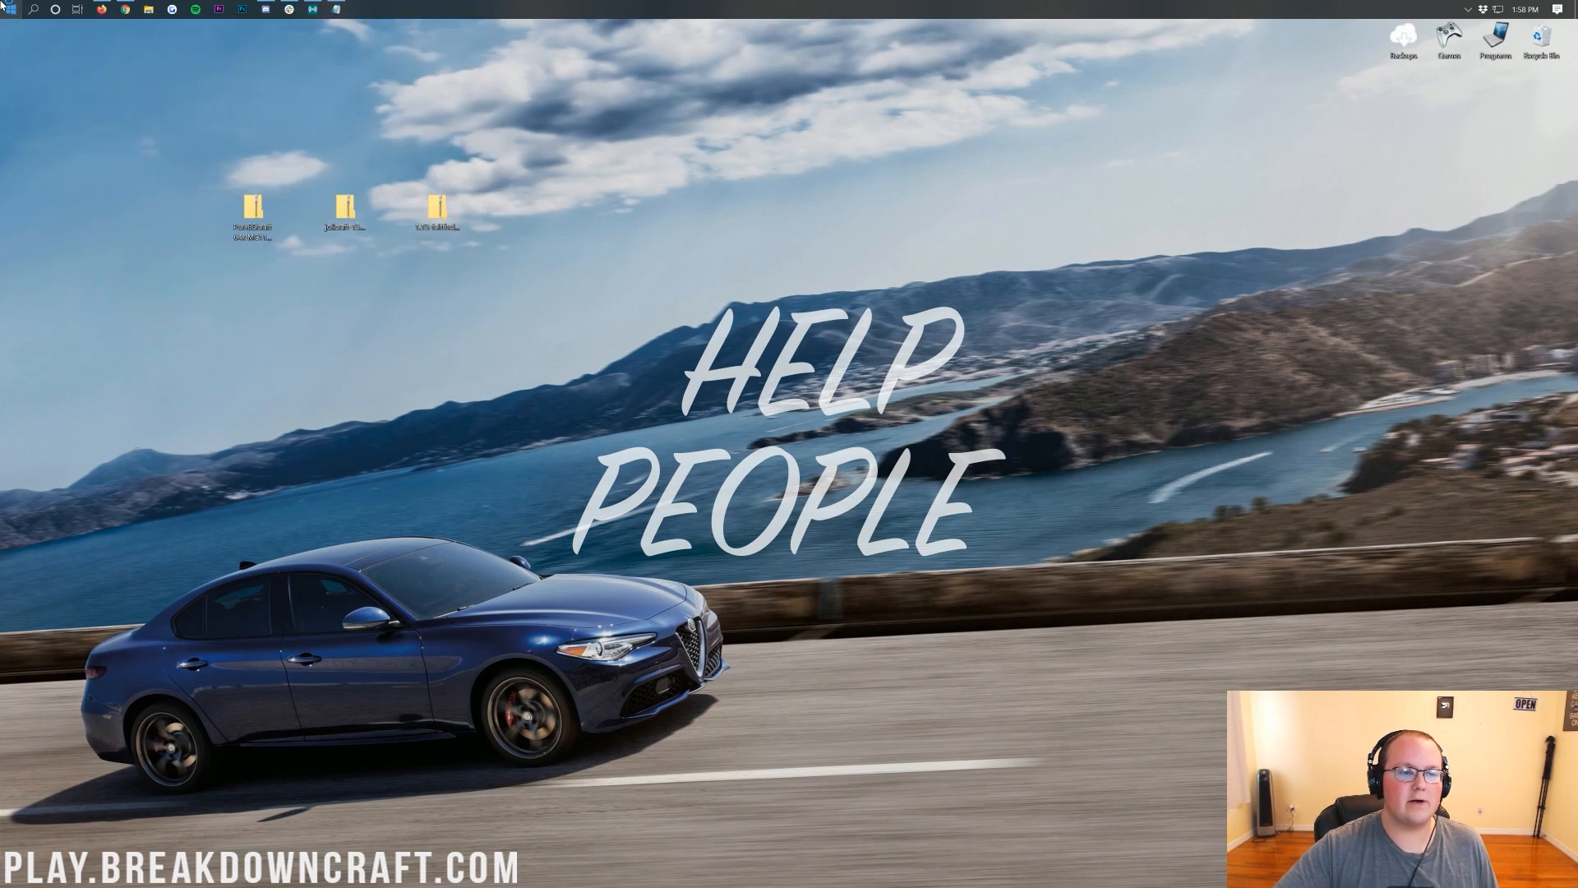
# - Launch Minecraft 1.15.1 (Latest release) from the launcher and return to its title screen
pyautogui.click(355, 10)
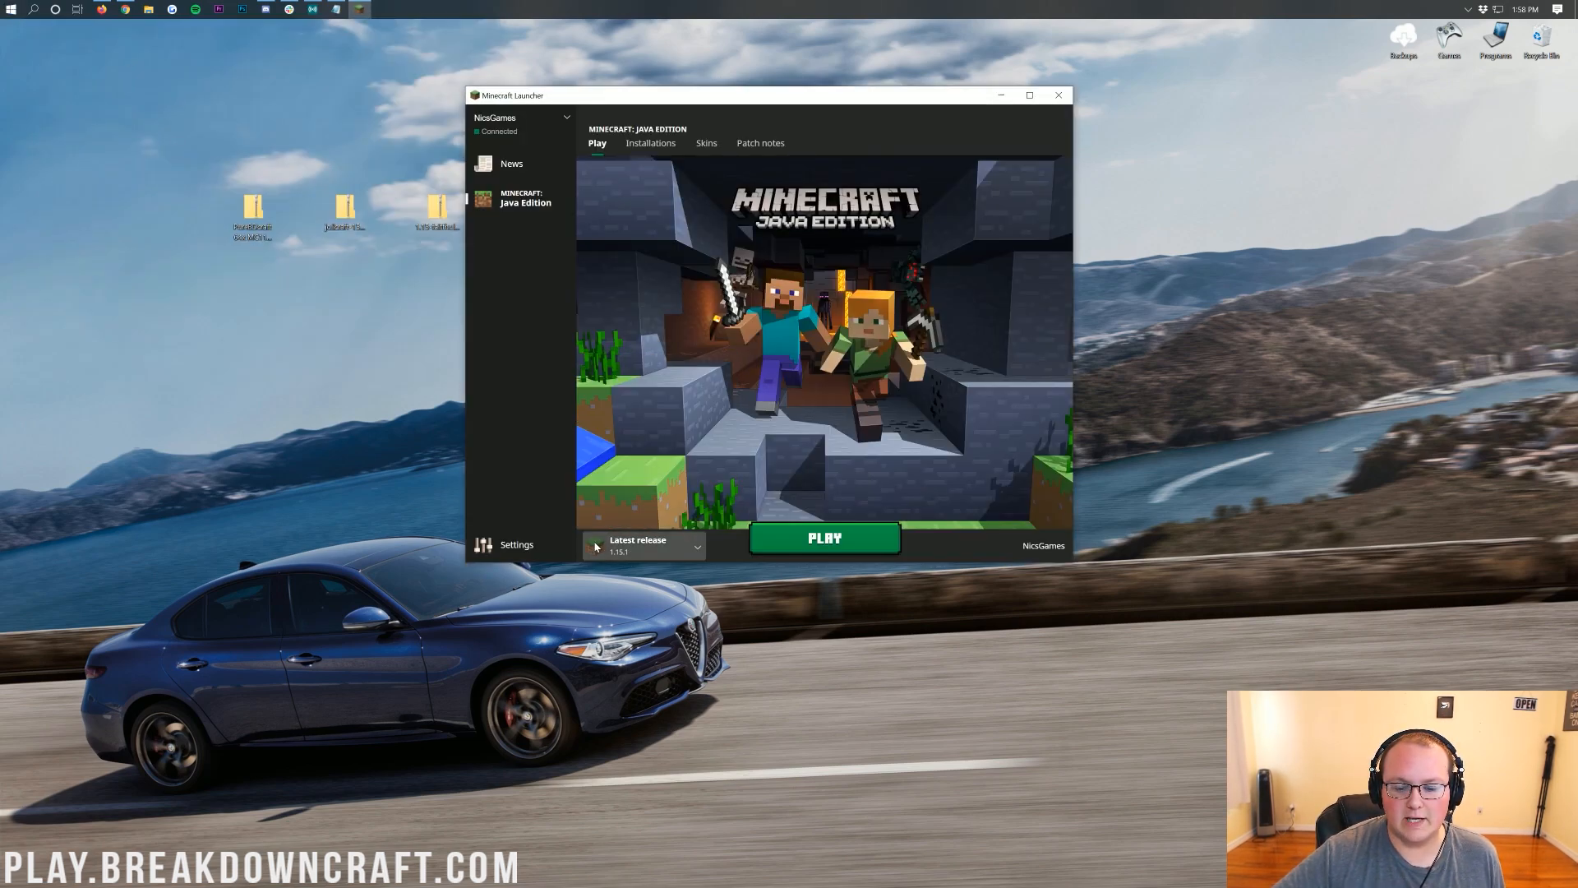
pyautogui.click(825, 538)
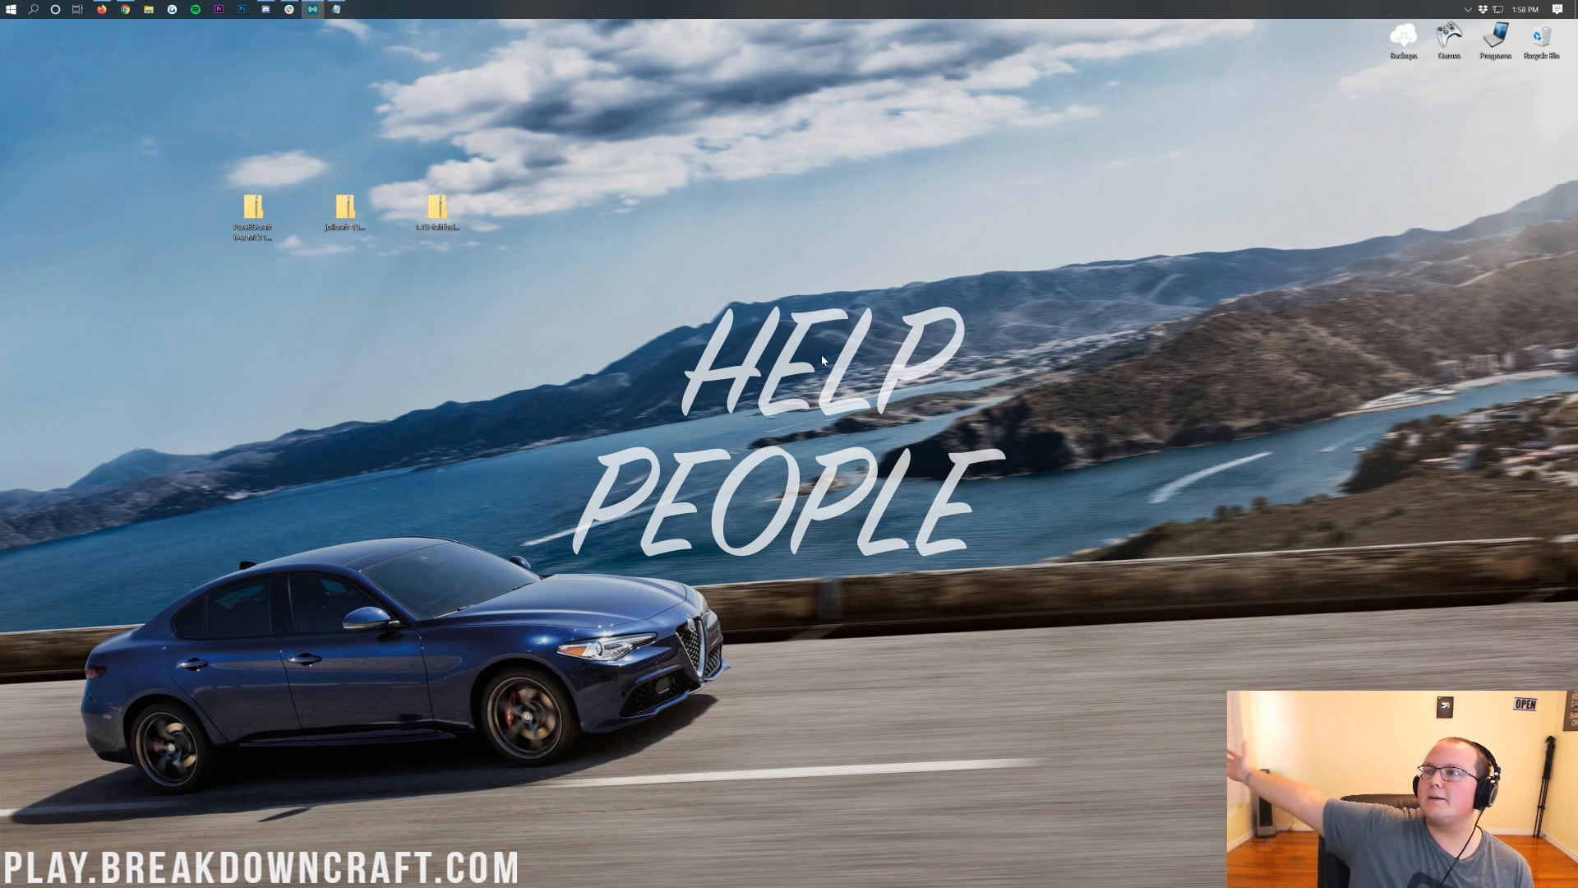
pyautogui.click(10, 9)
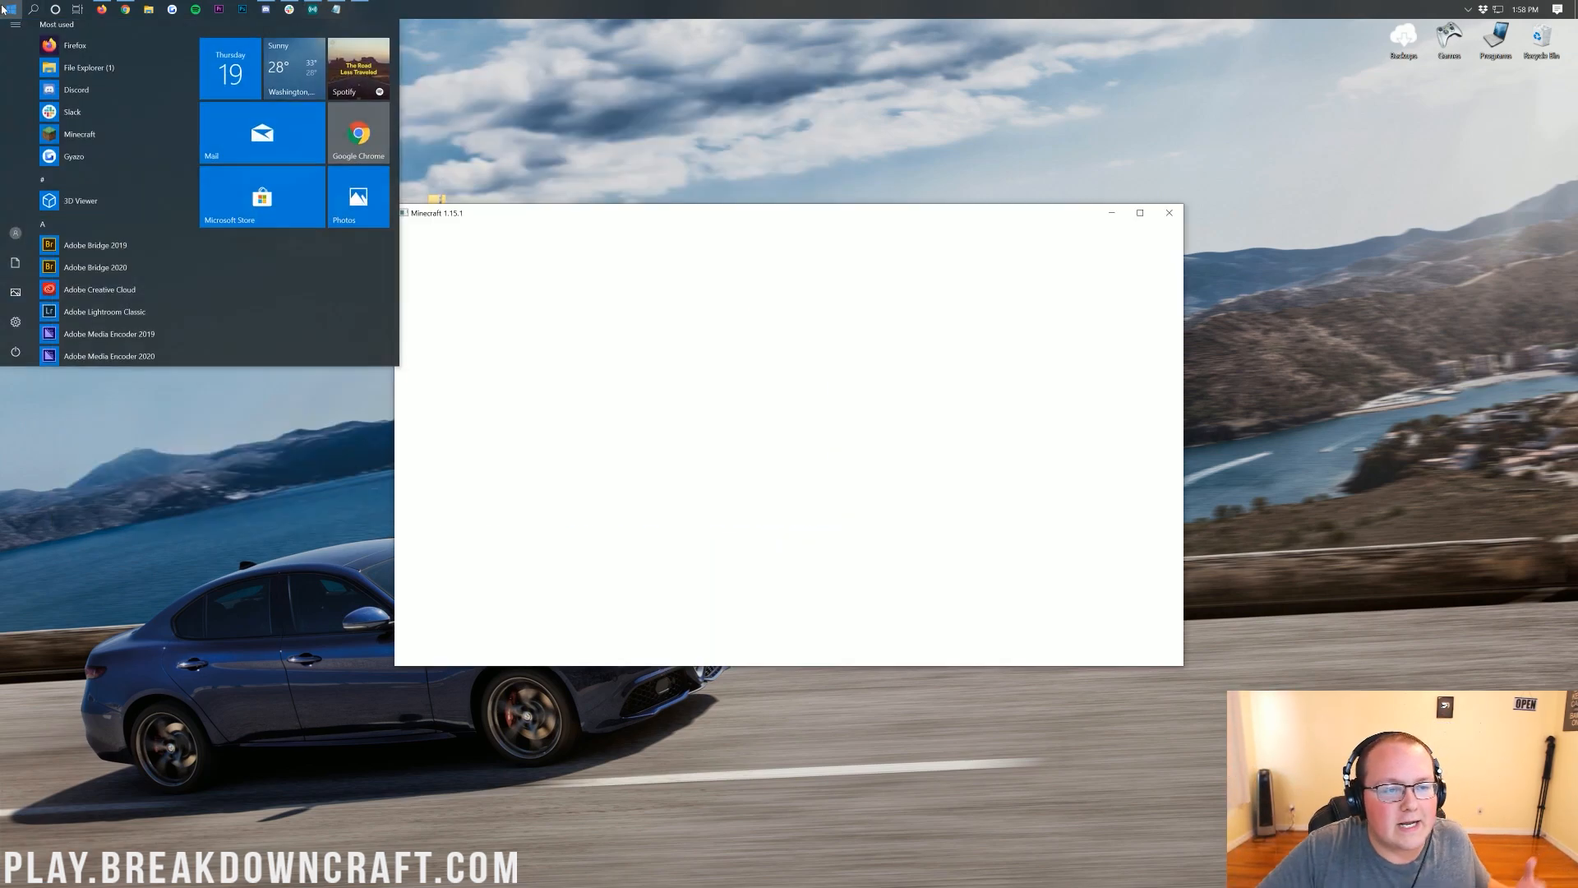
pyautogui.click(733, 171)
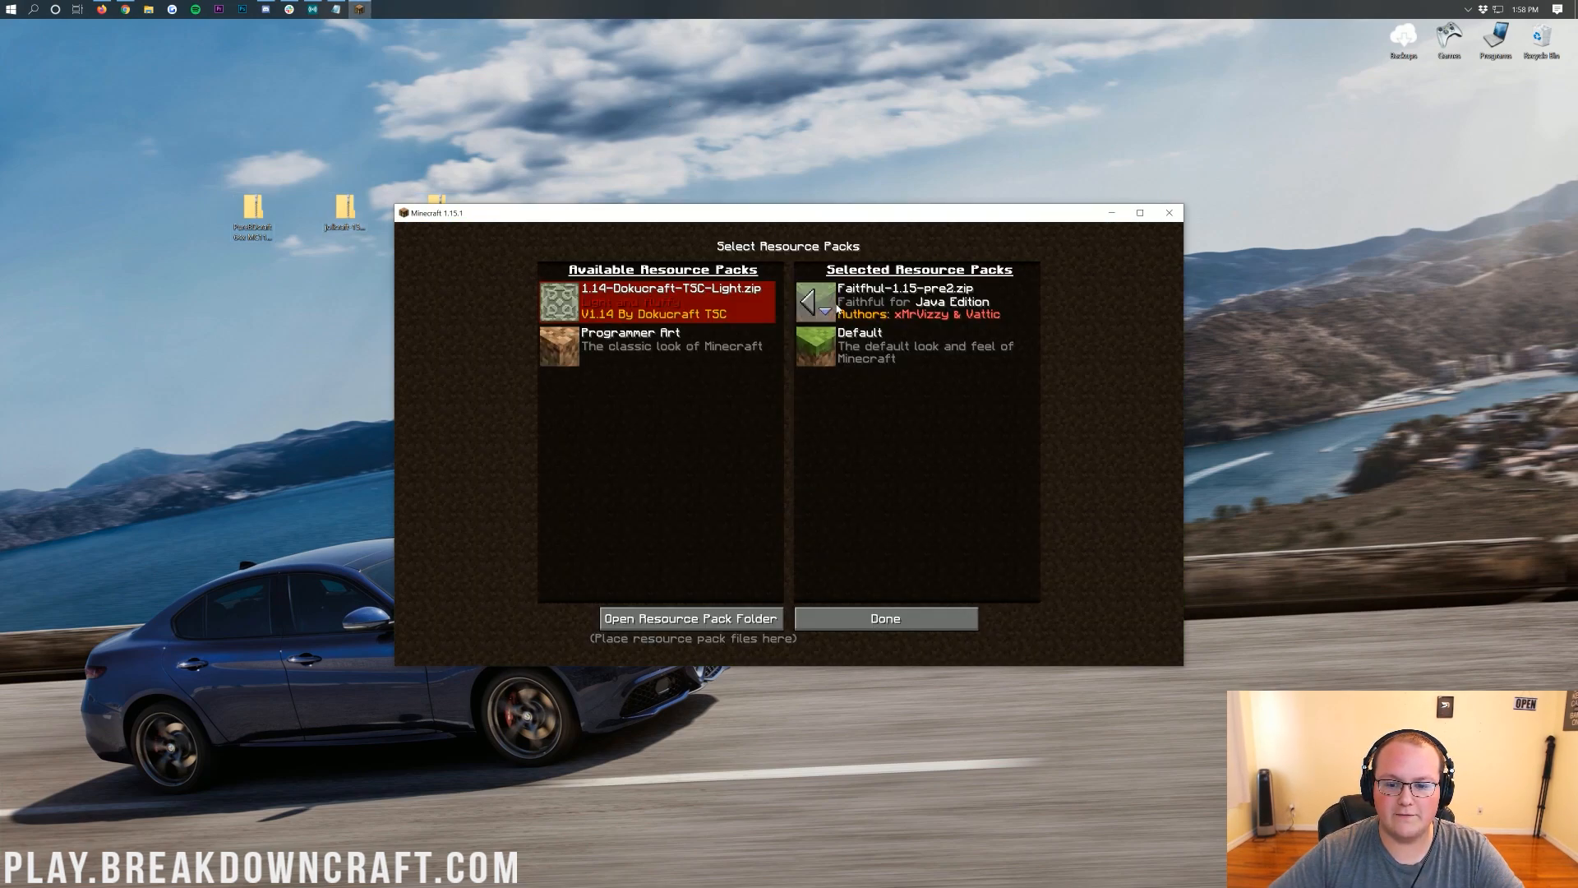
pyautogui.click(884, 618)
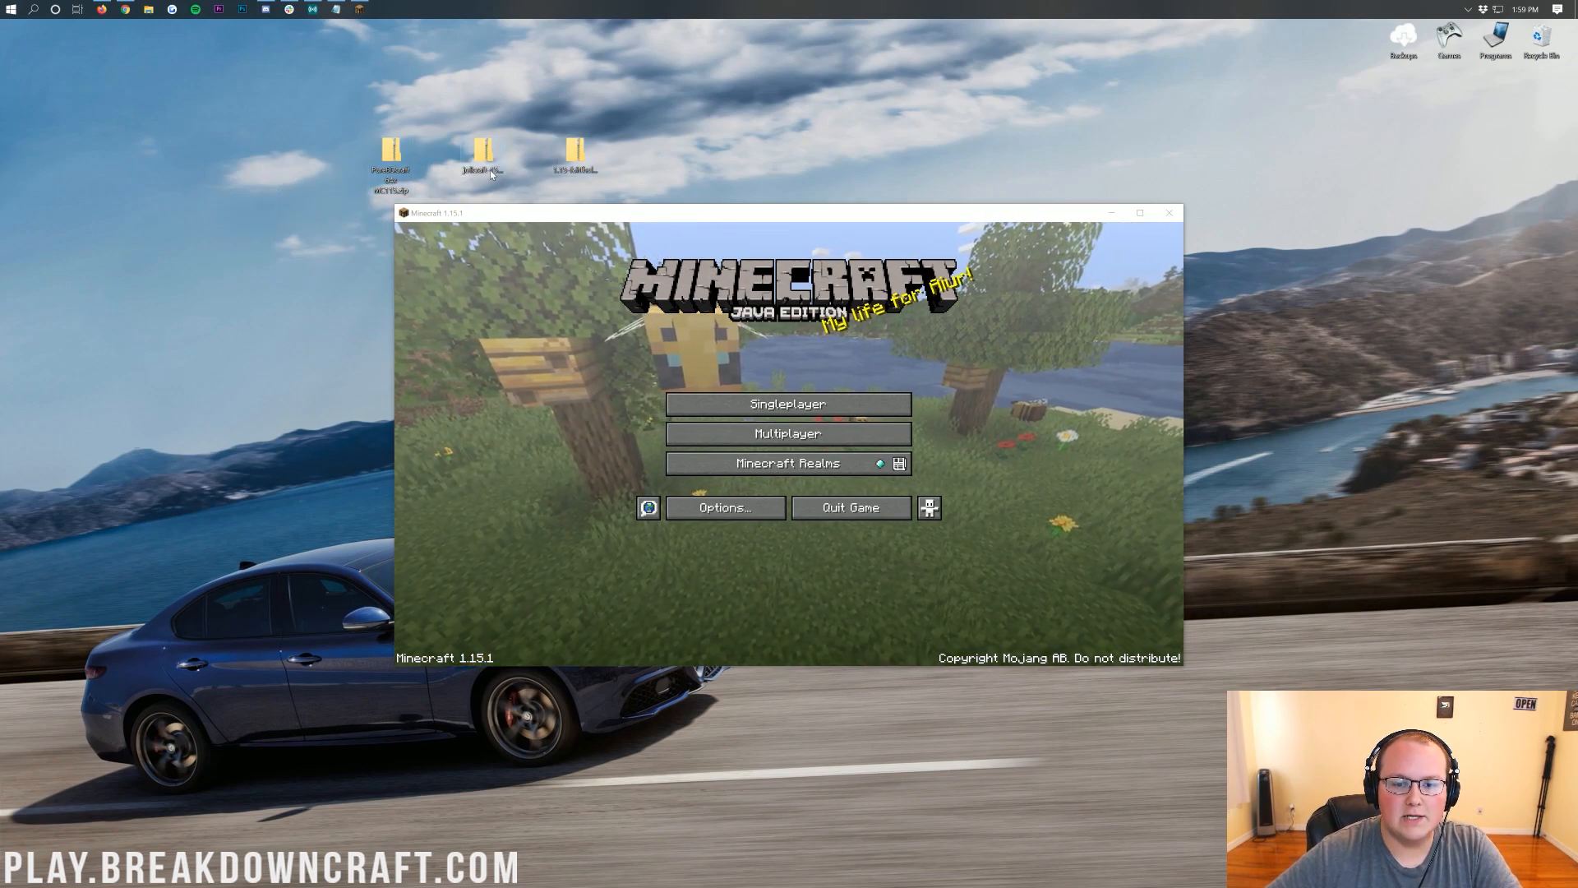
pyautogui.moveTo(575, 157)
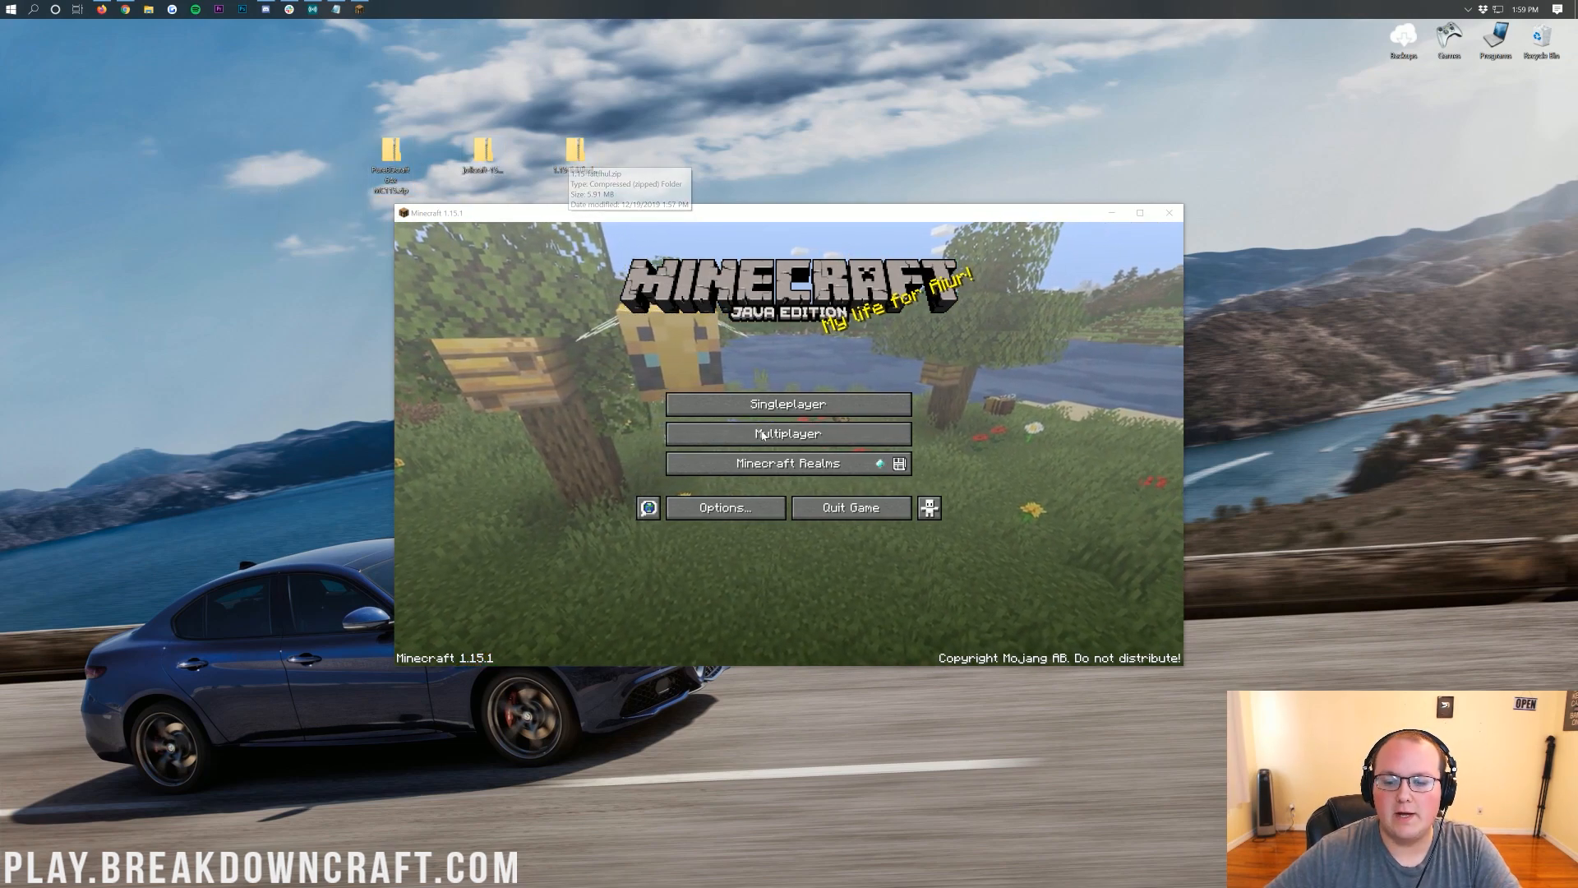
# - Paste the Faithful, PureBDcraft and Jolicraft zips into the resourcepacks folder so they list as available packs
pyautogui.click(723, 506)
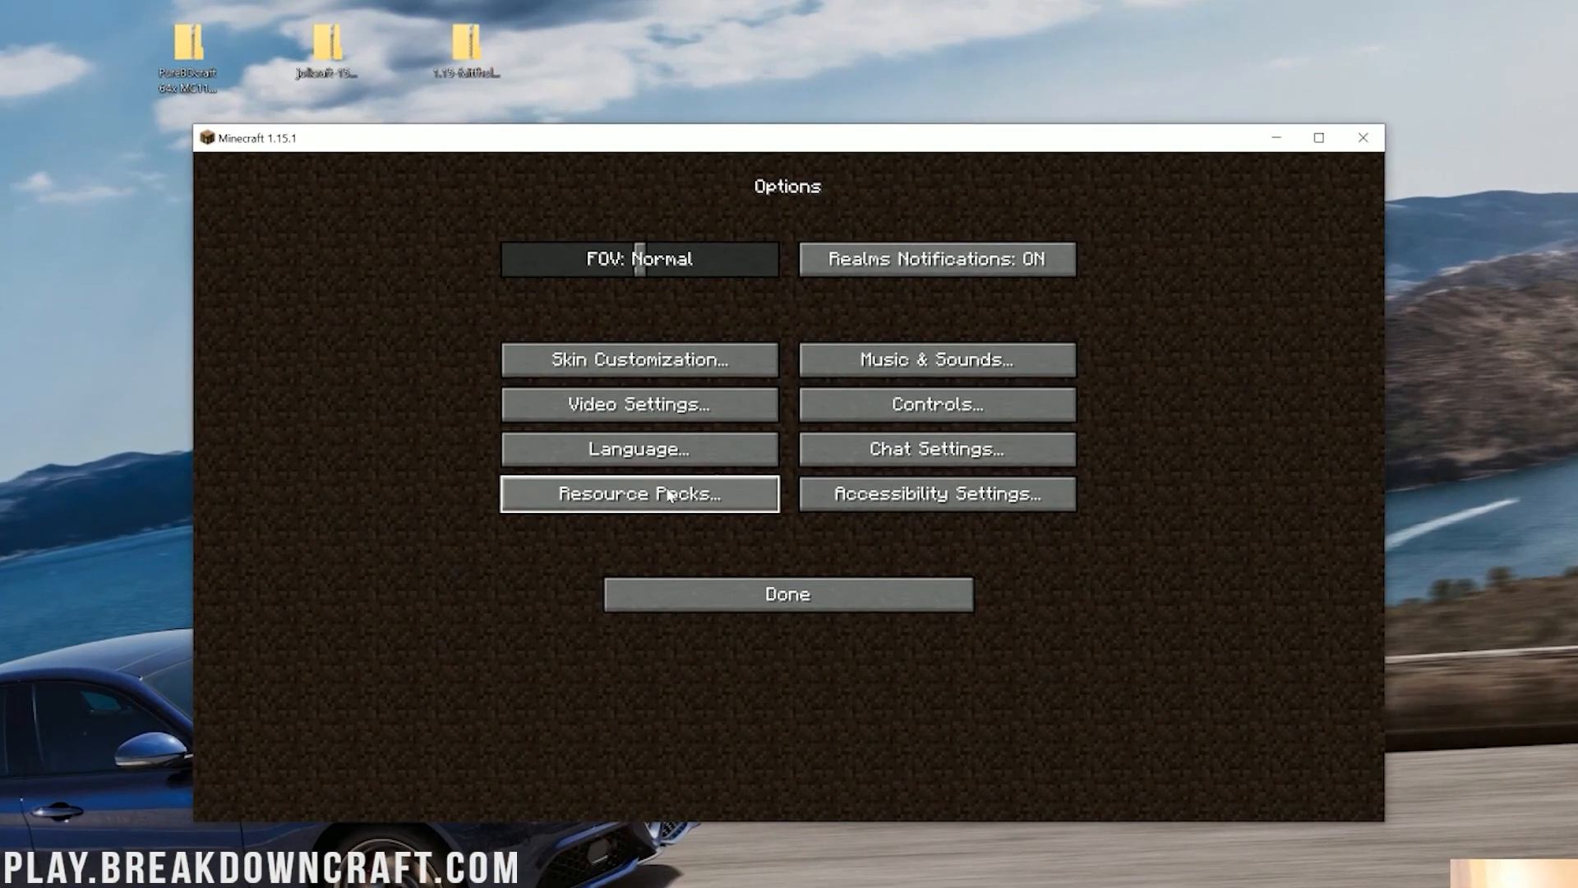
pyautogui.click(640, 493)
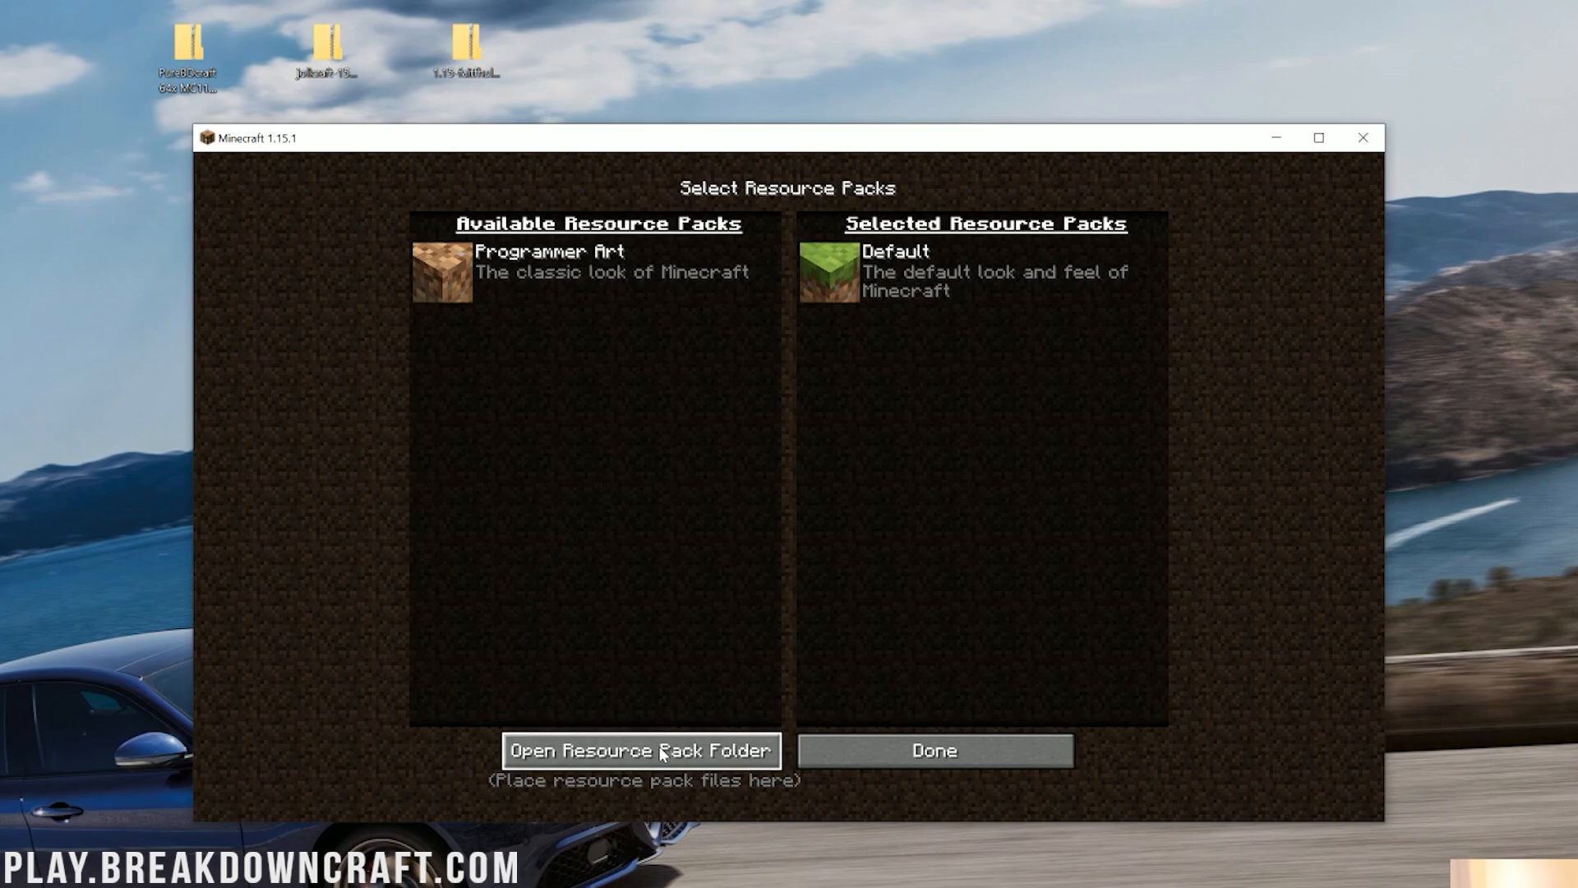
pyautogui.moveTo(606, 871)
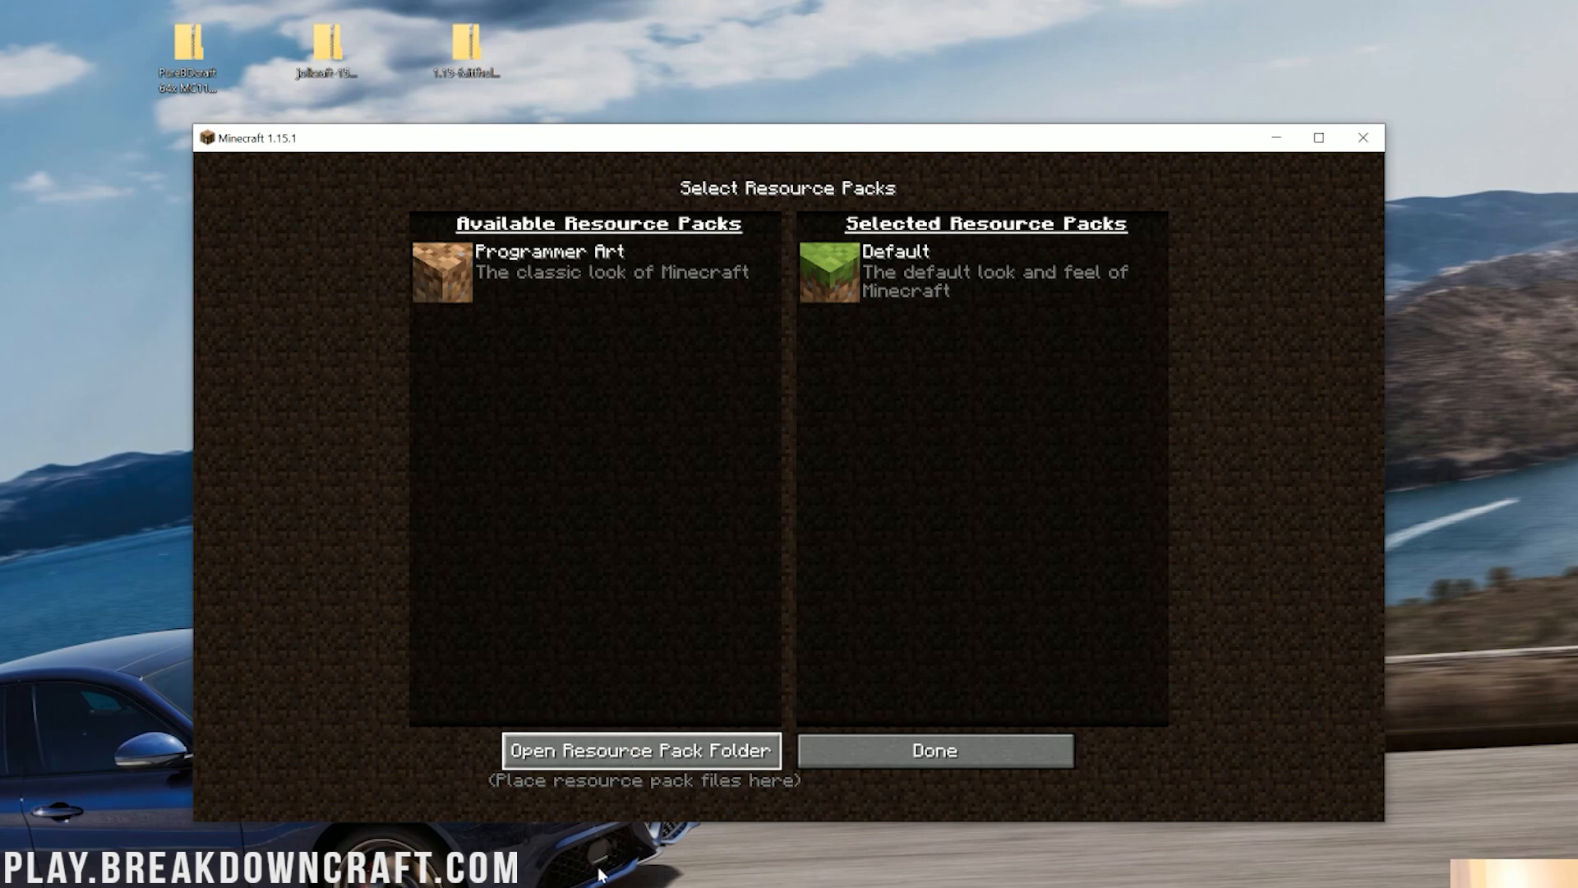
pyautogui.click(641, 750)
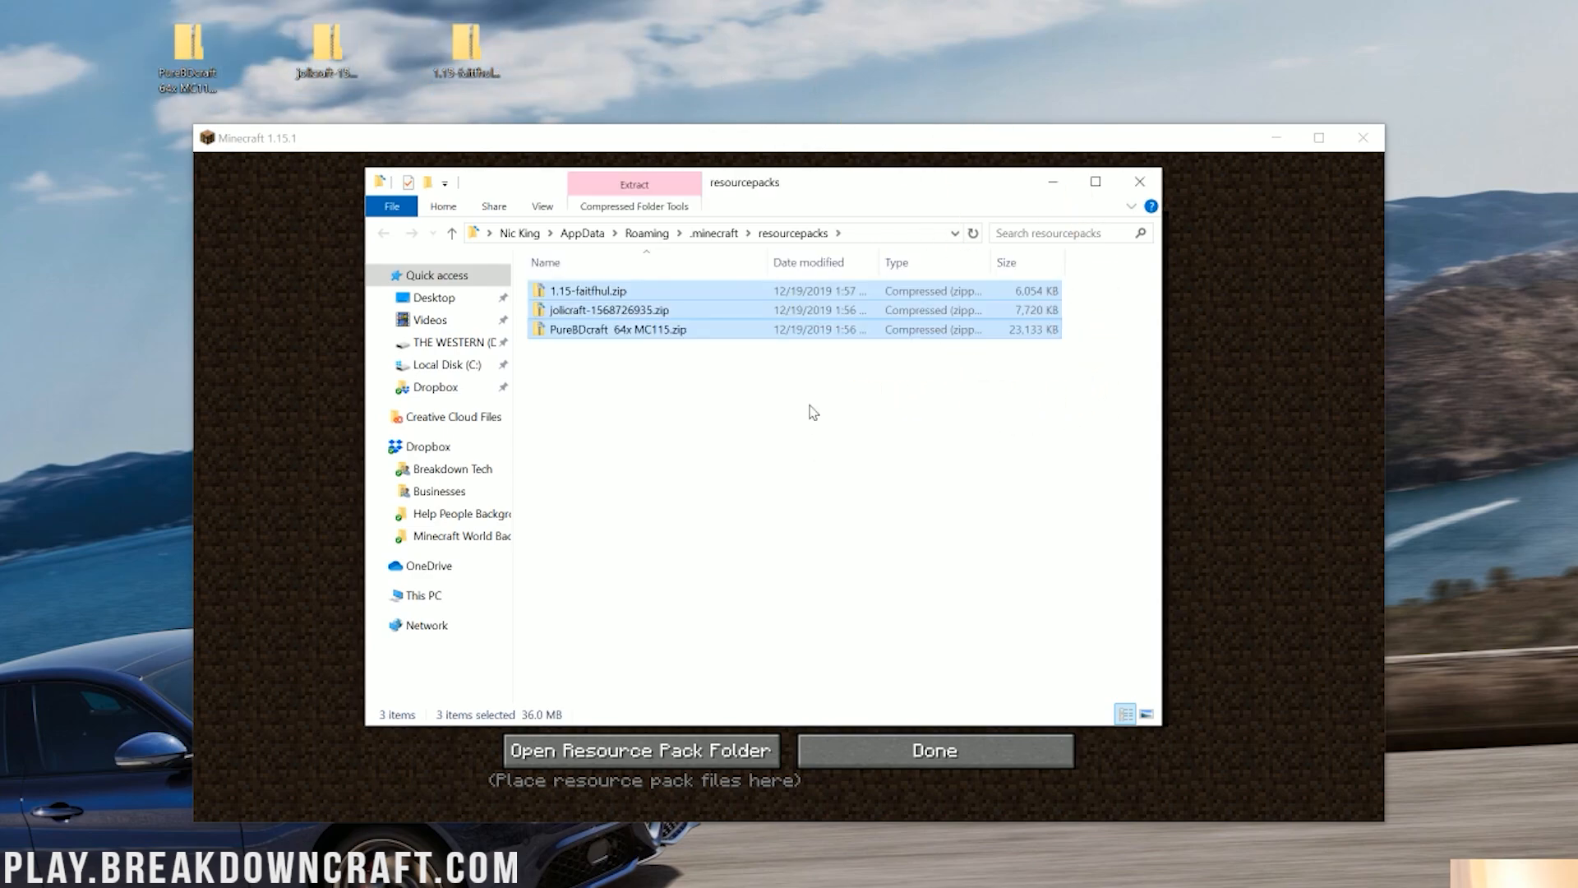
pyautogui.click(1140, 181)
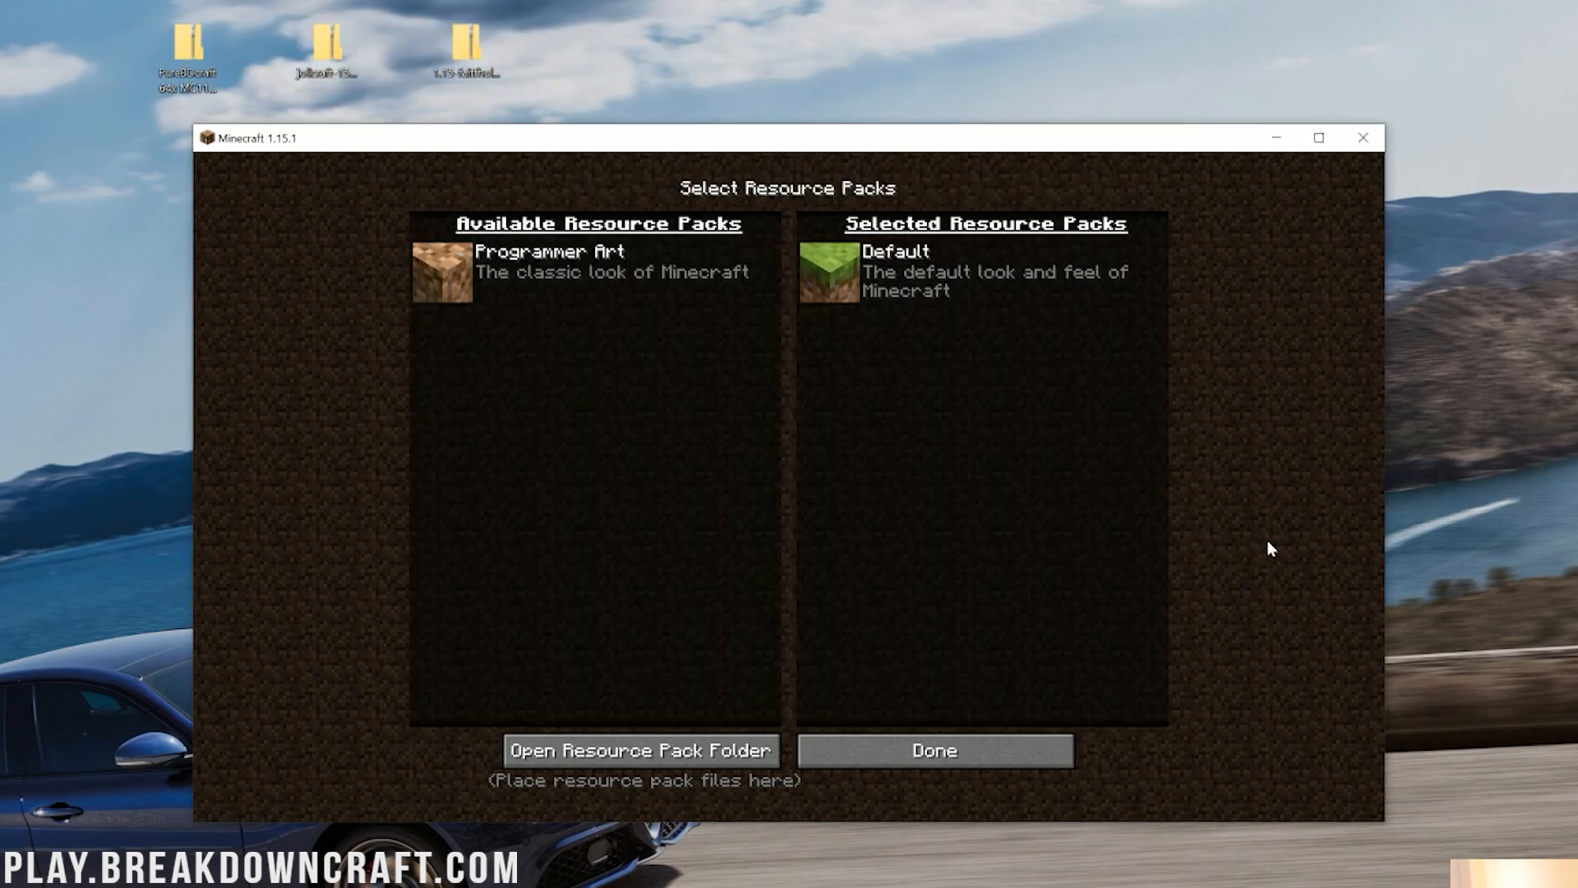
pyautogui.click(933, 750)
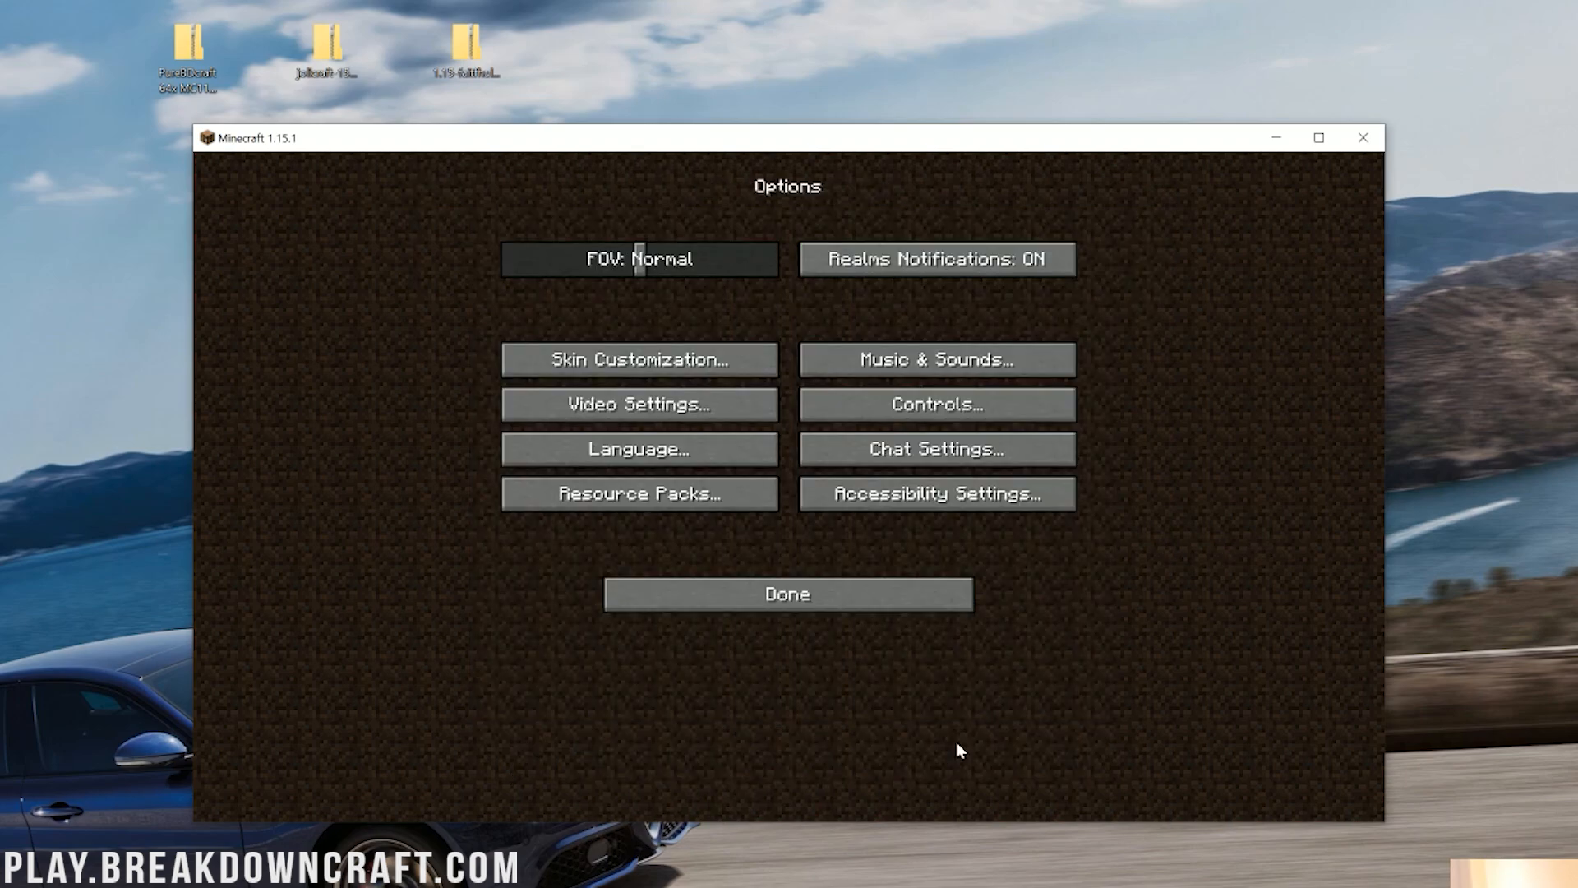
pyautogui.click(641, 493)
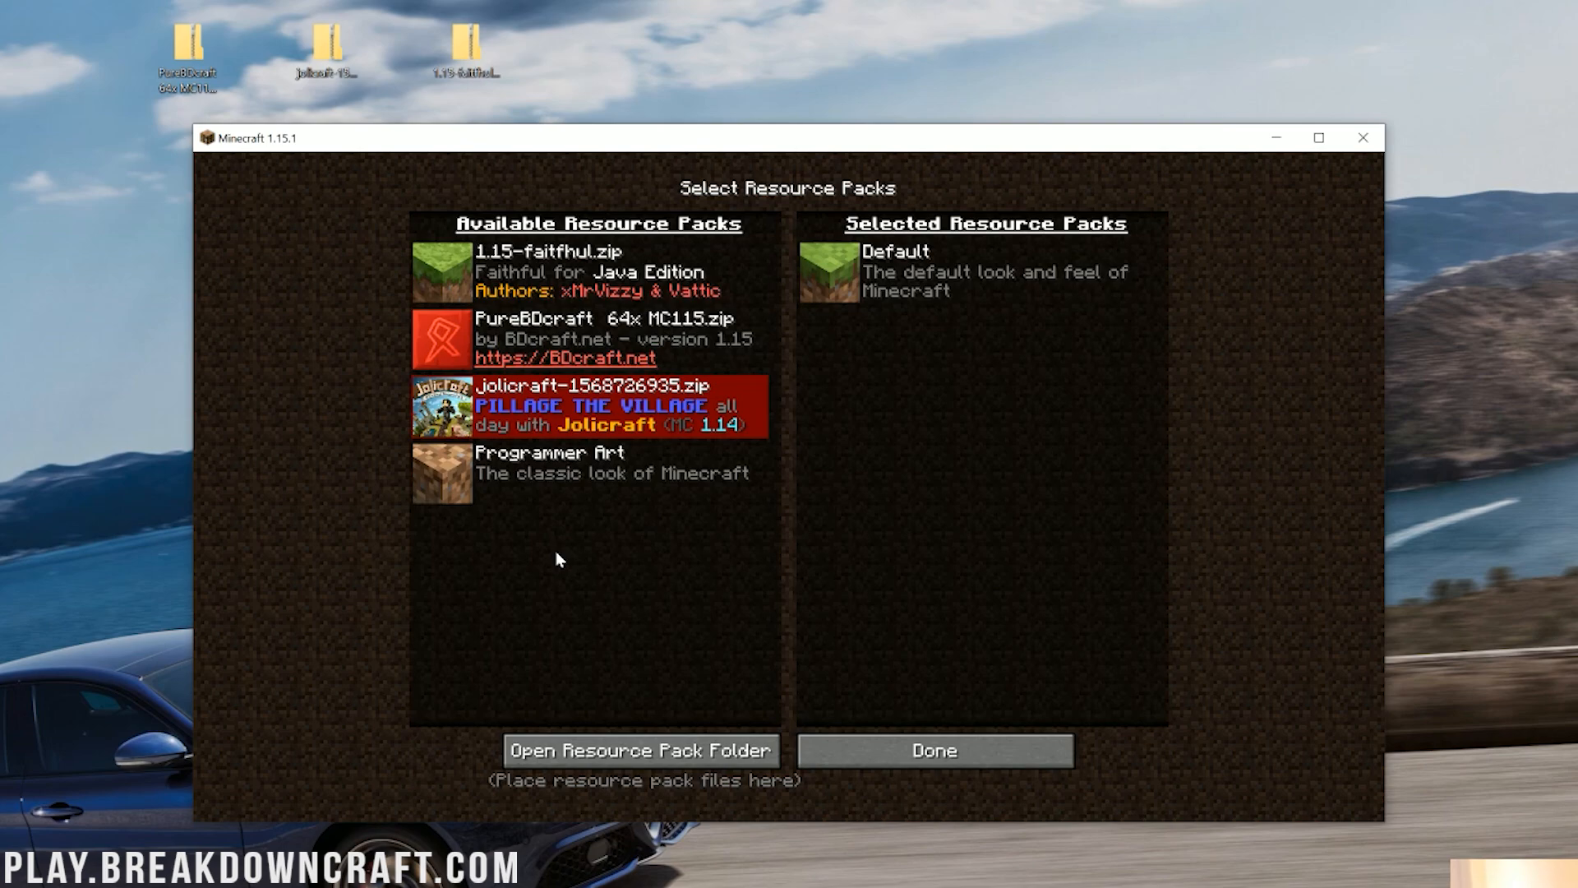
pyautogui.moveTo(438, 471)
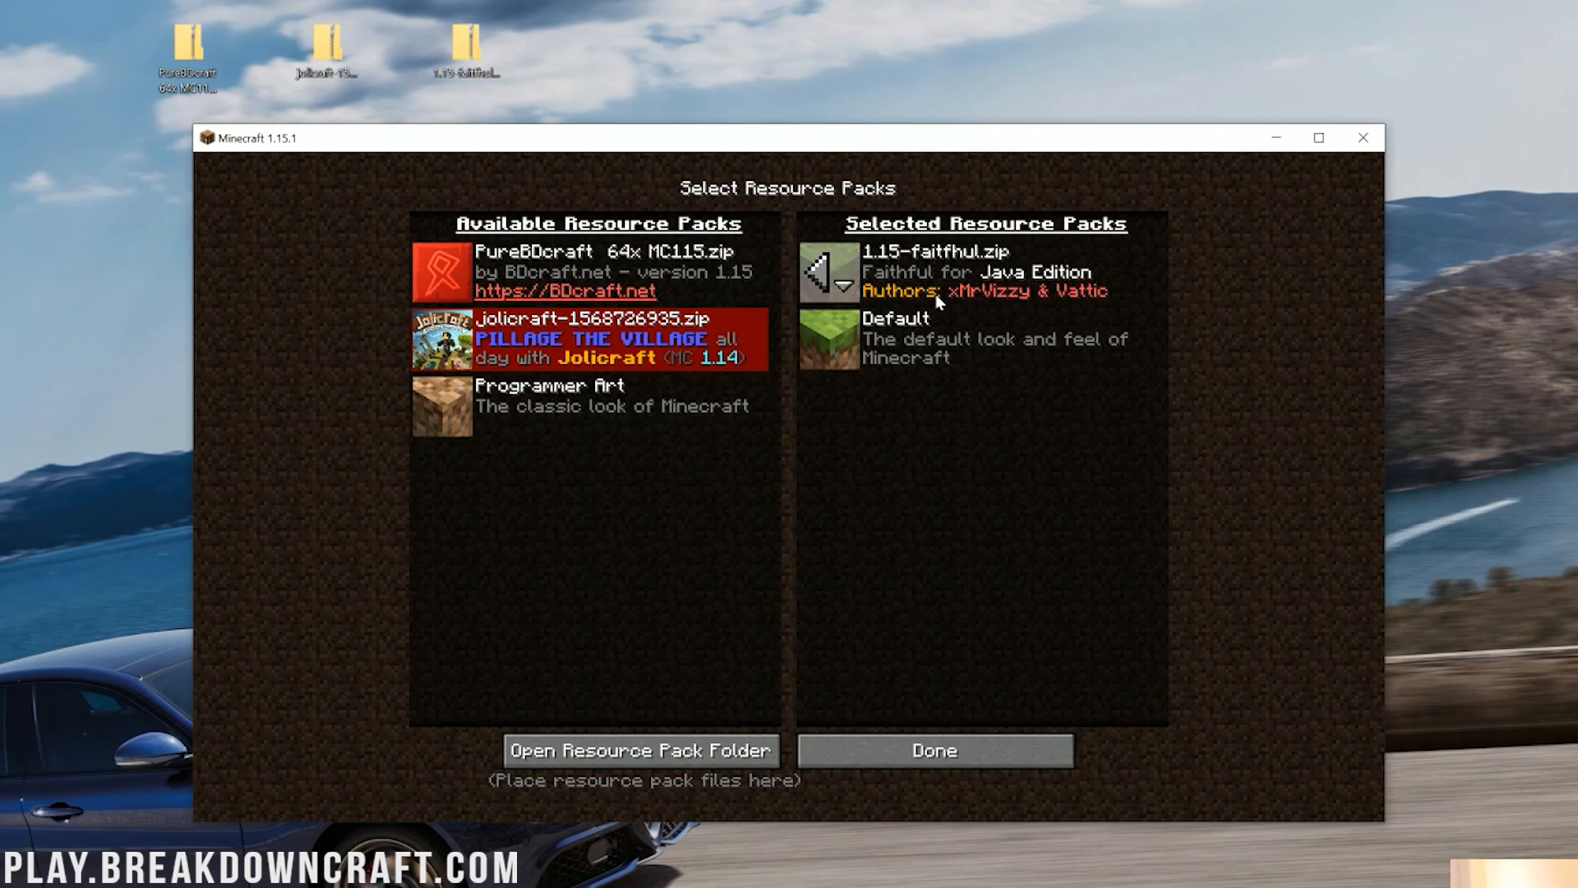
# - Make PureBDcraft the active resource pack in place of Faithful and apply it, returning to Options
pyautogui.click(935, 749)
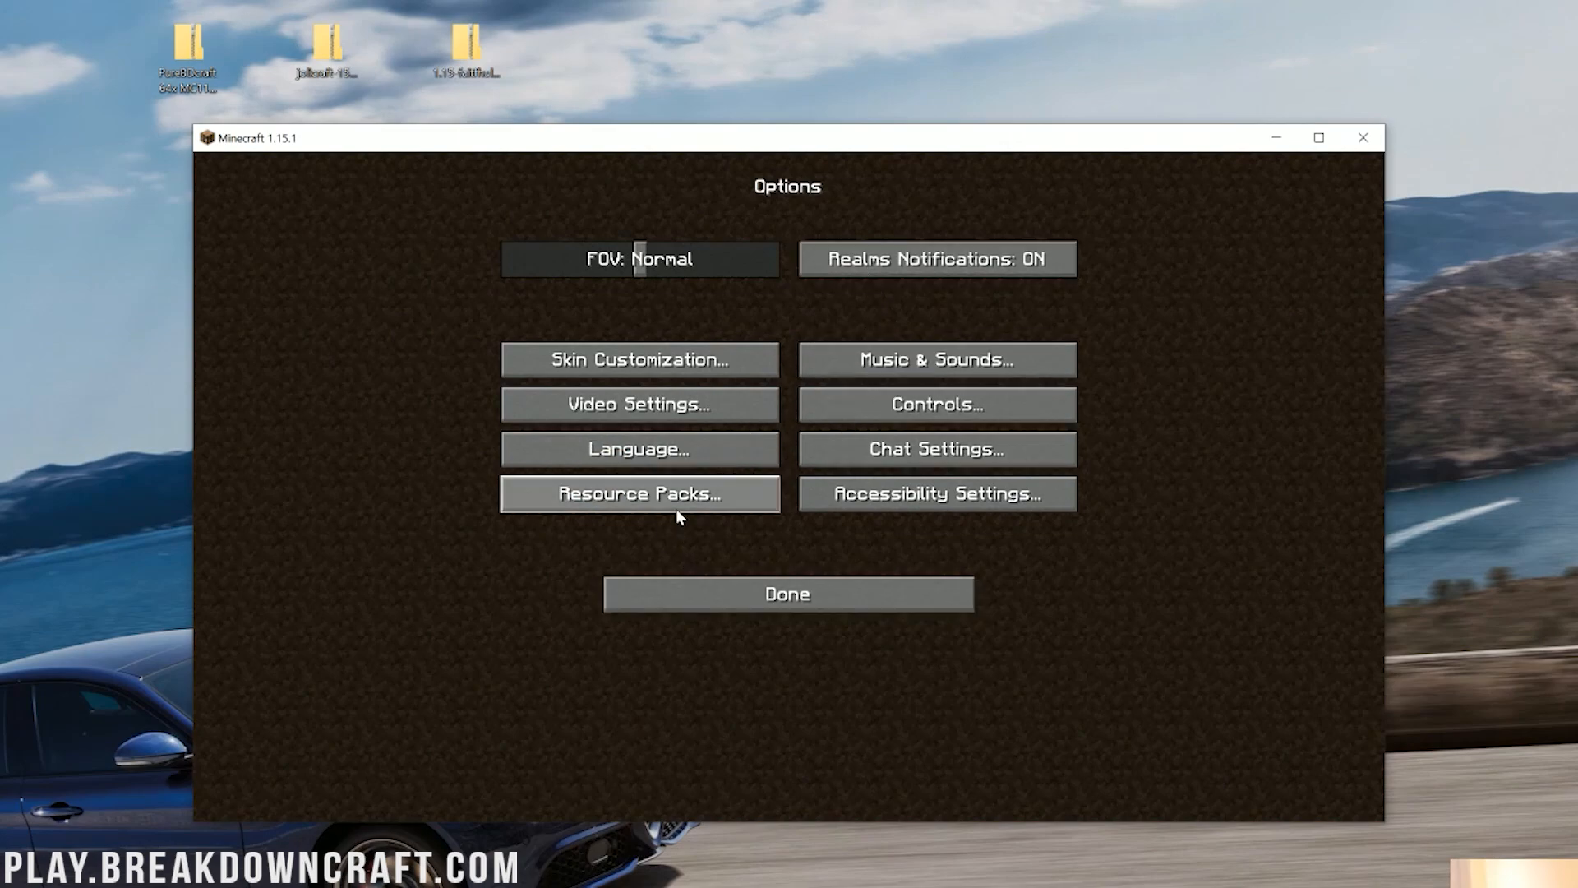
pyautogui.click(641, 493)
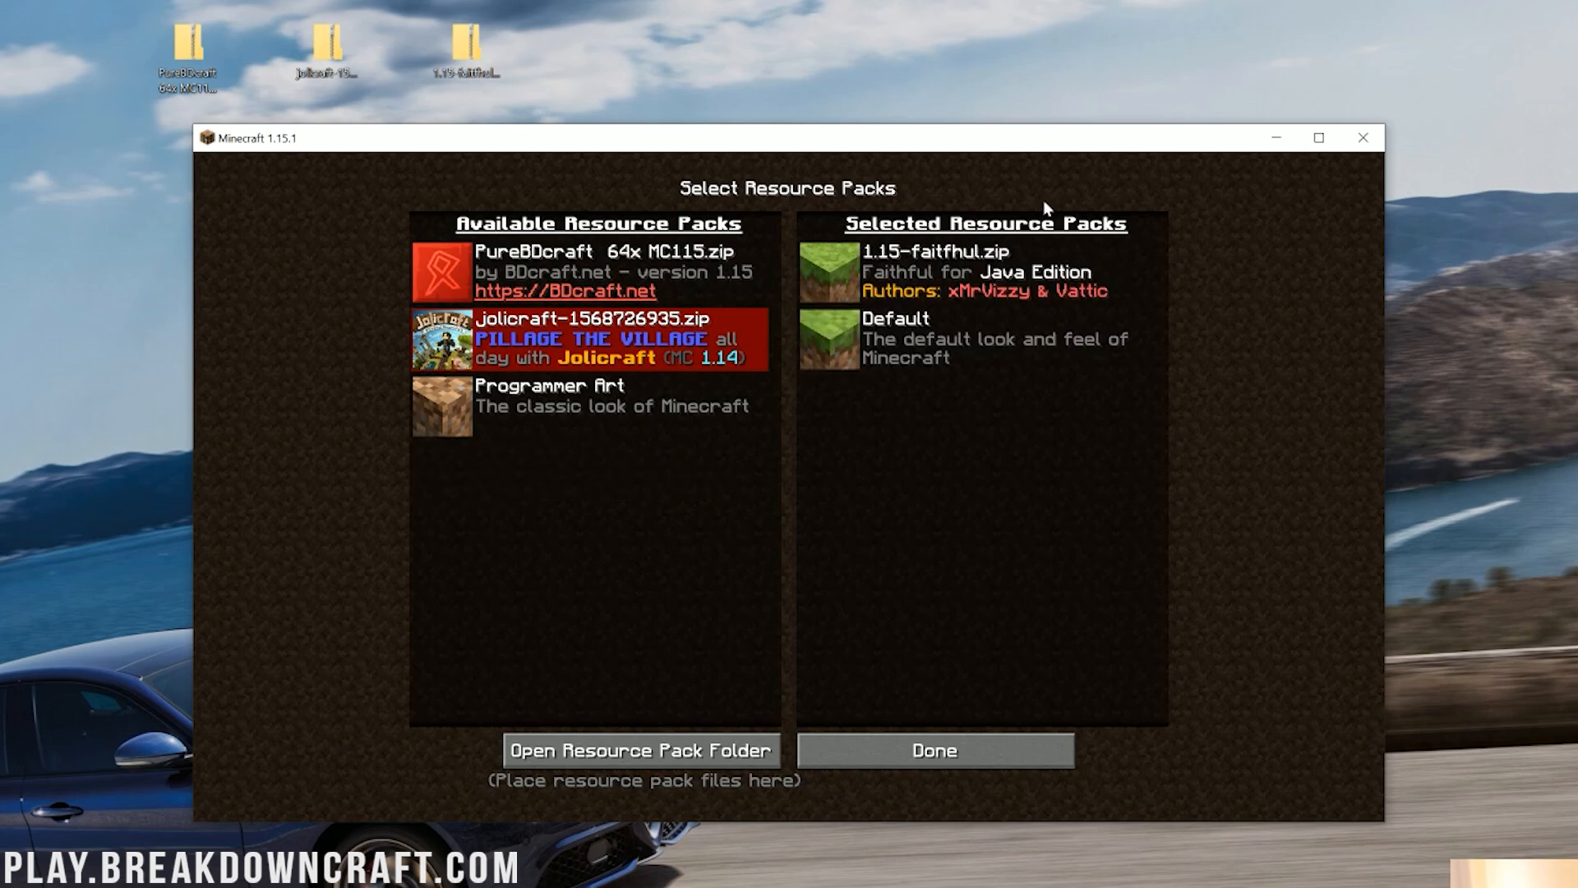
pyautogui.moveTo(827, 272)
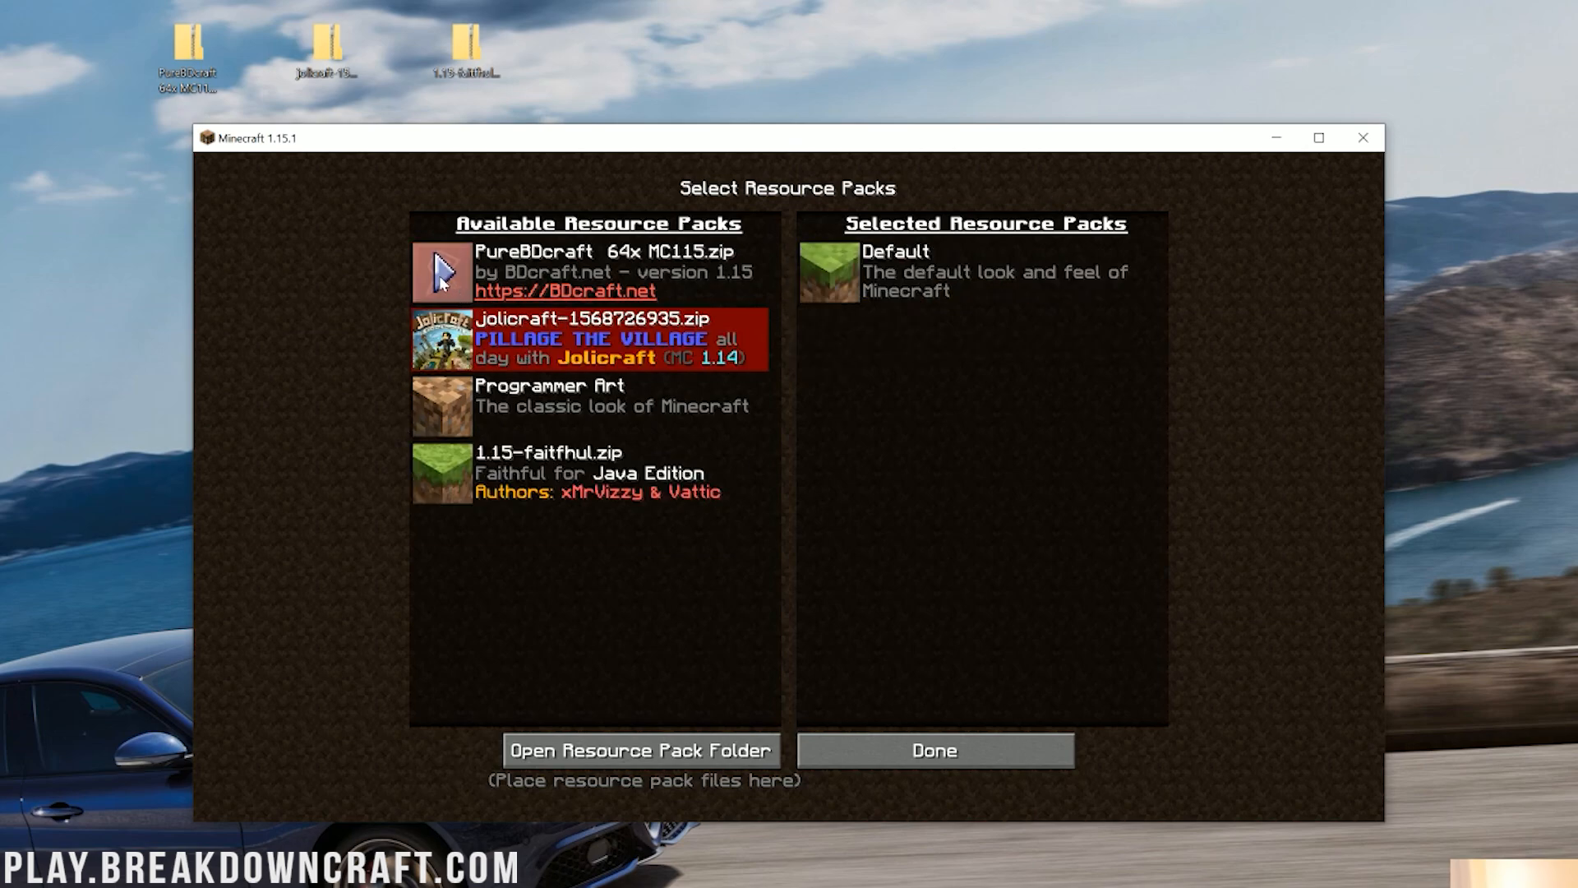
pyautogui.click(443, 271)
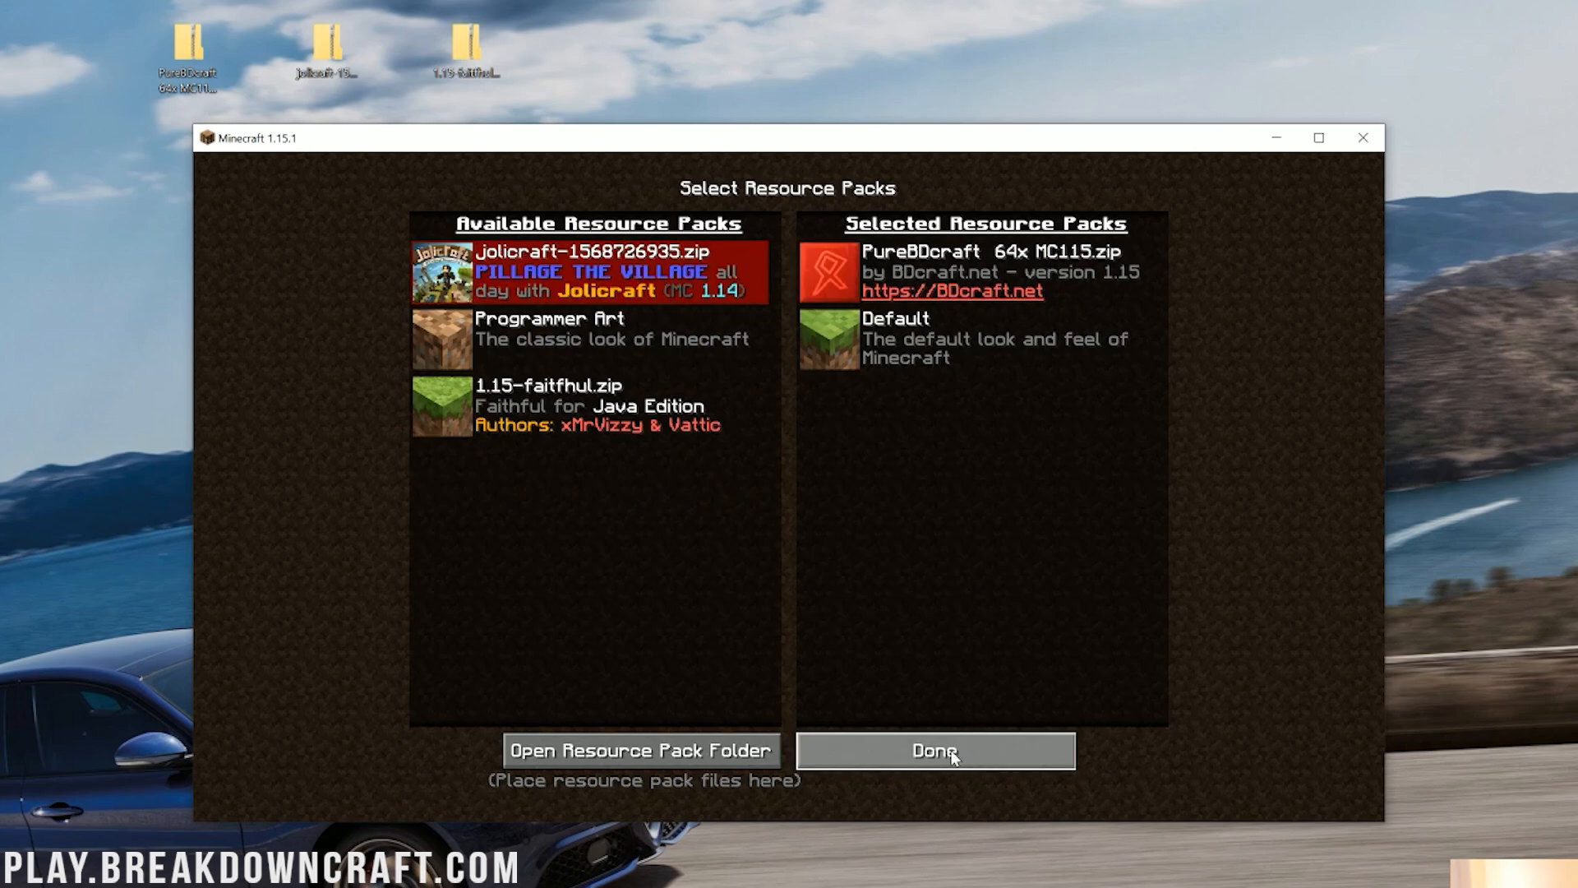
pyautogui.click(939, 748)
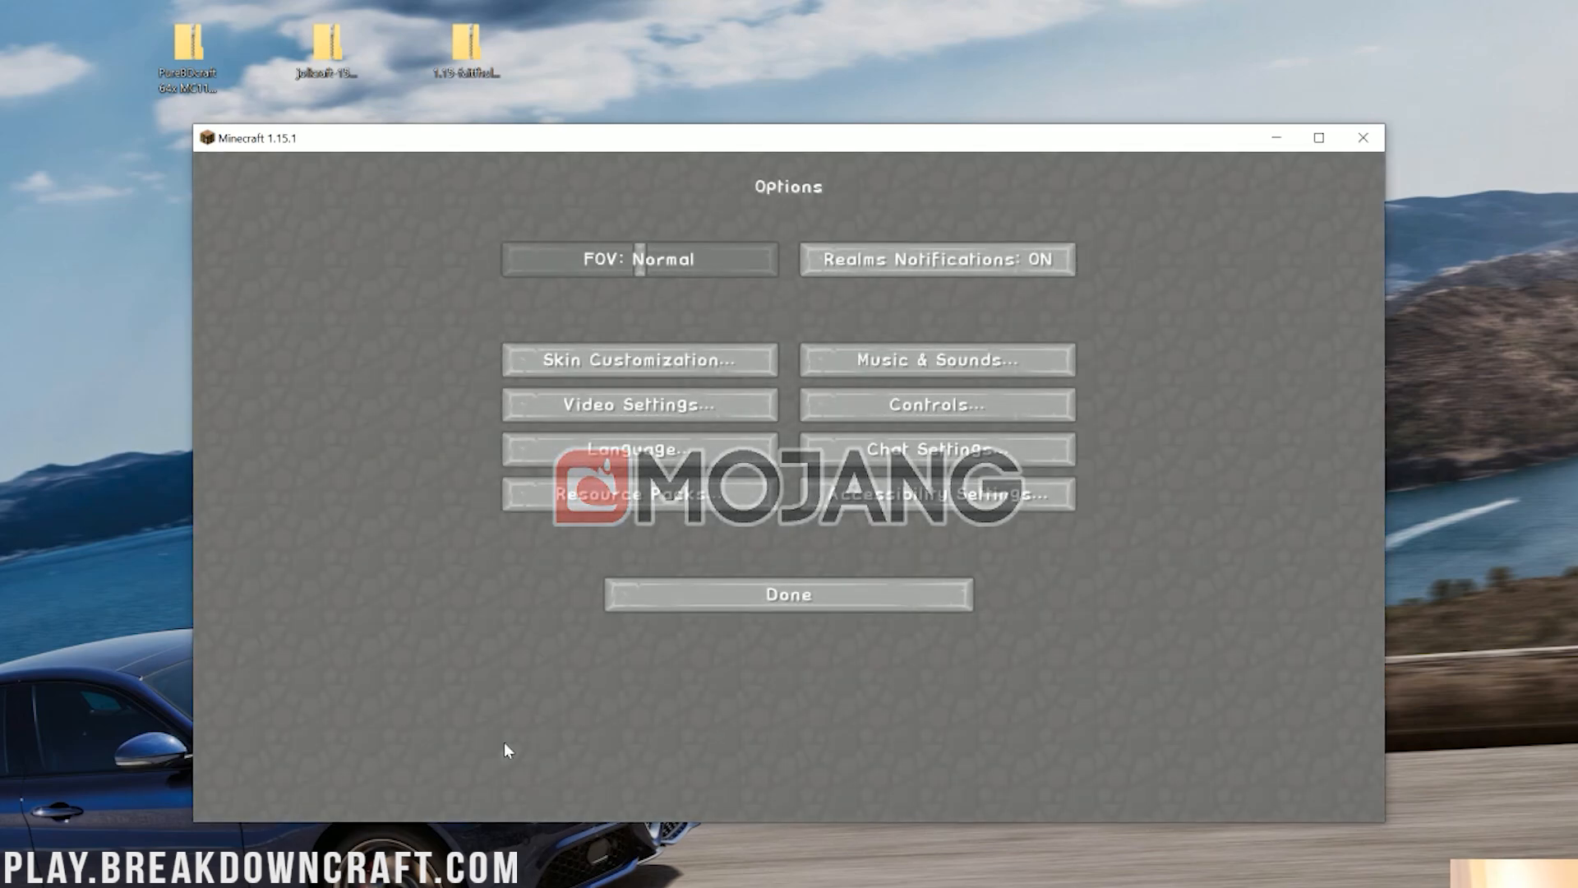
pyautogui.click(786, 595)
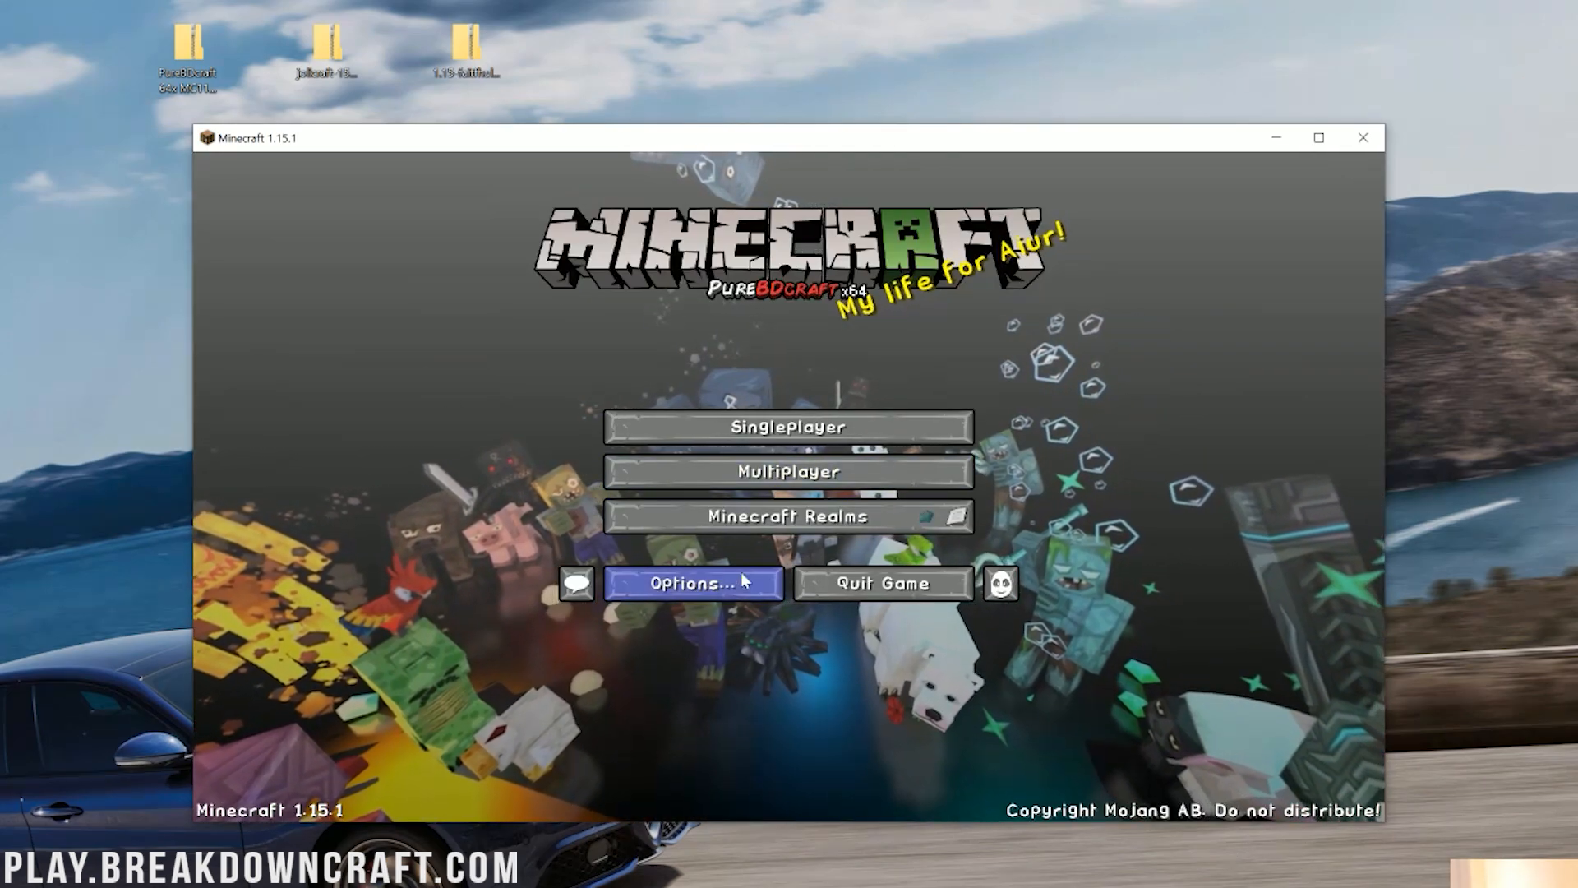
pyautogui.click(694, 582)
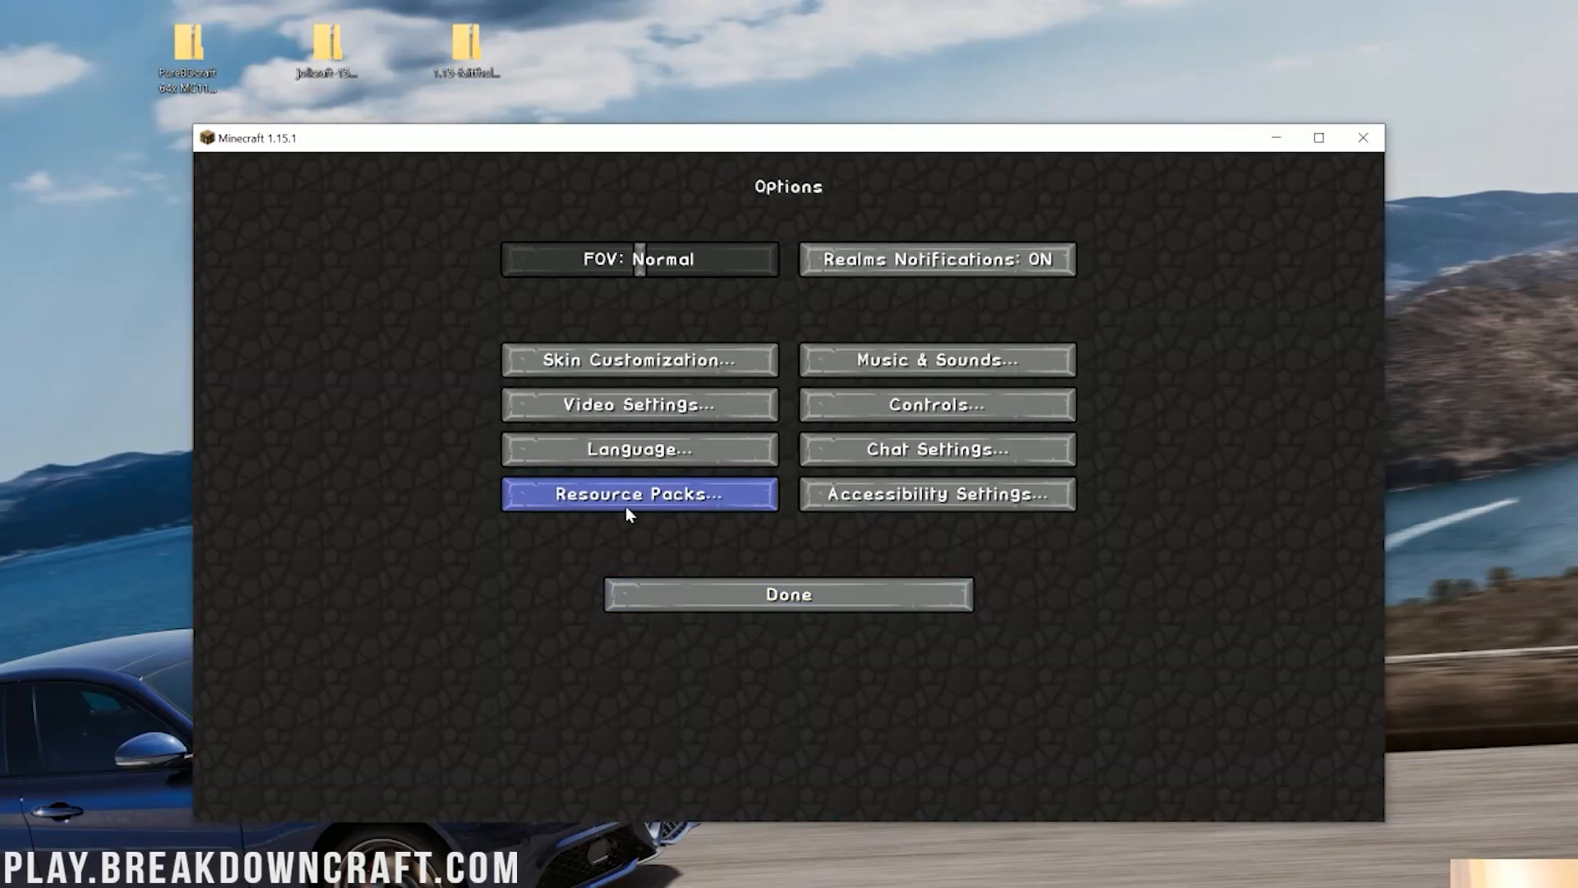
# - Move Jolicraft into the selected packs and accept its older-version warning
pyautogui.click(638, 493)
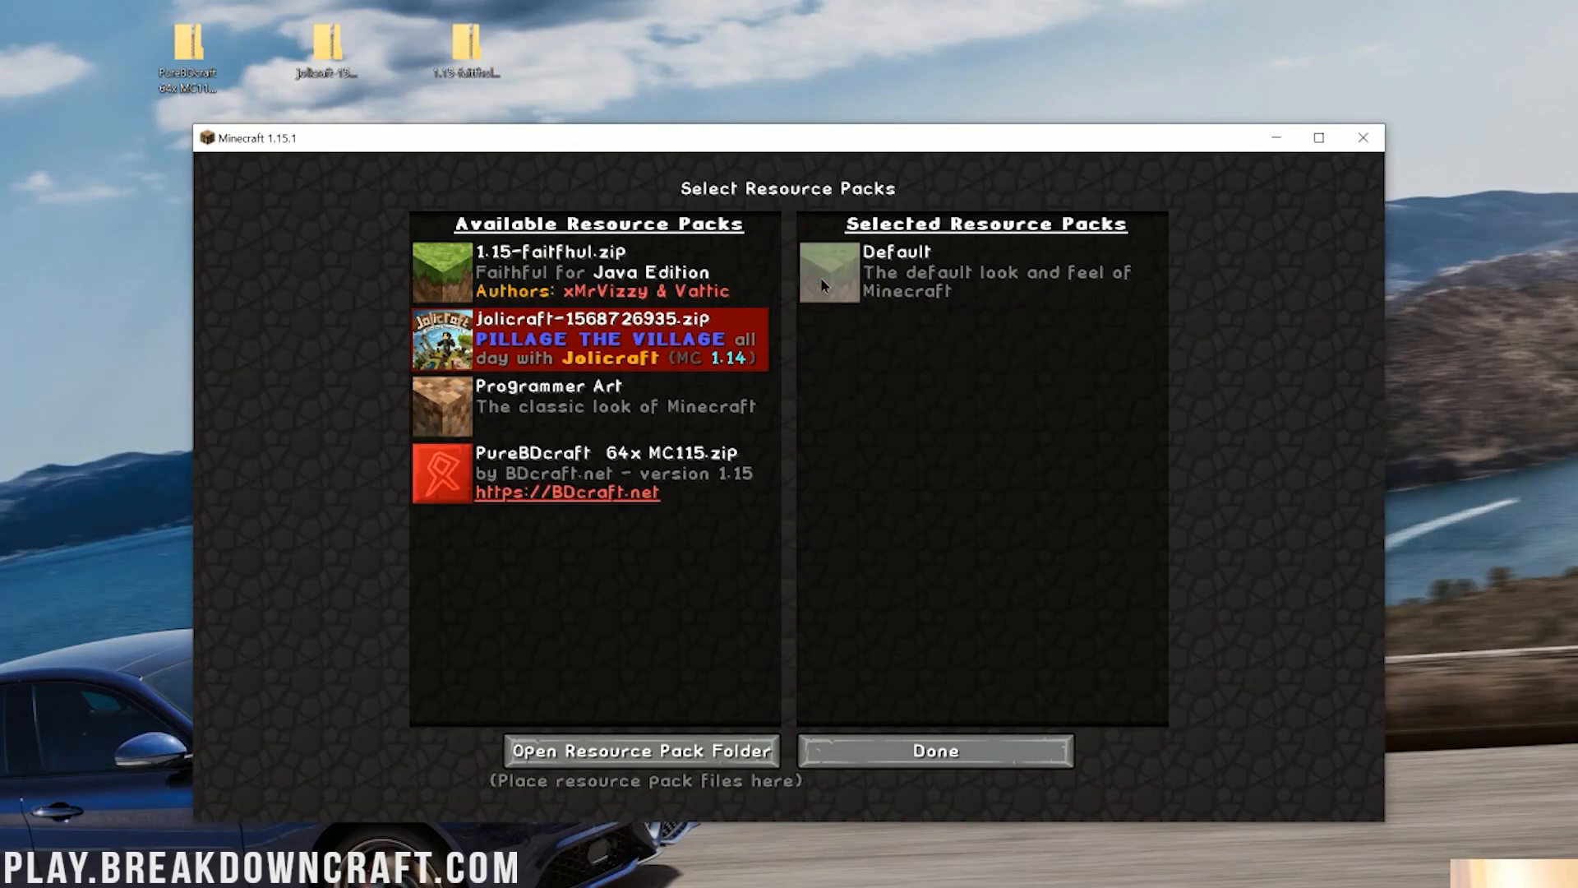
pyautogui.moveTo(486, 350)
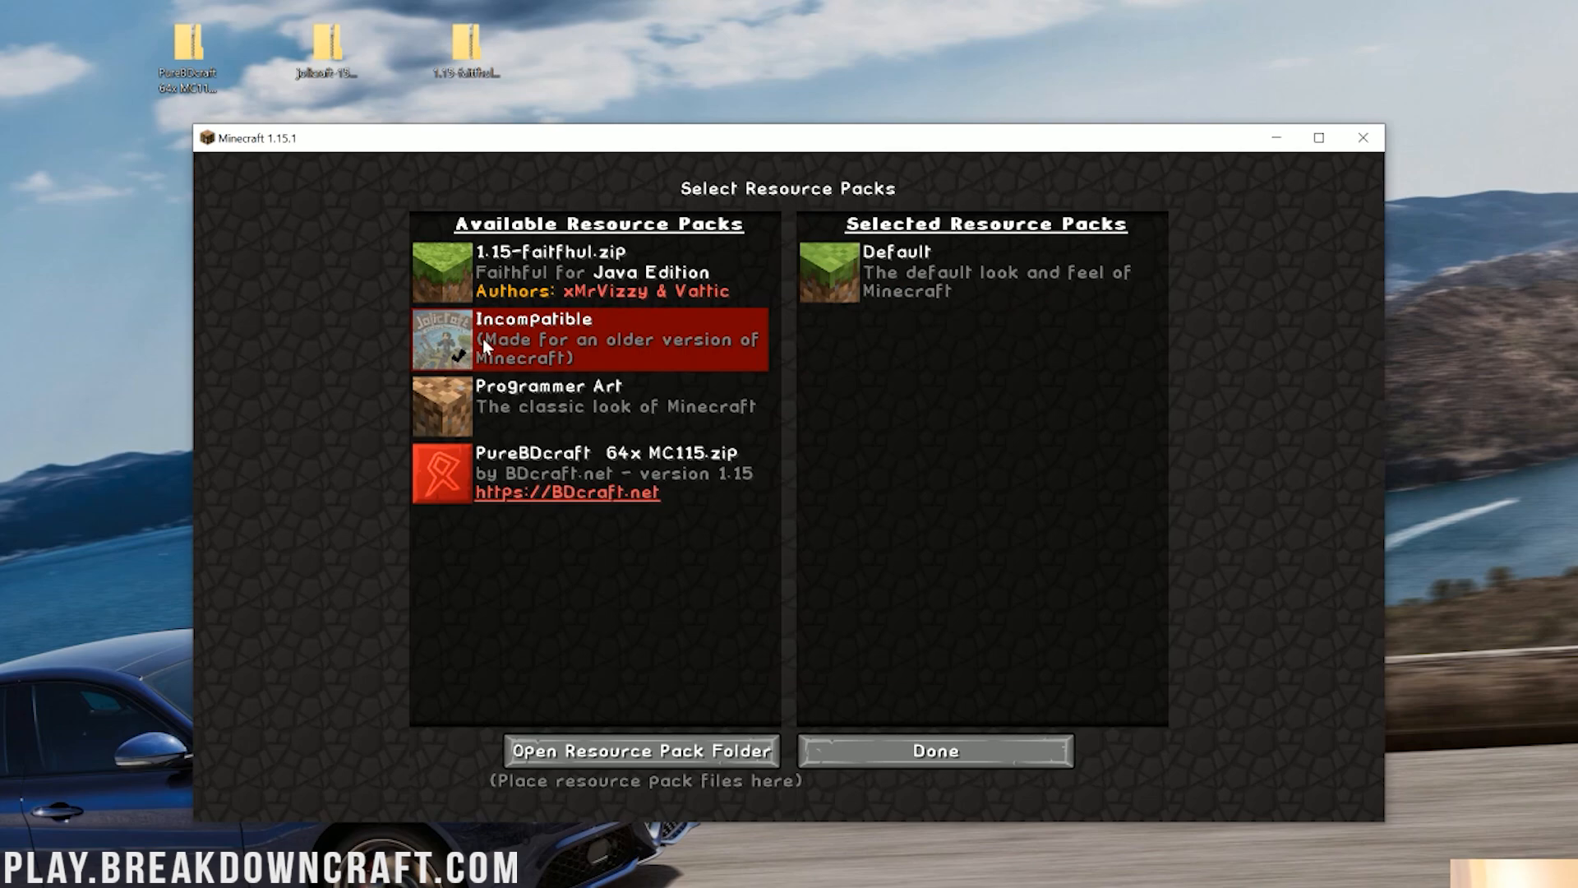
pyautogui.moveTo(541, 378)
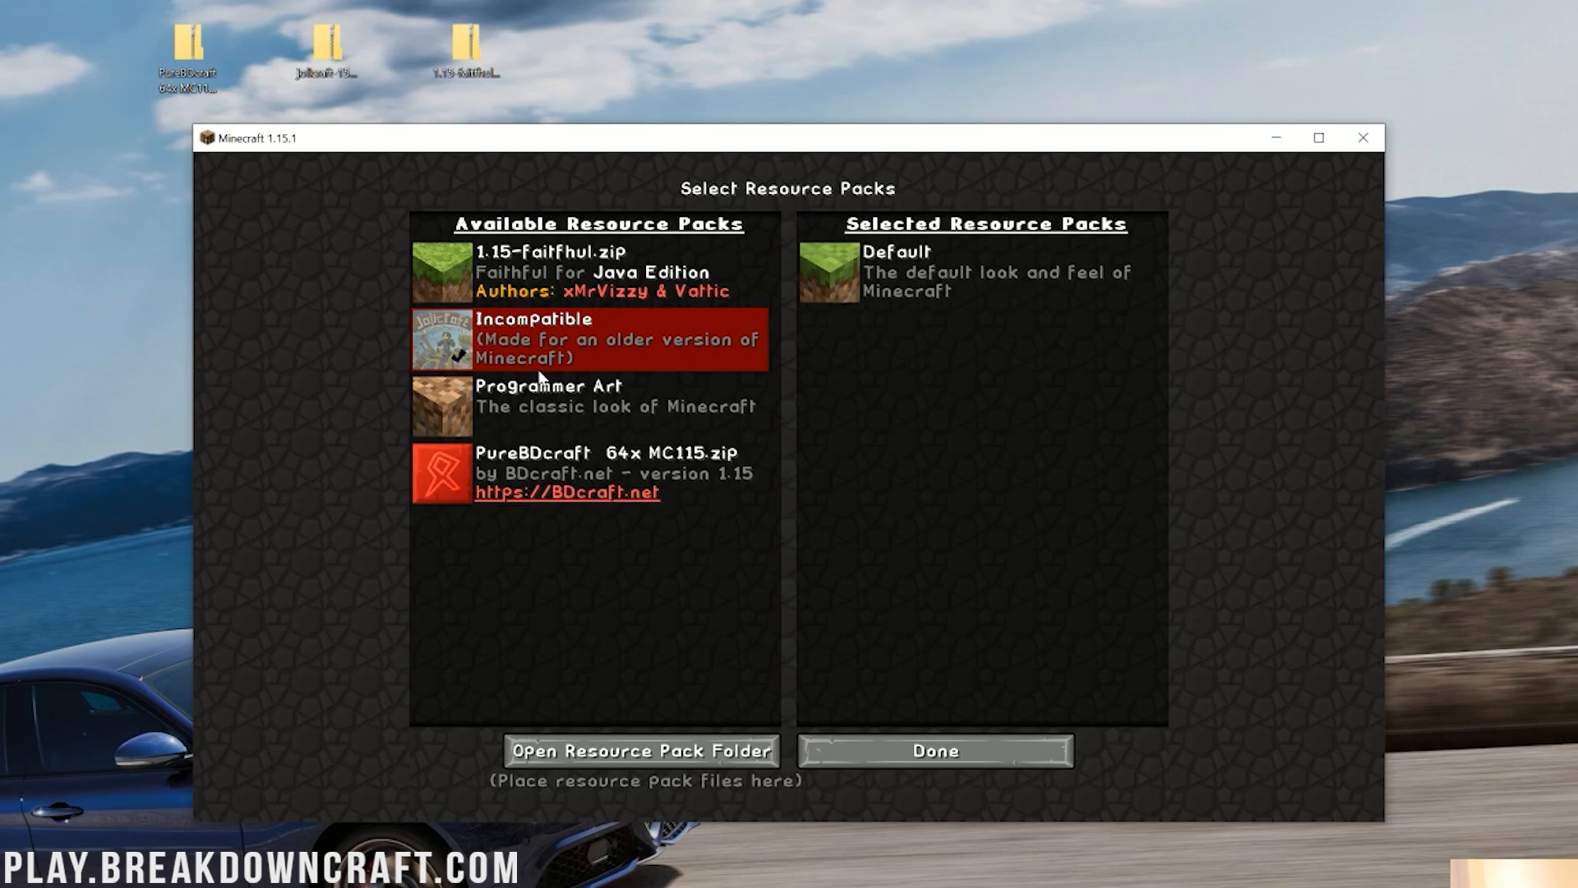
pyautogui.moveTo(577, 366)
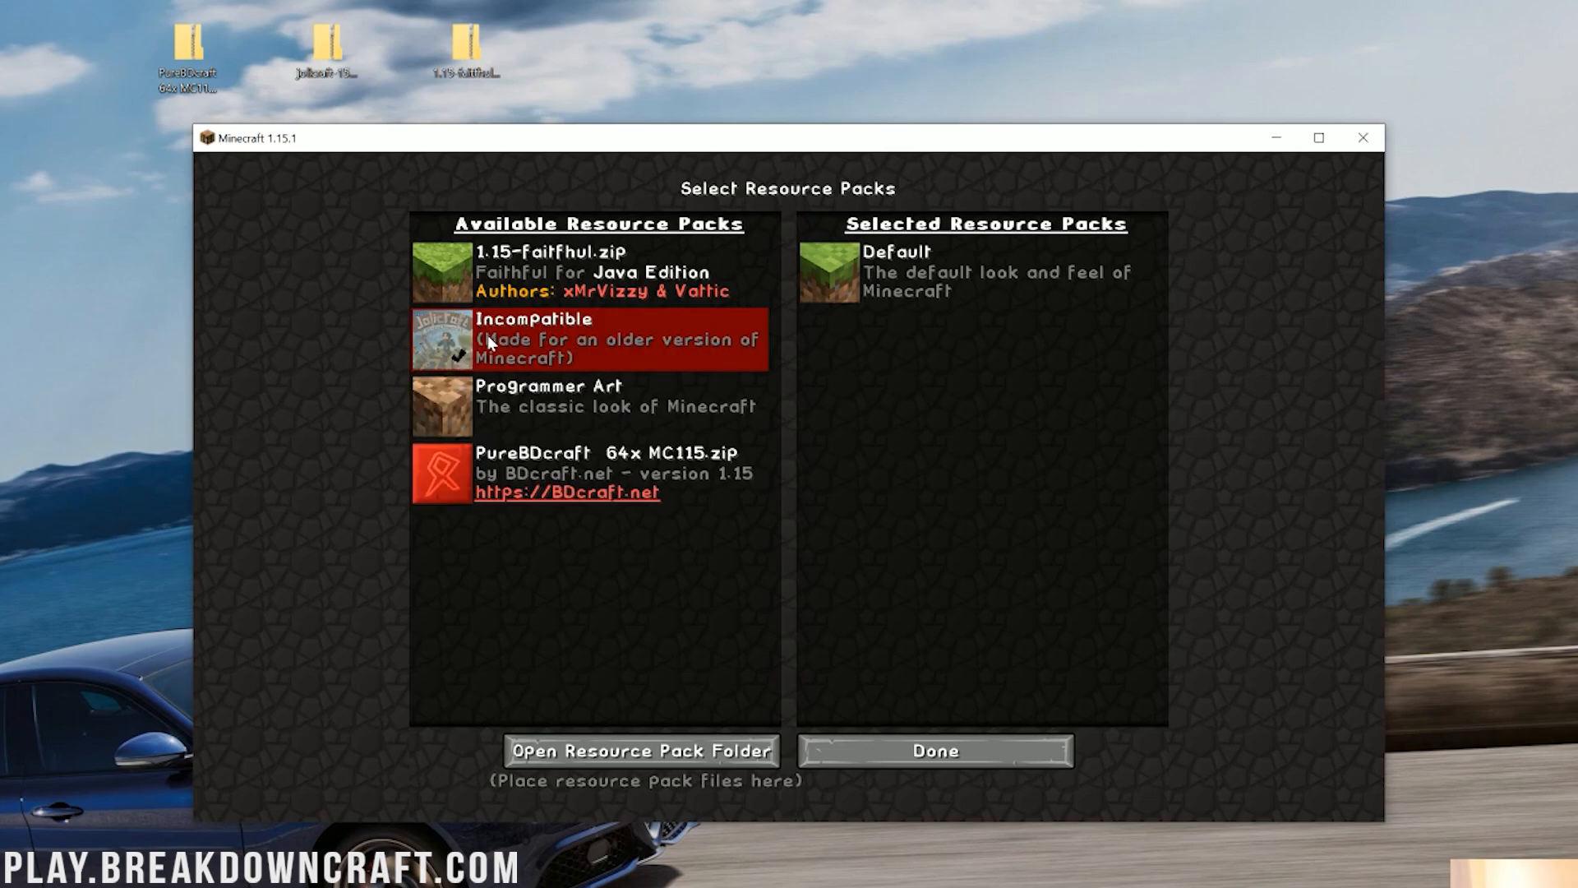
pyautogui.click(579, 338)
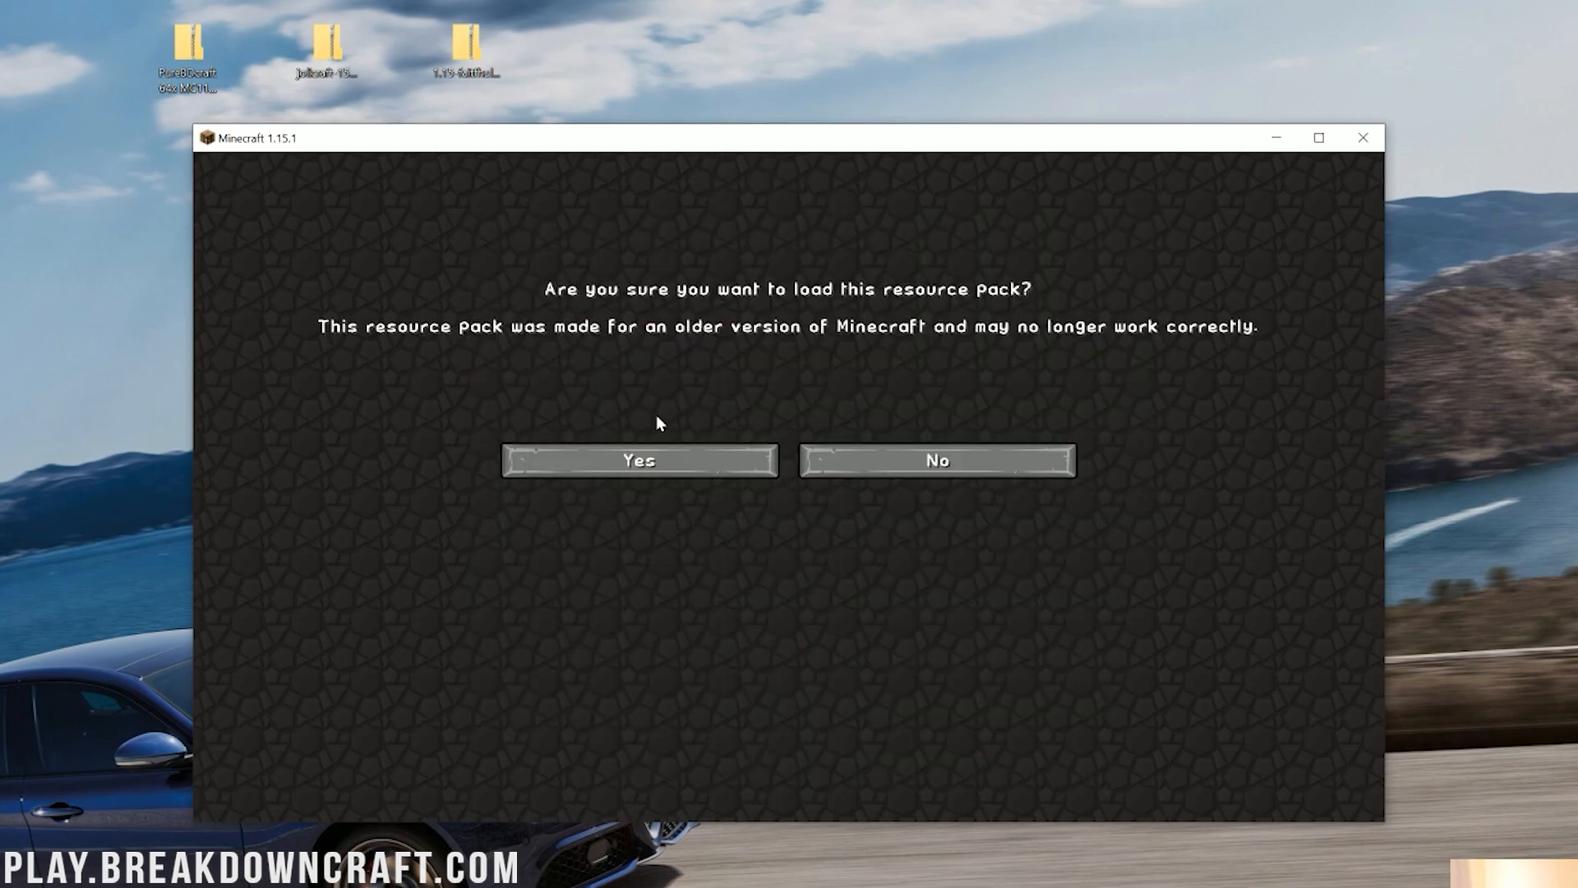
pyautogui.click(638, 460)
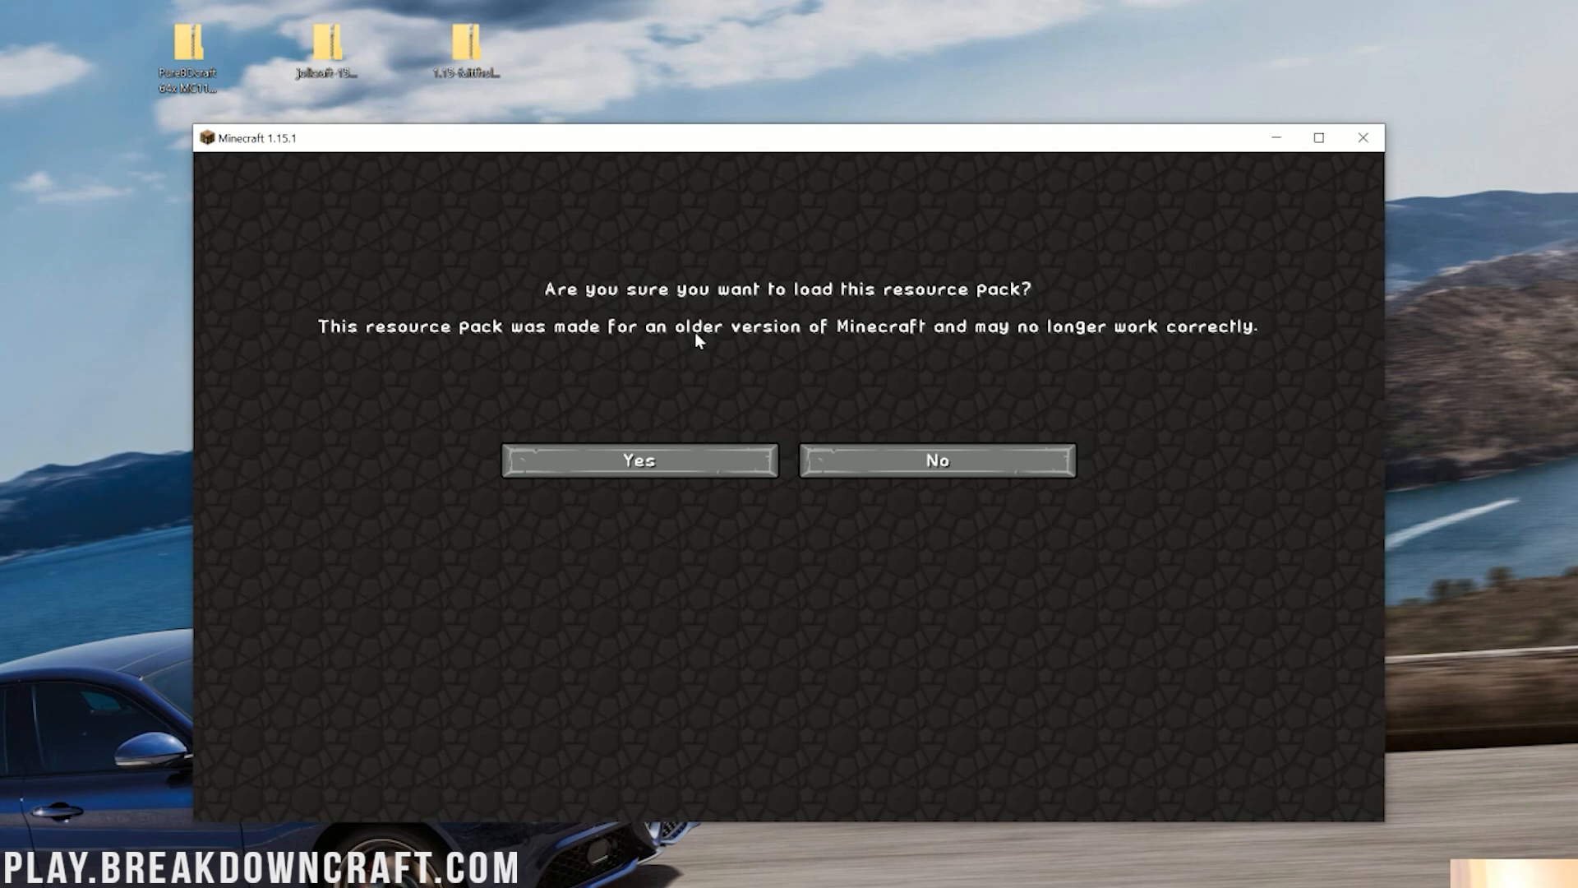
pyautogui.moveTo(654, 467)
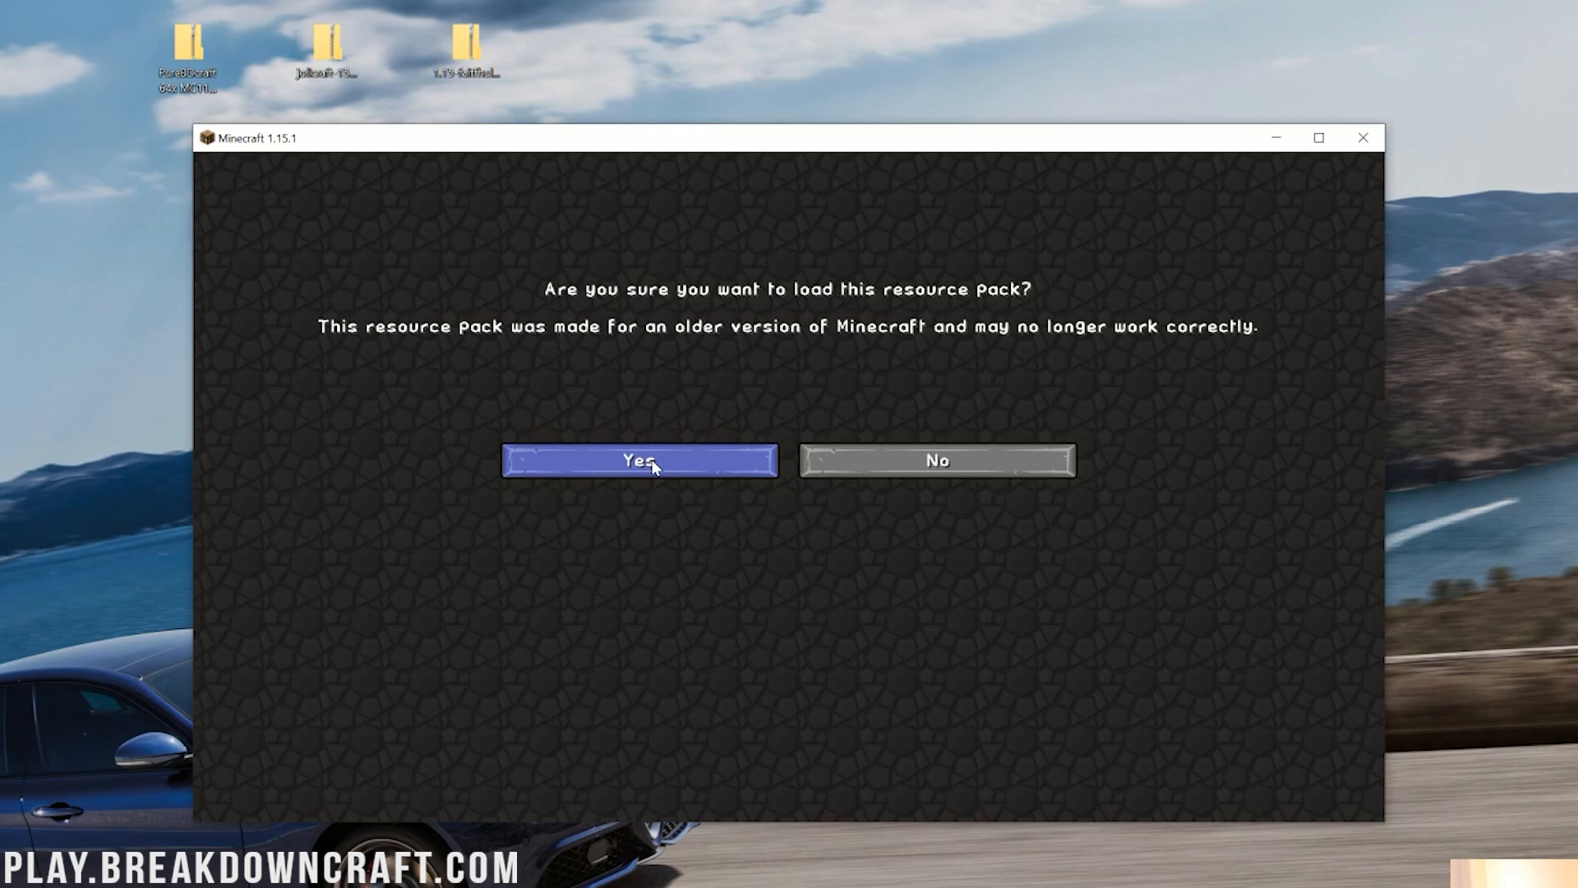
pyautogui.click(639, 460)
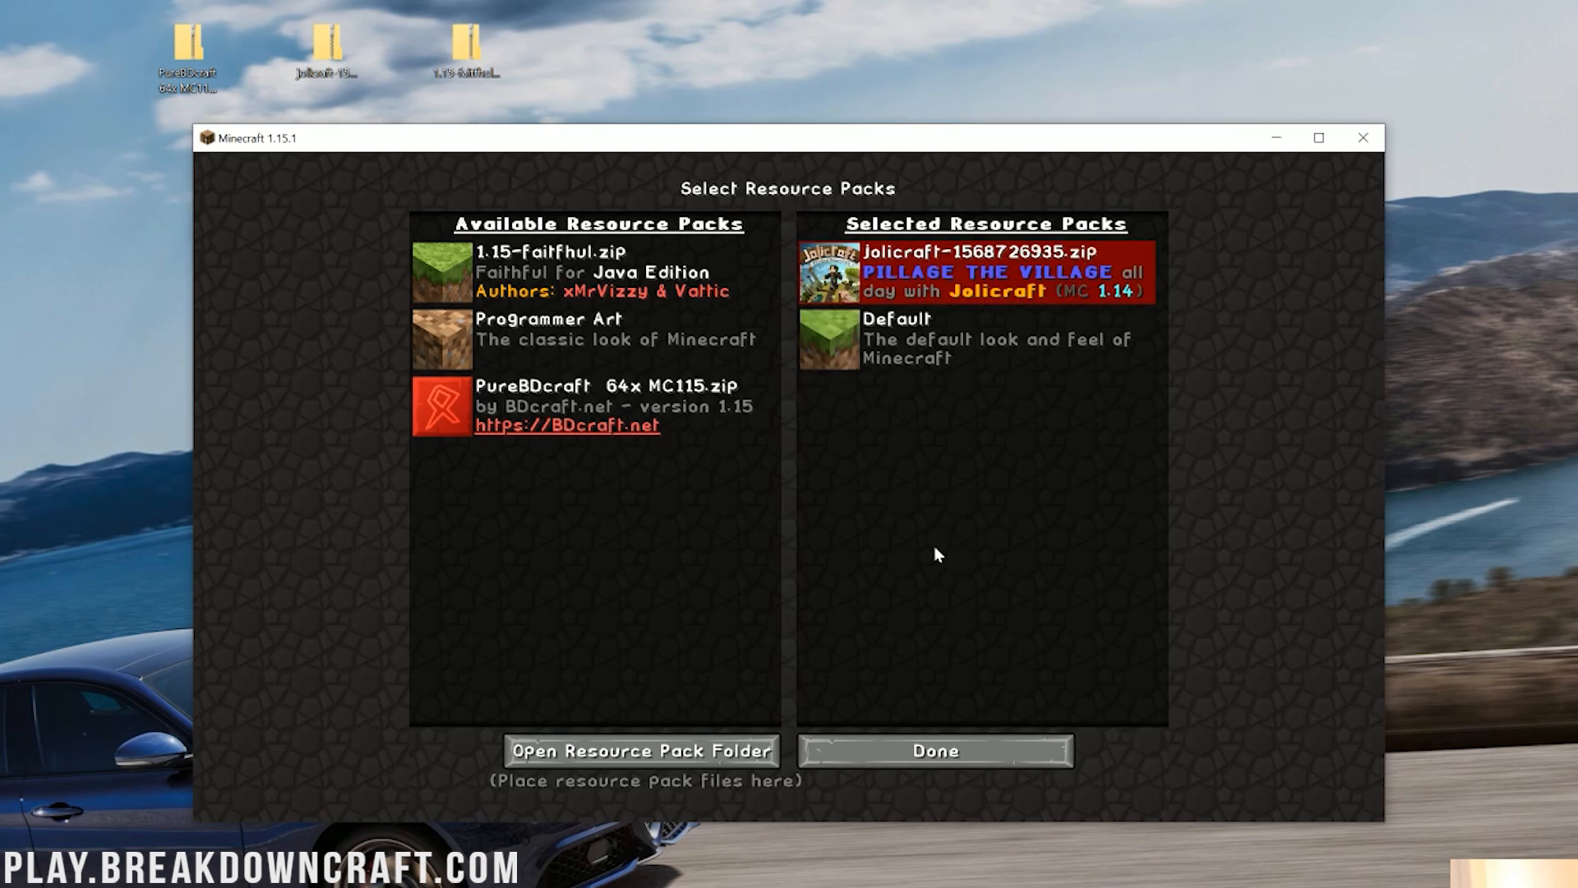
pyautogui.moveTo(896, 770)
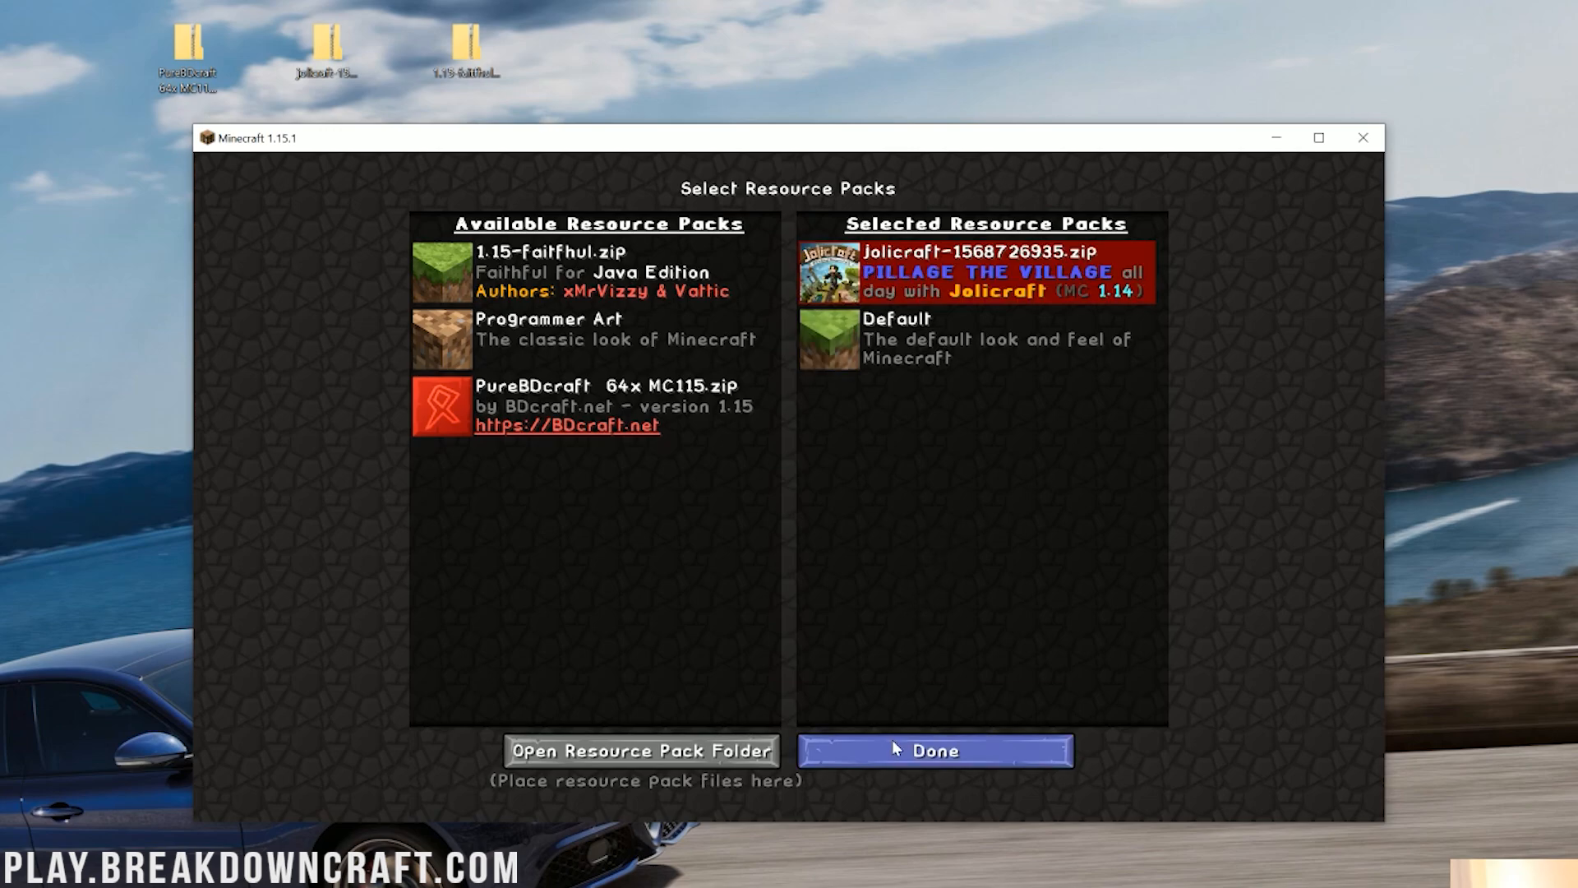
# - Apply the pack selection, return to the Jolicraft-themed title screen and go to Singleplayer
pyautogui.click(933, 750)
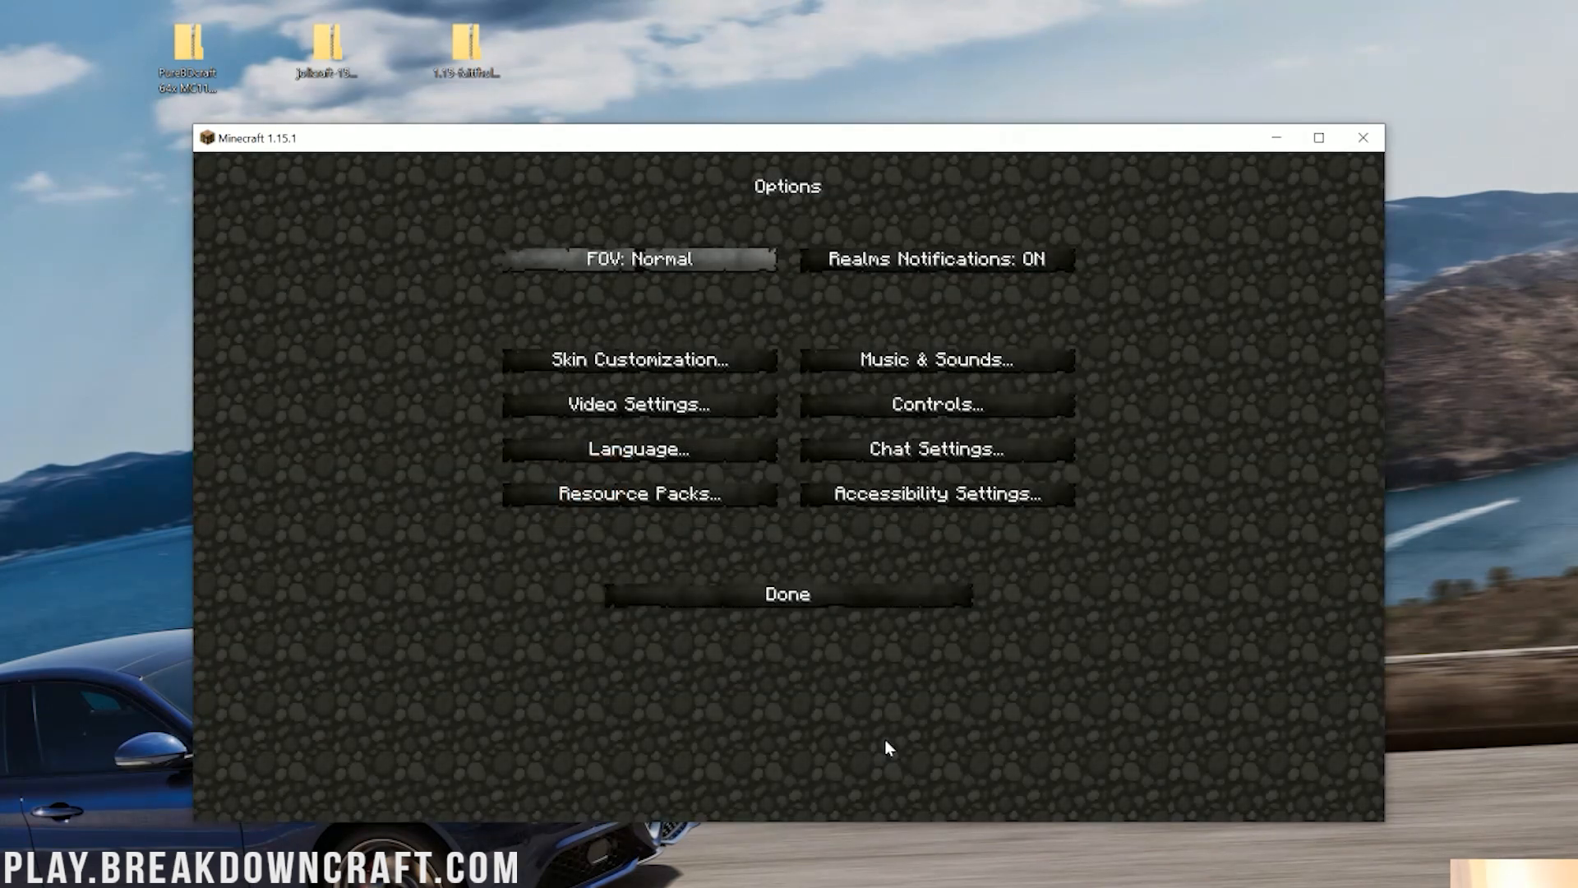
pyautogui.click(789, 594)
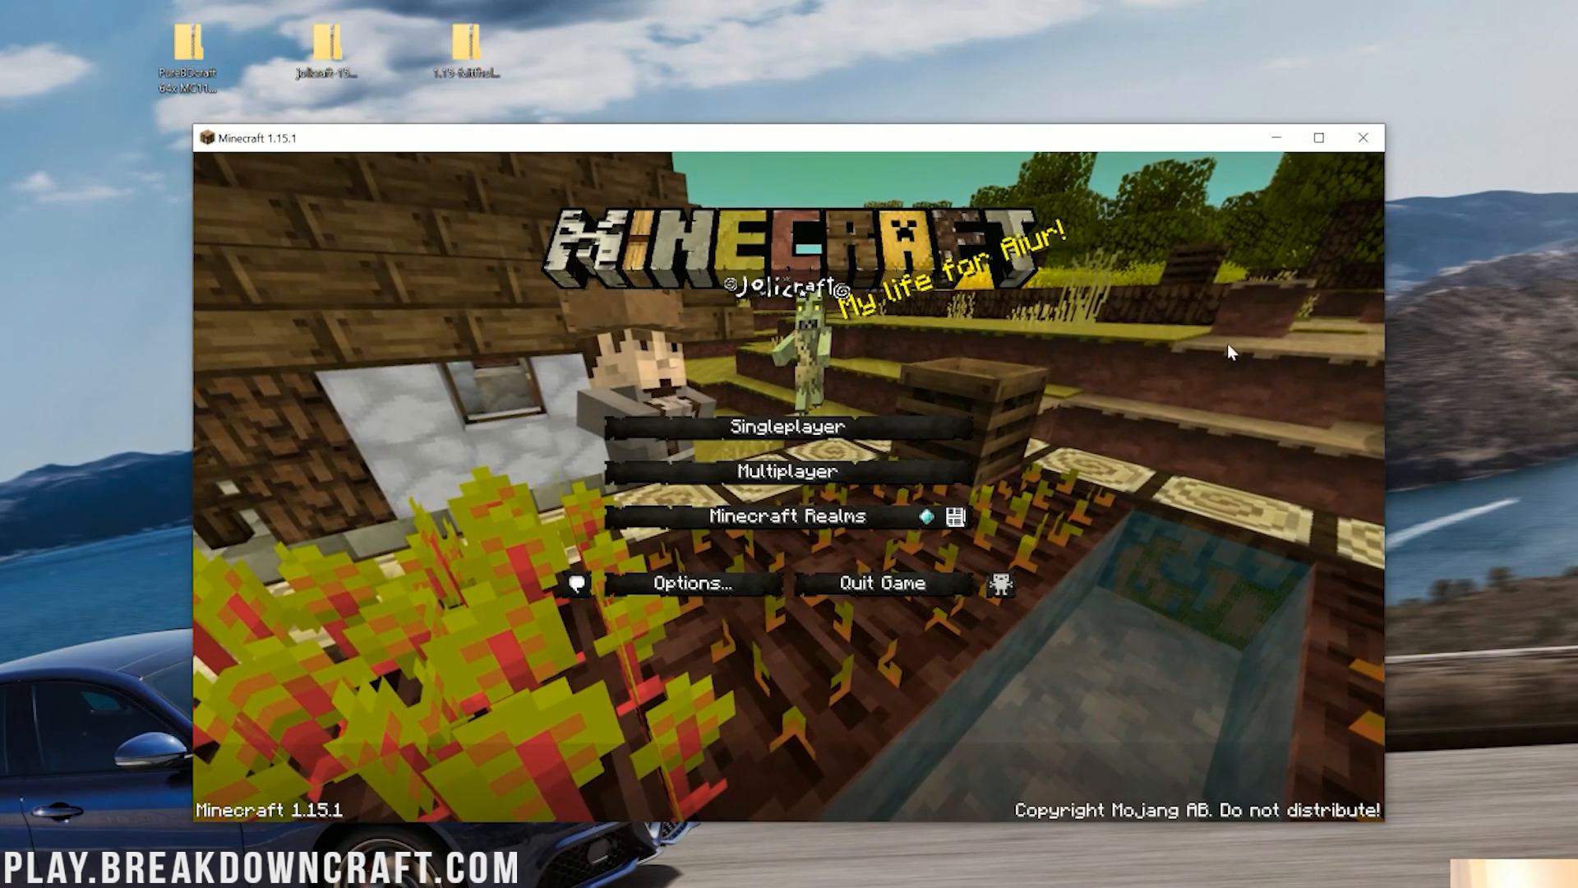
pyautogui.click(785, 428)
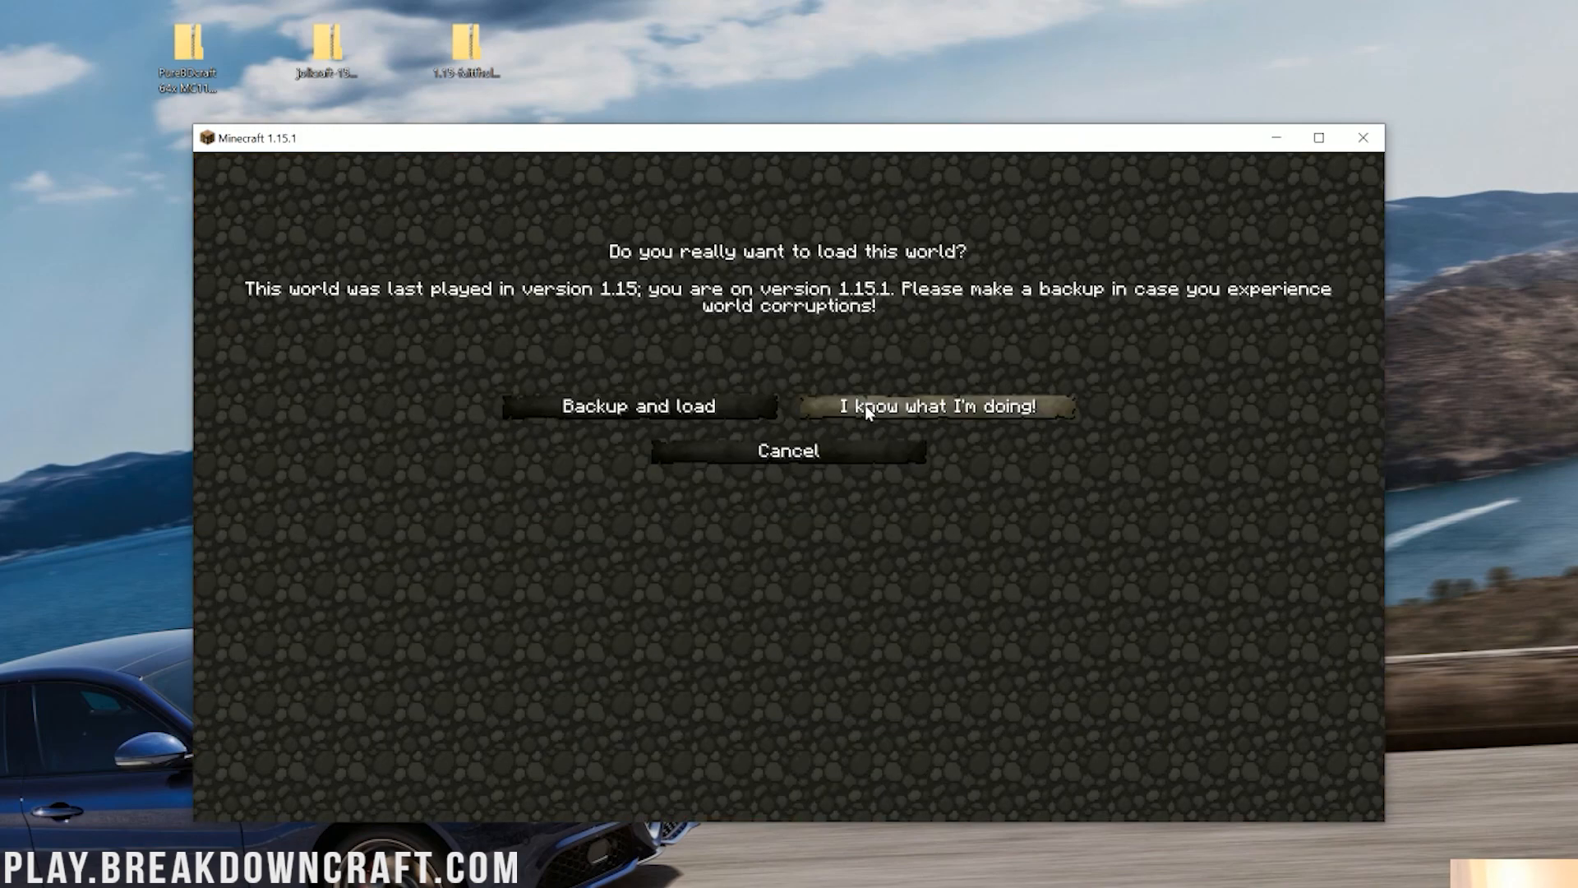
# - Load the world despite the version warning, respawn, browse the creative inventory items, then pause
pyautogui.click(947, 406)
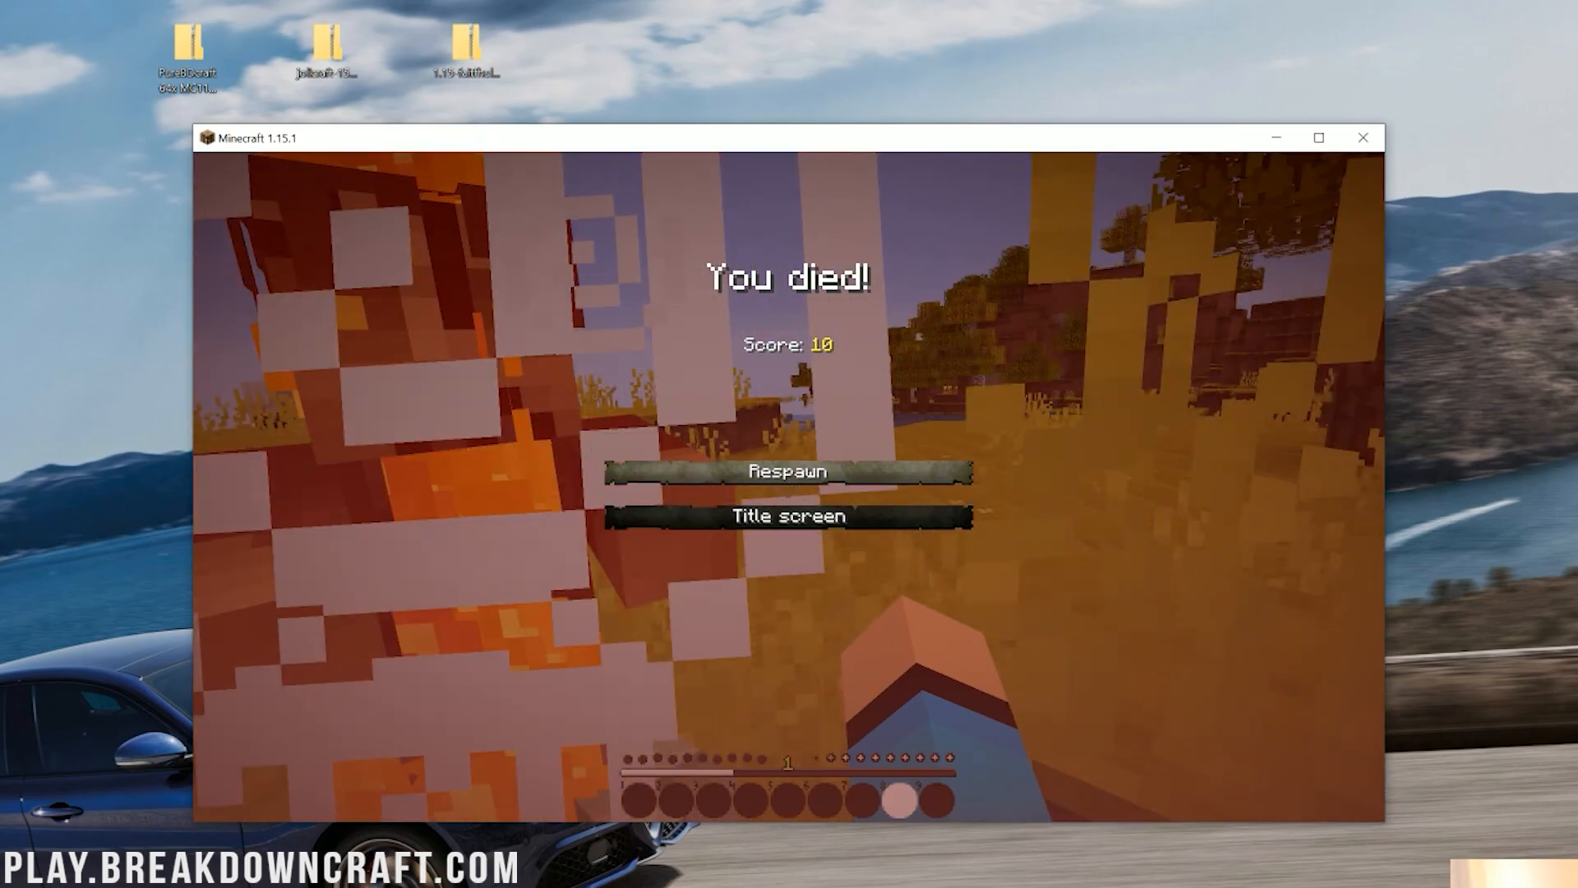
pyautogui.click(787, 474)
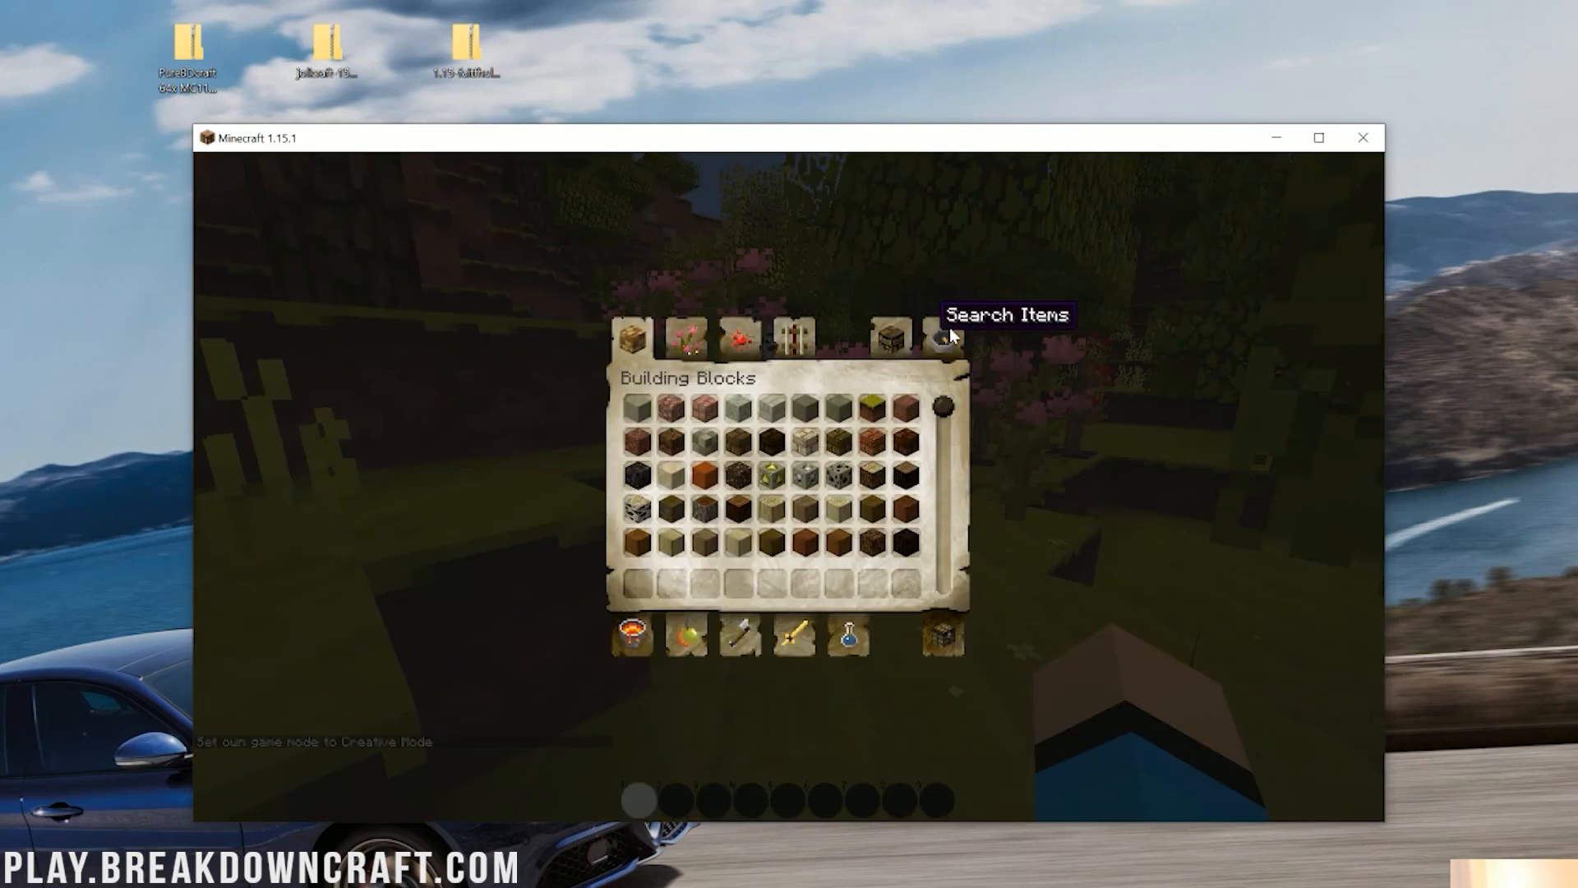
pyautogui.click(944, 340)
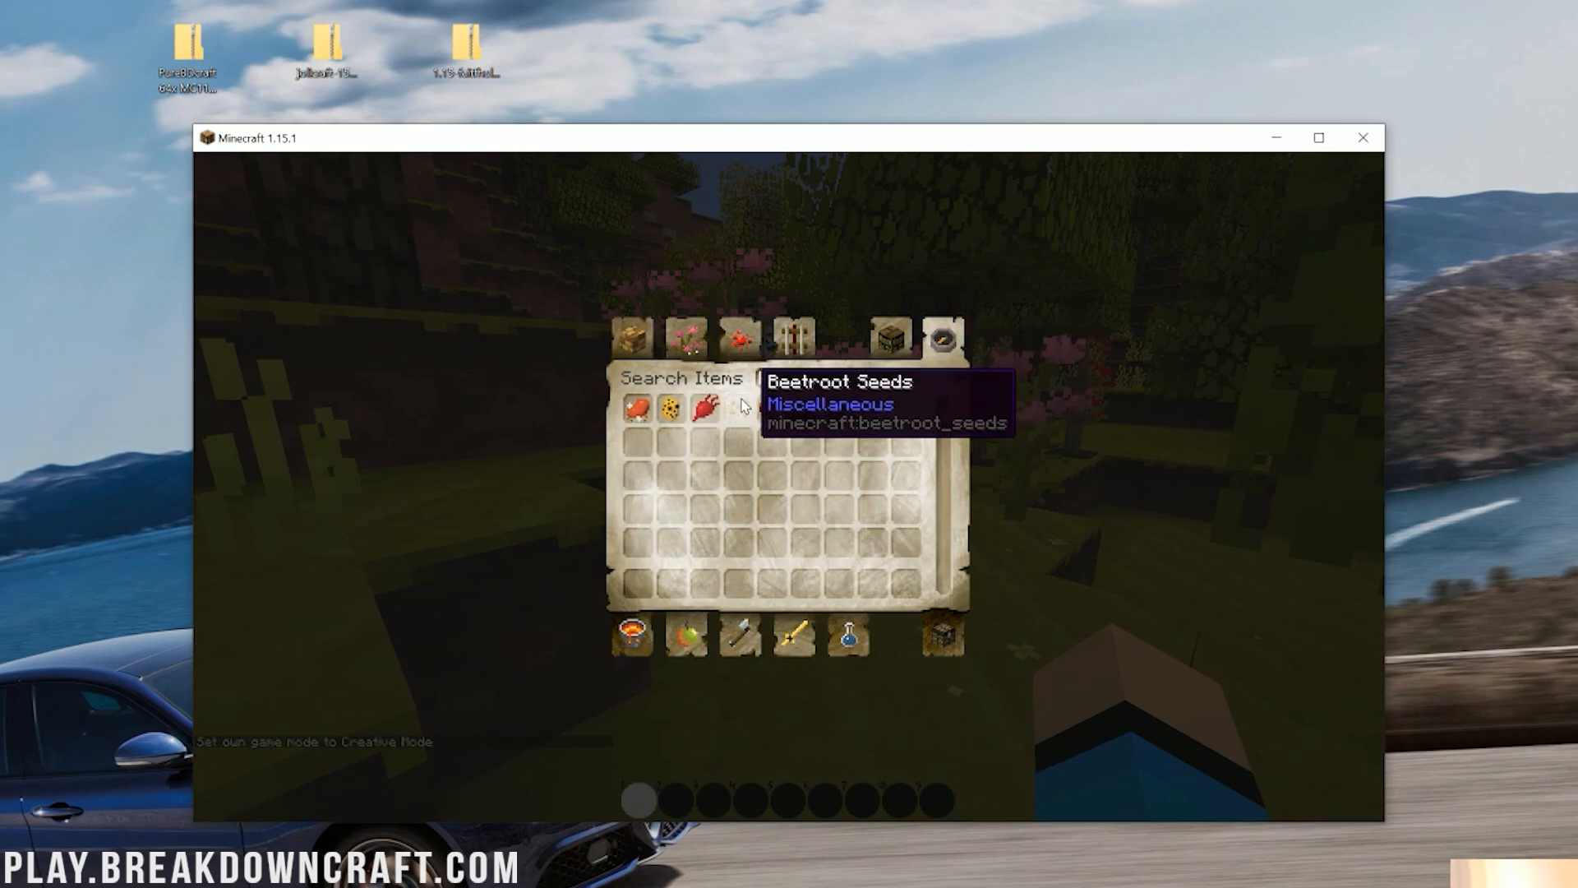
pyautogui.press('Escape')
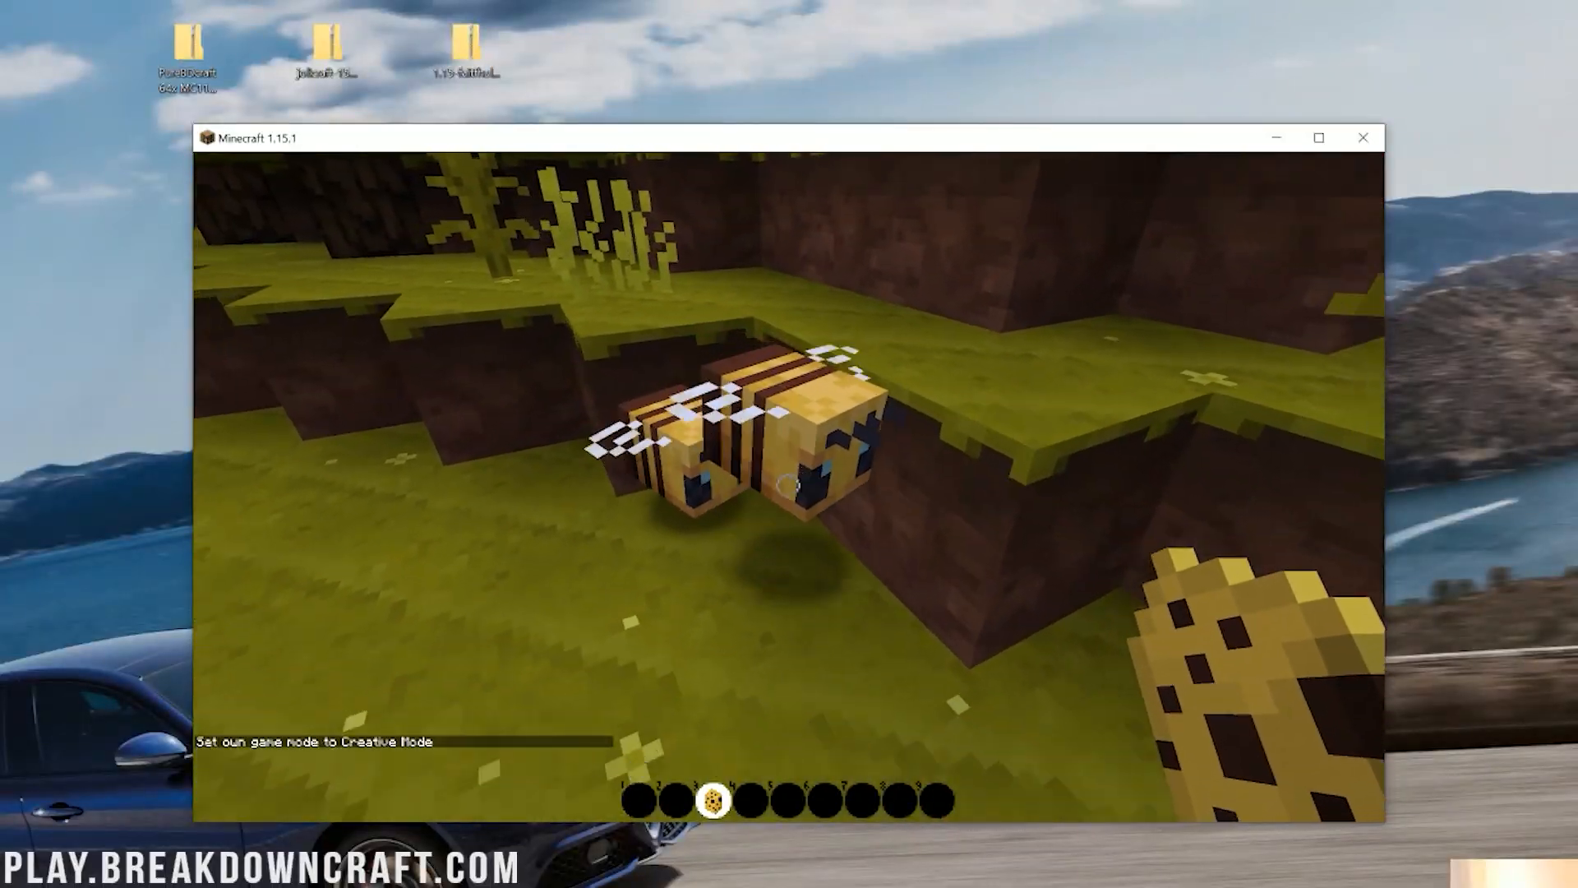
pyautogui.press('Escape')
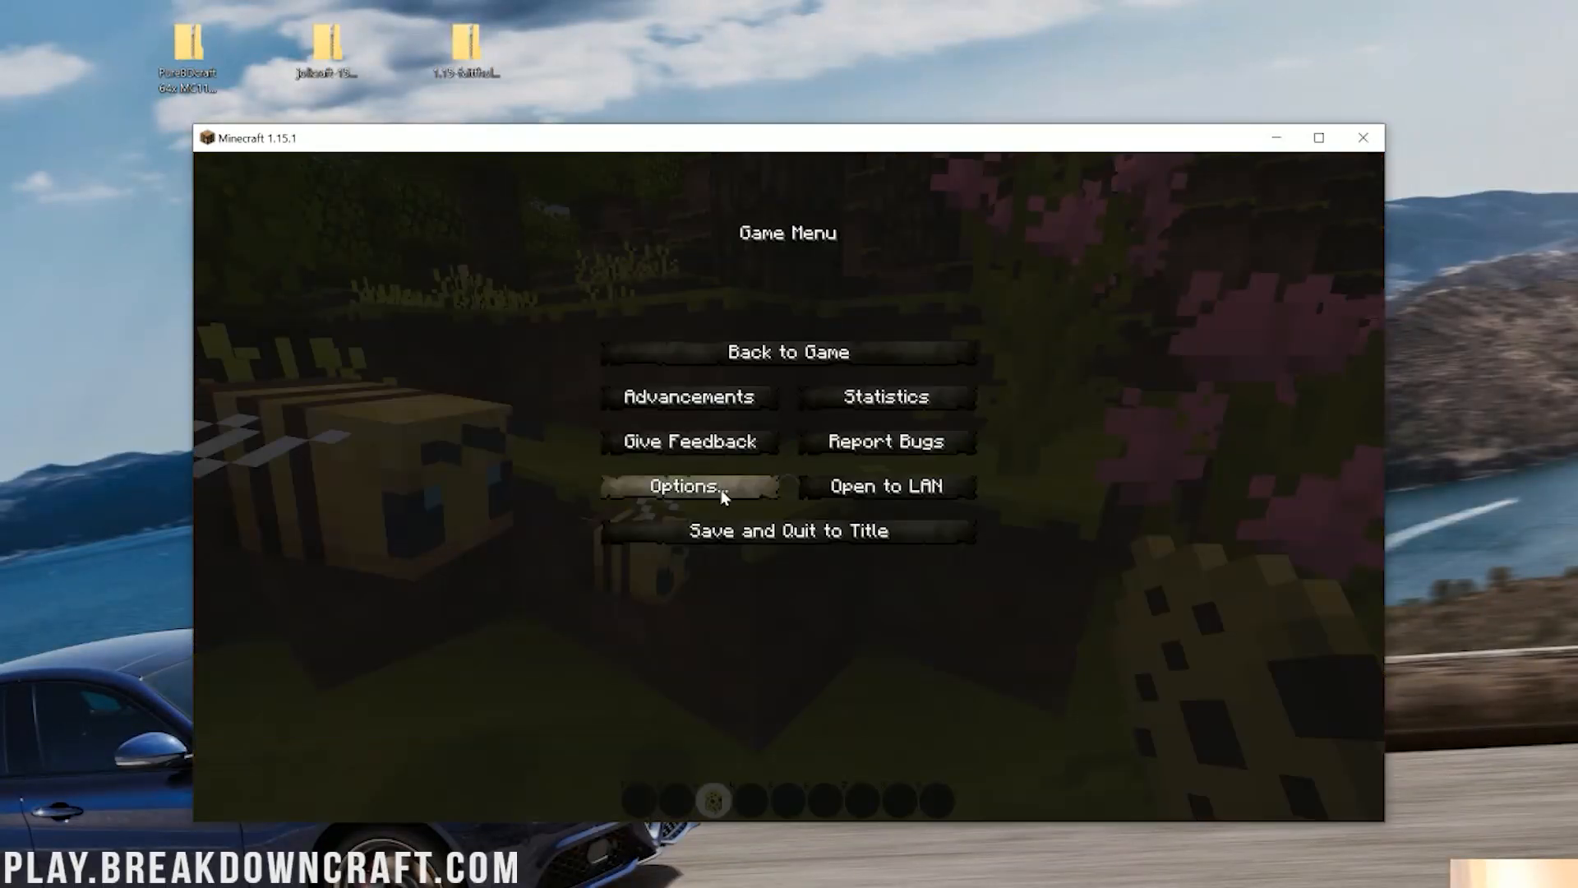
# - Layer PureBDcraft under Jolicraft in Resource Packs and return to the world to see it
pyautogui.click(687, 486)
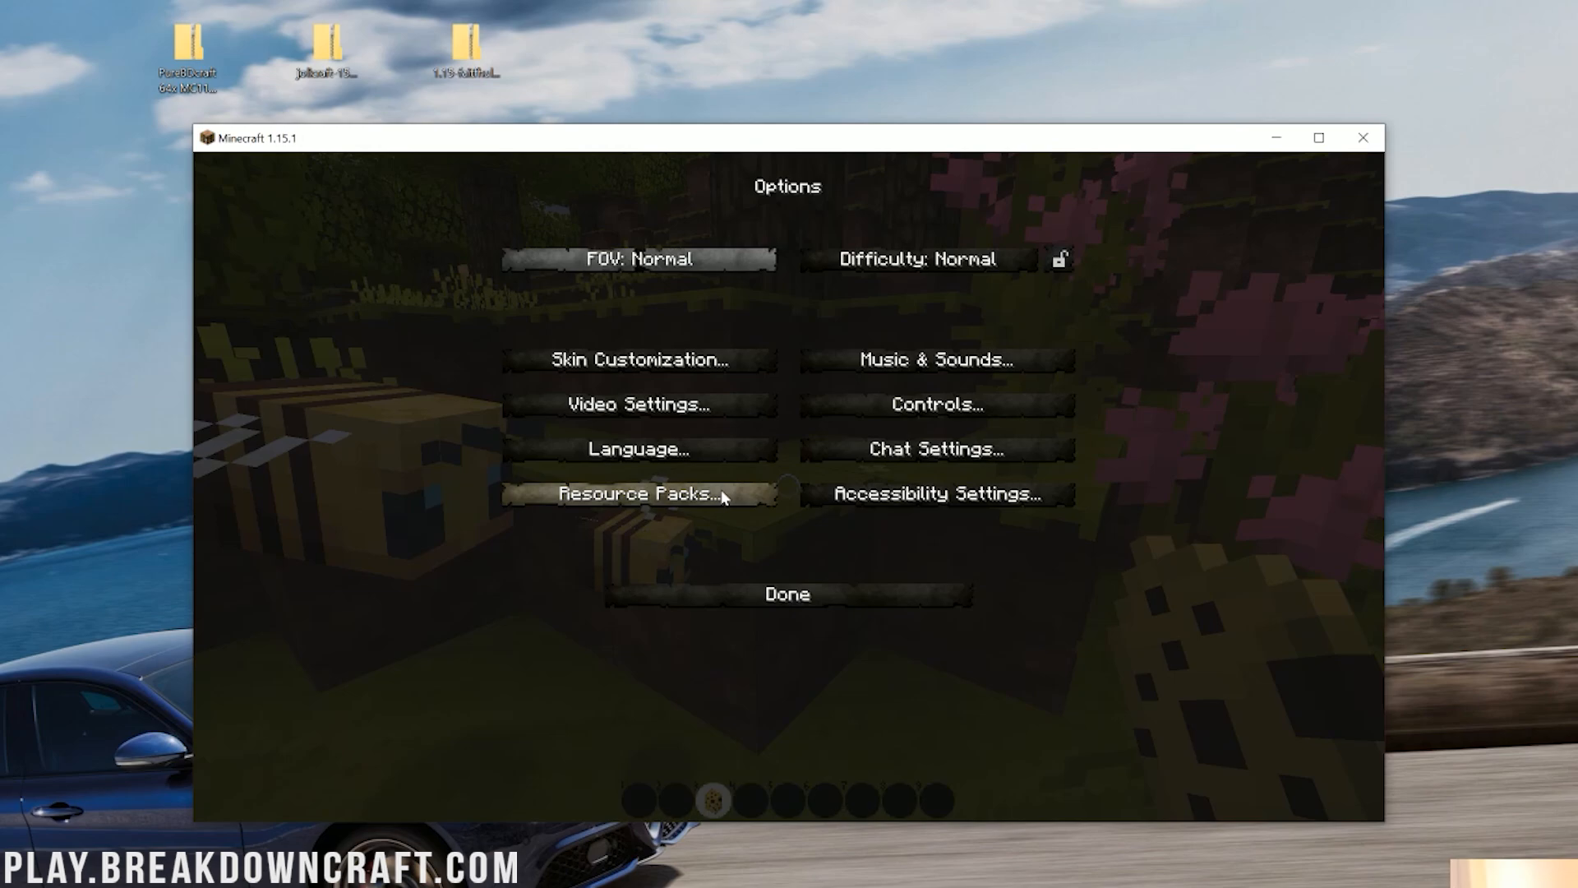
pyautogui.click(639, 494)
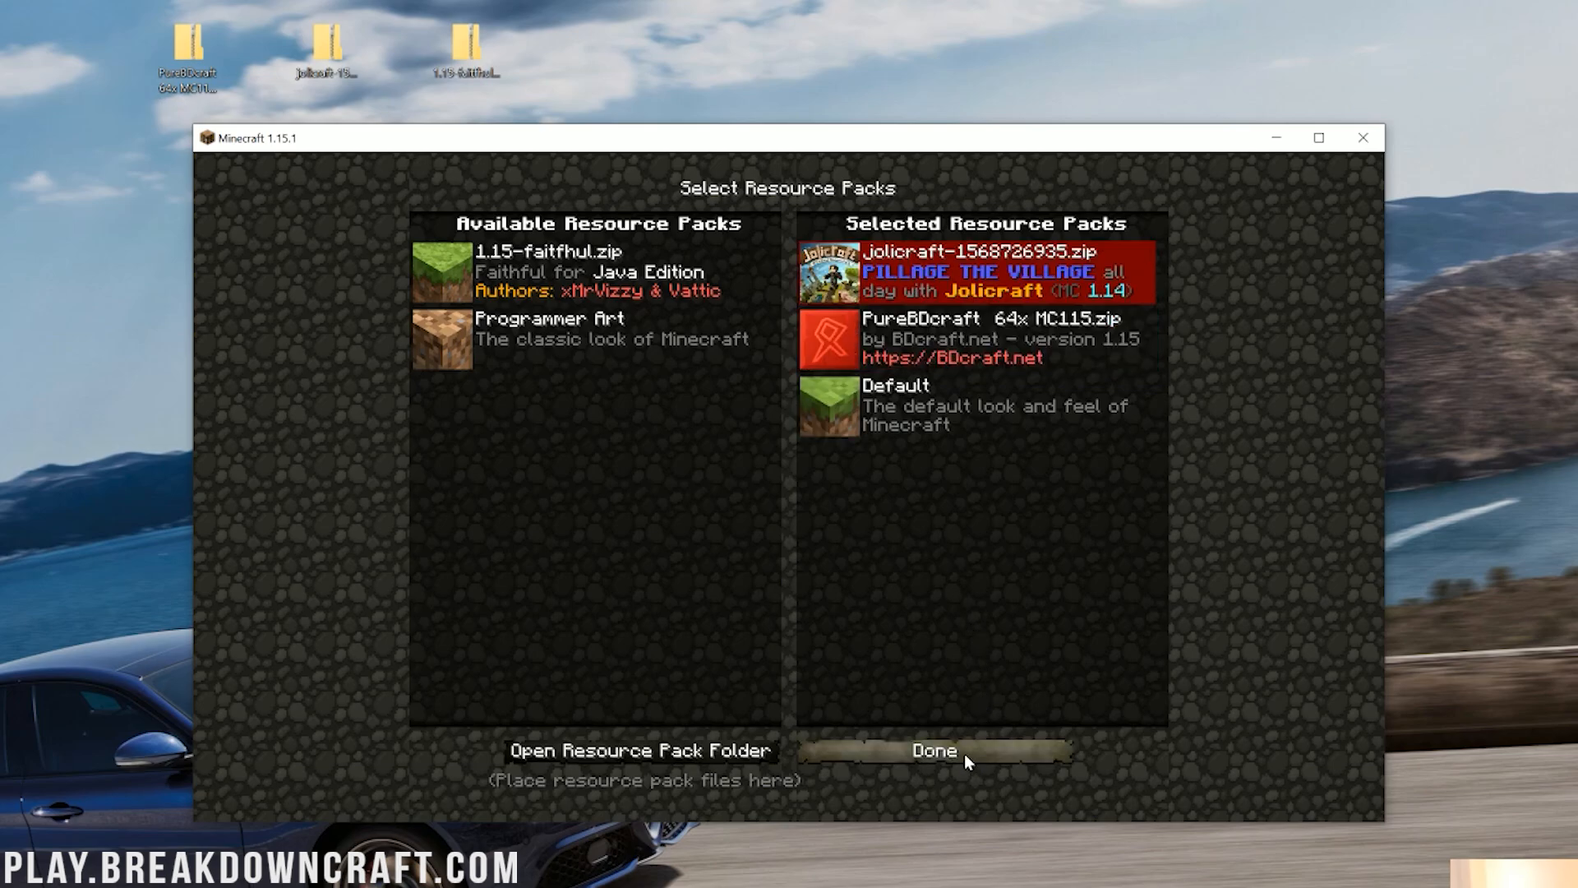
pyautogui.click(934, 749)
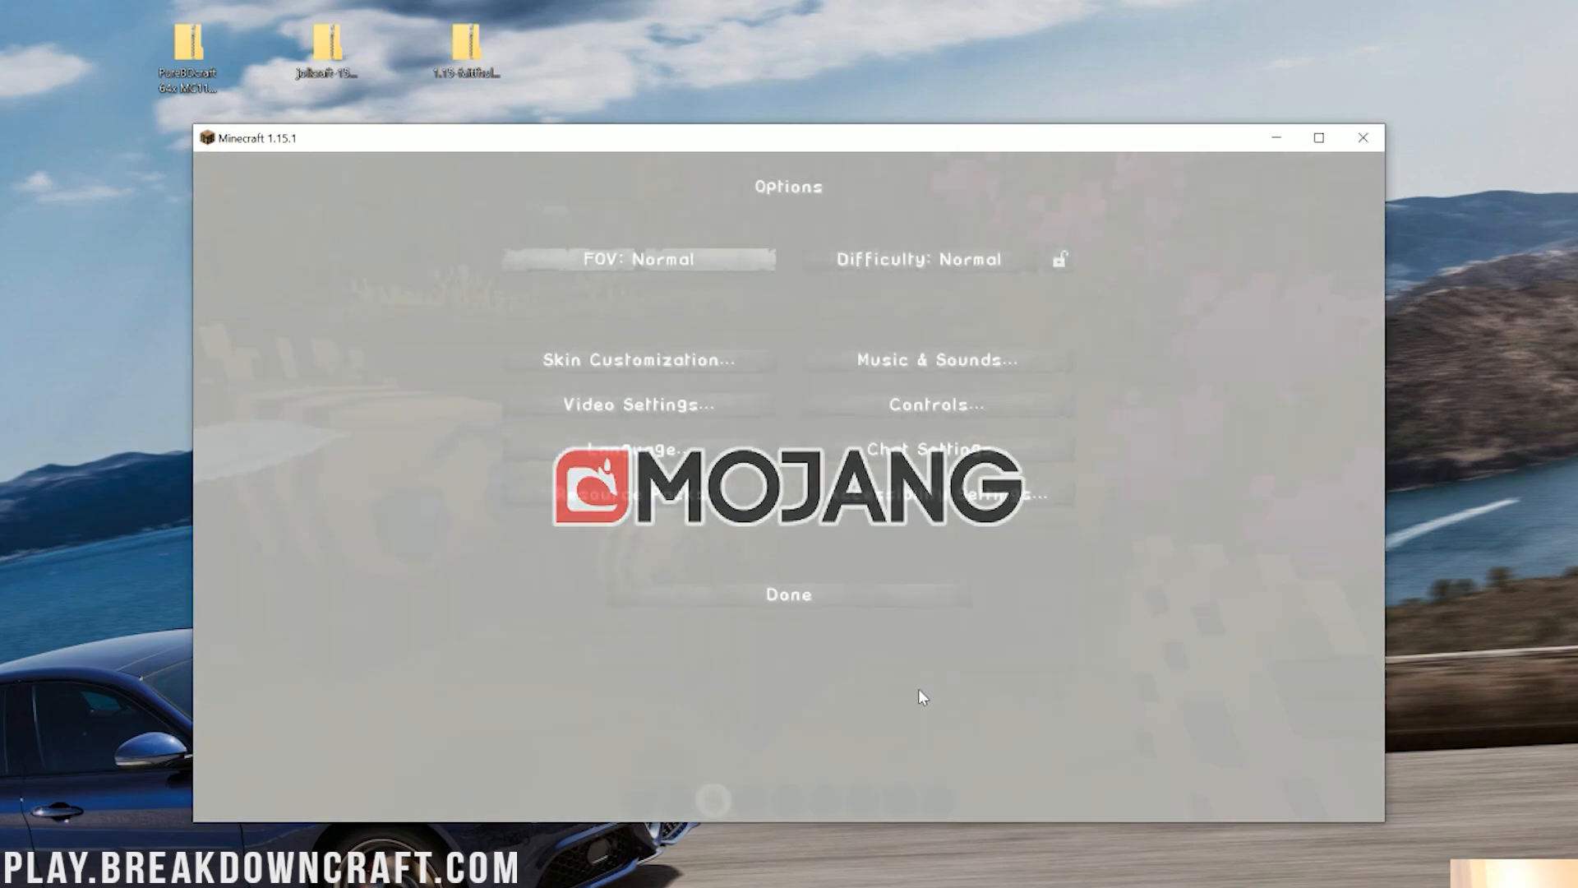
pyautogui.click(789, 593)
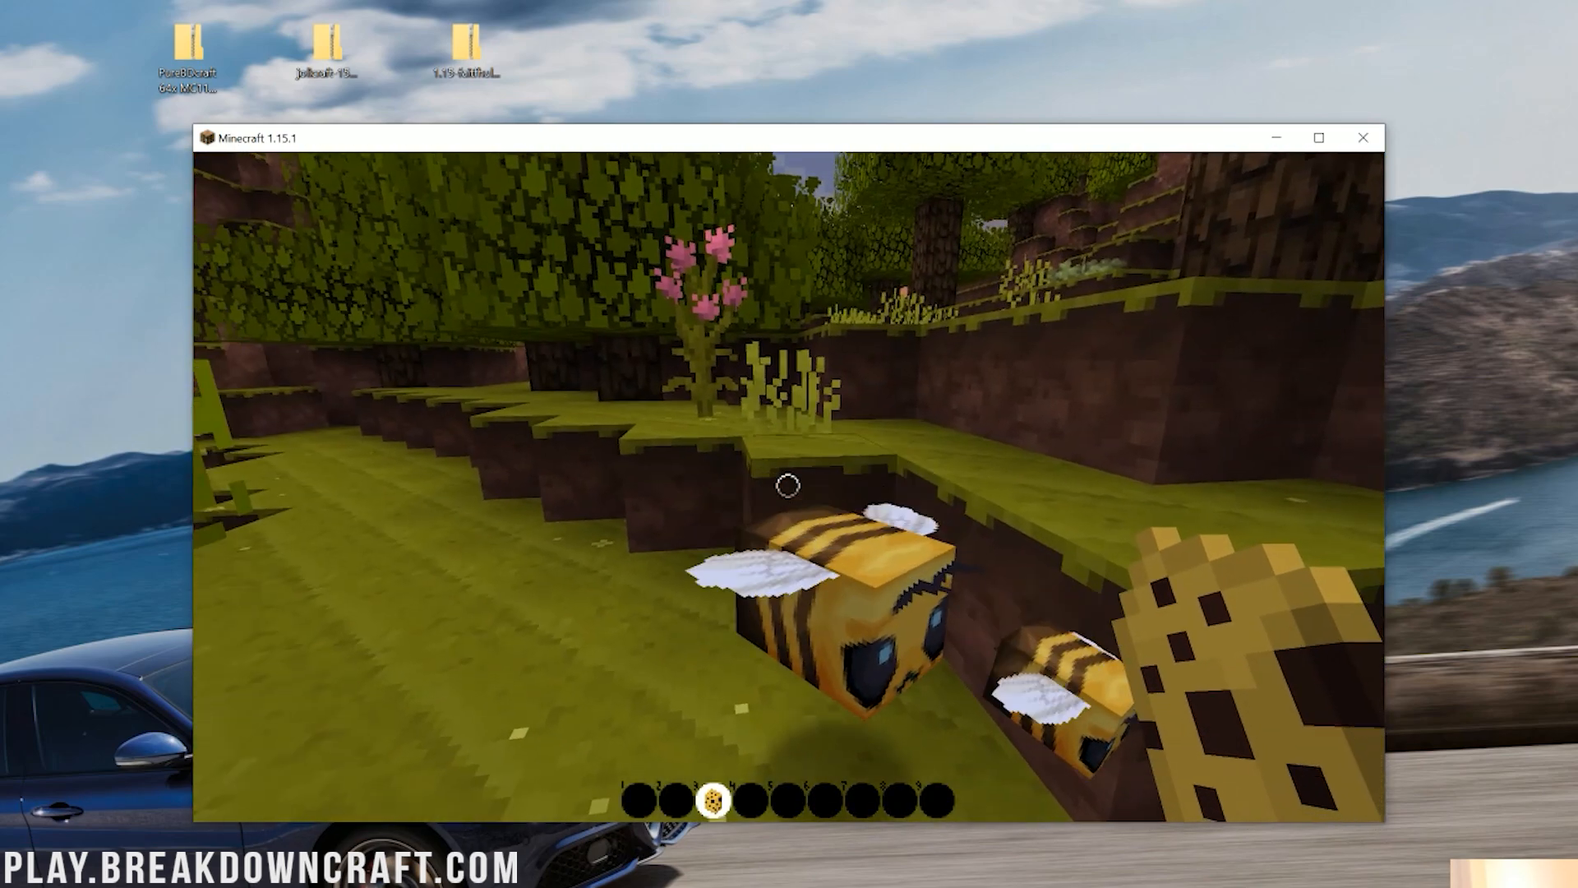
pyautogui.moveTo(782, 485)
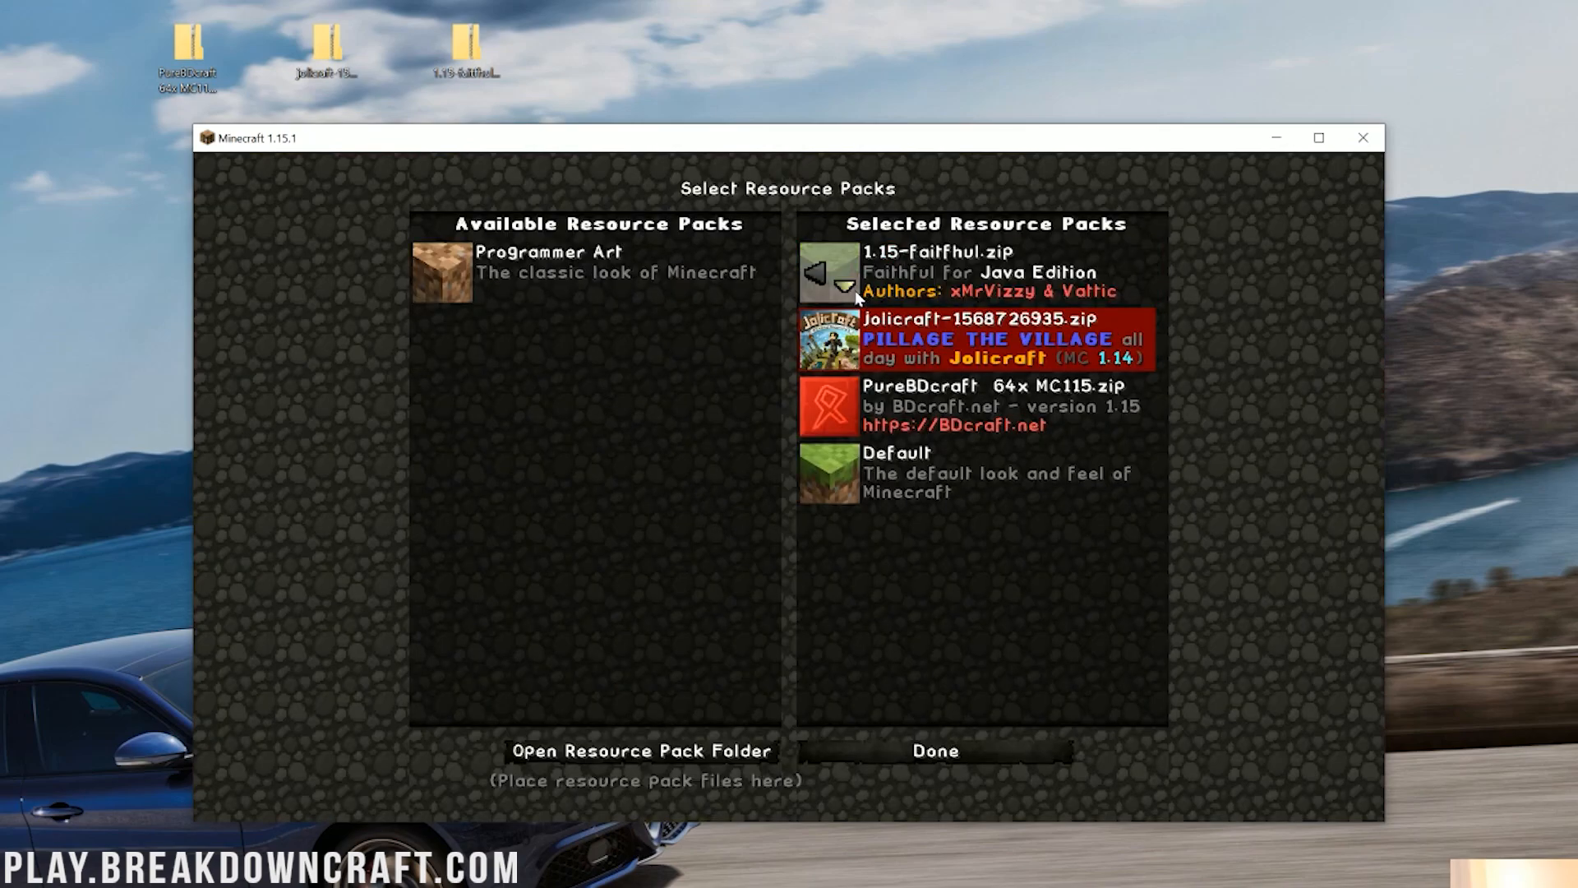
# - Add Faithful on top and view it in-world, then leave only PureBDcraft selected above Default
pyautogui.click(933, 750)
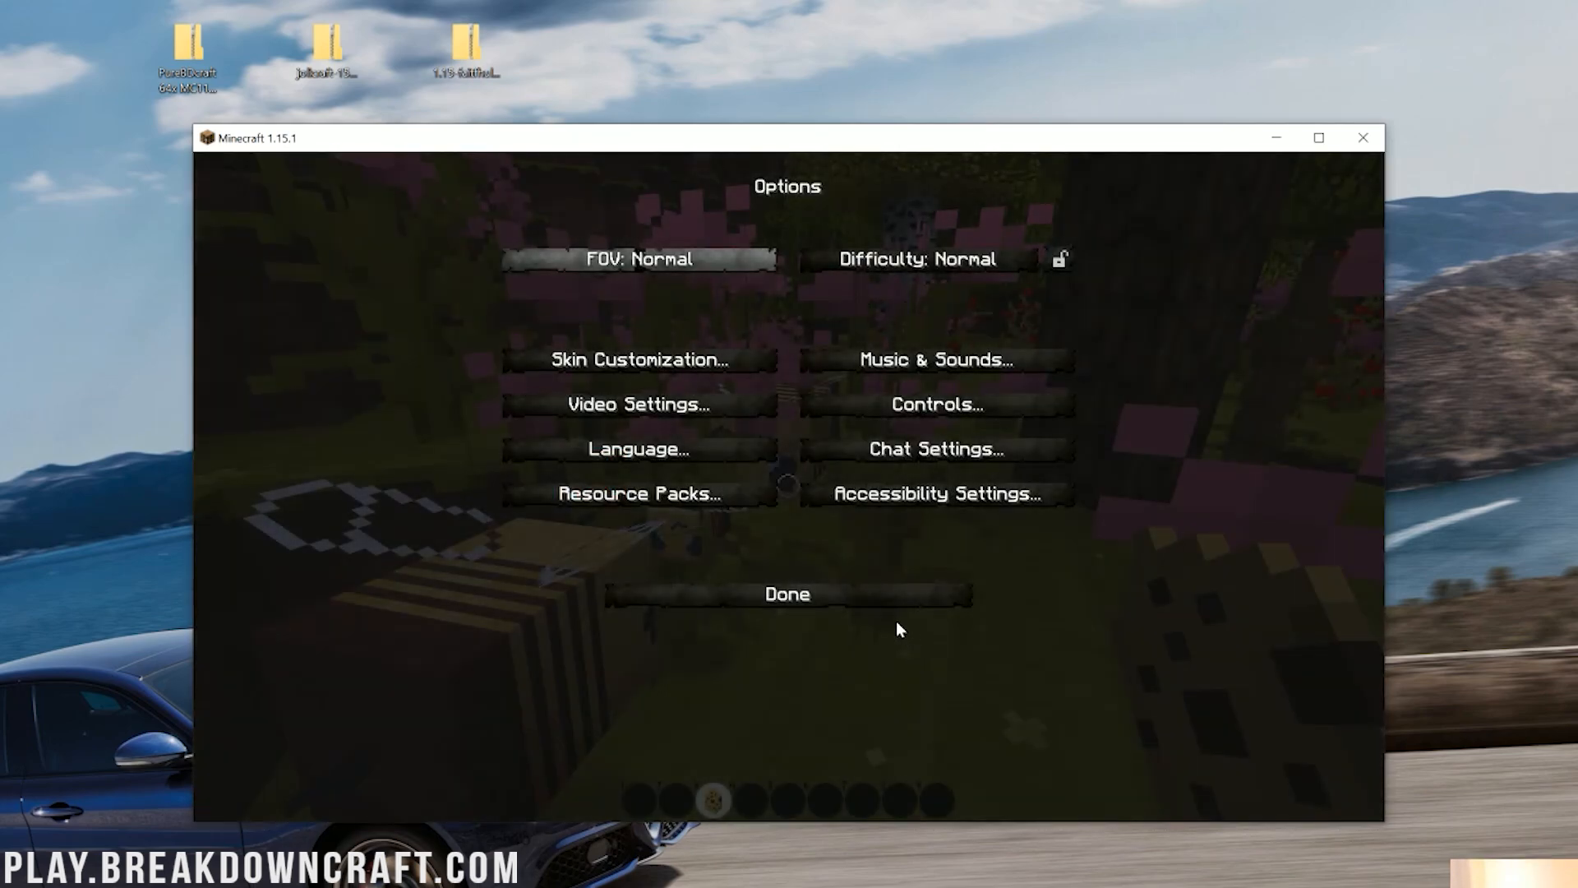
pyautogui.click(789, 593)
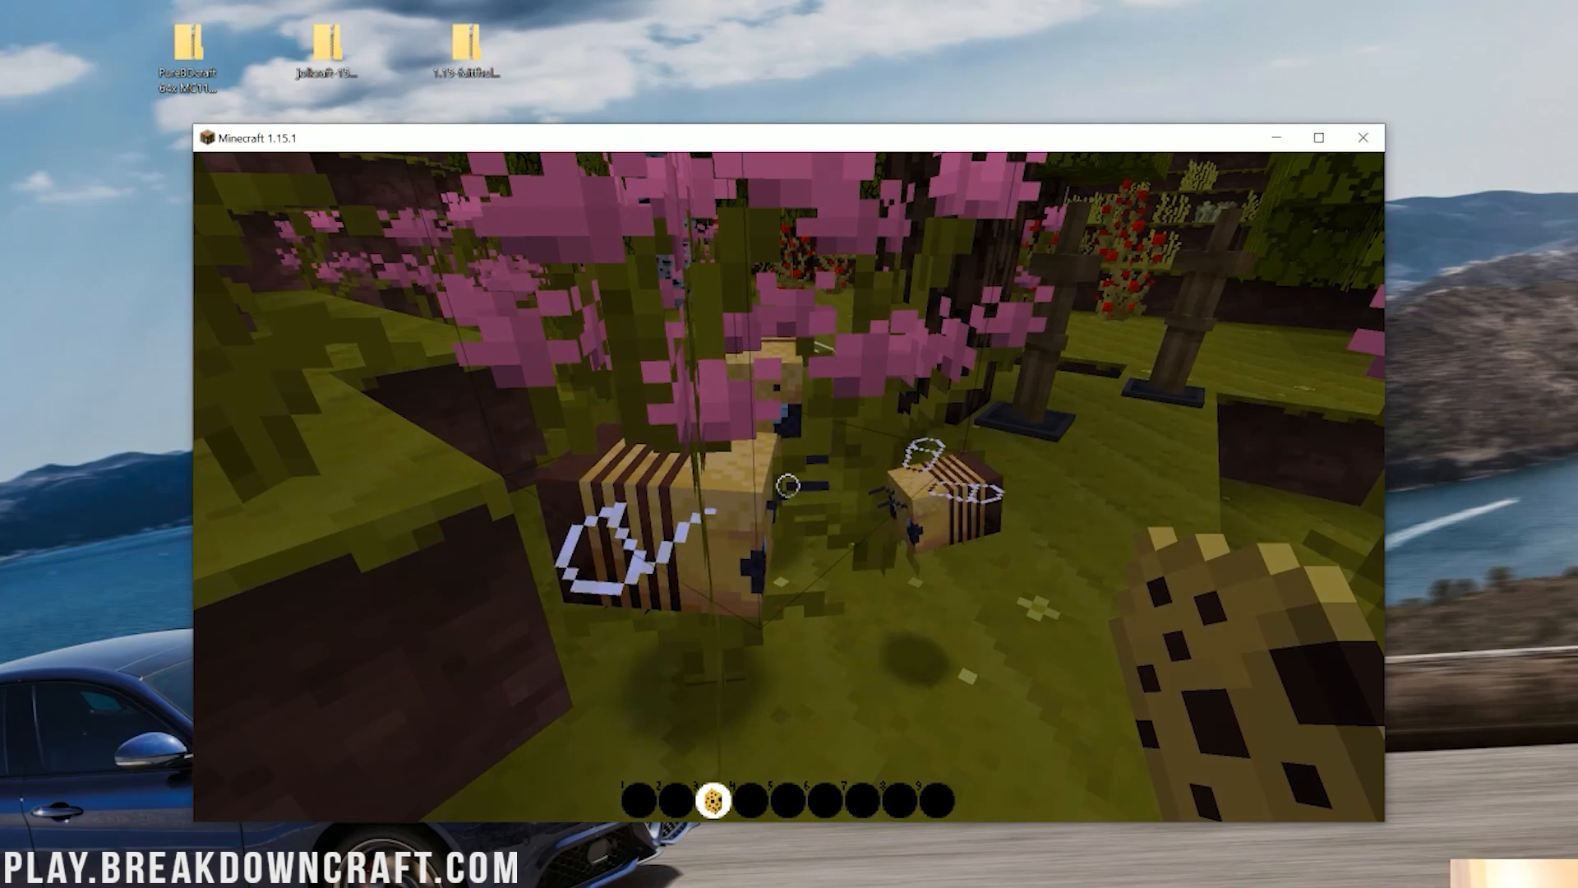
pyautogui.press('Escape')
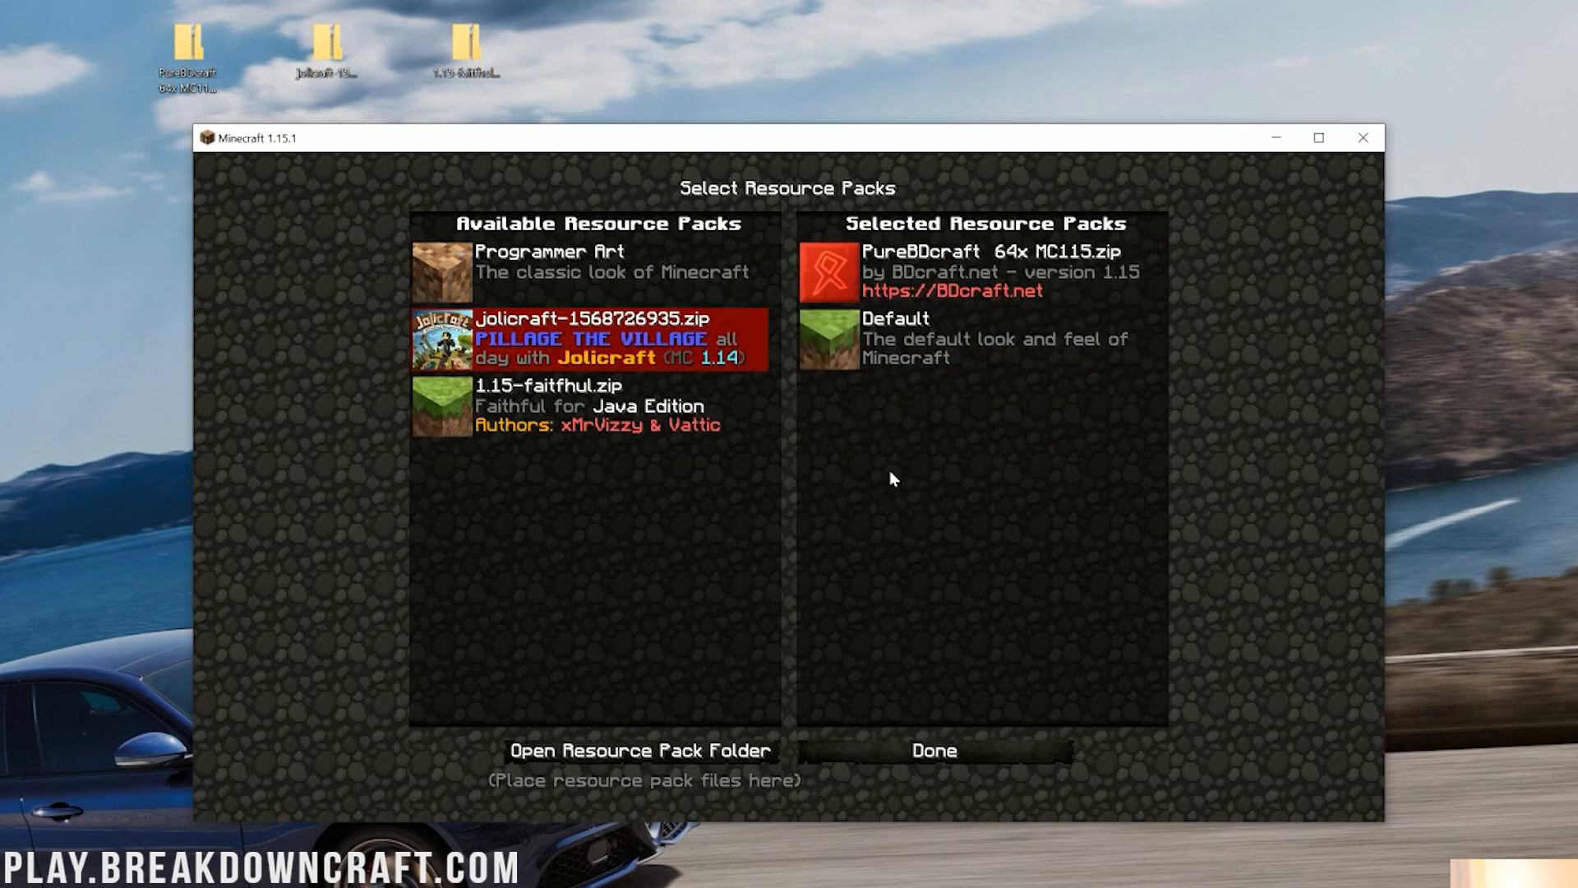
pyautogui.click(932, 749)
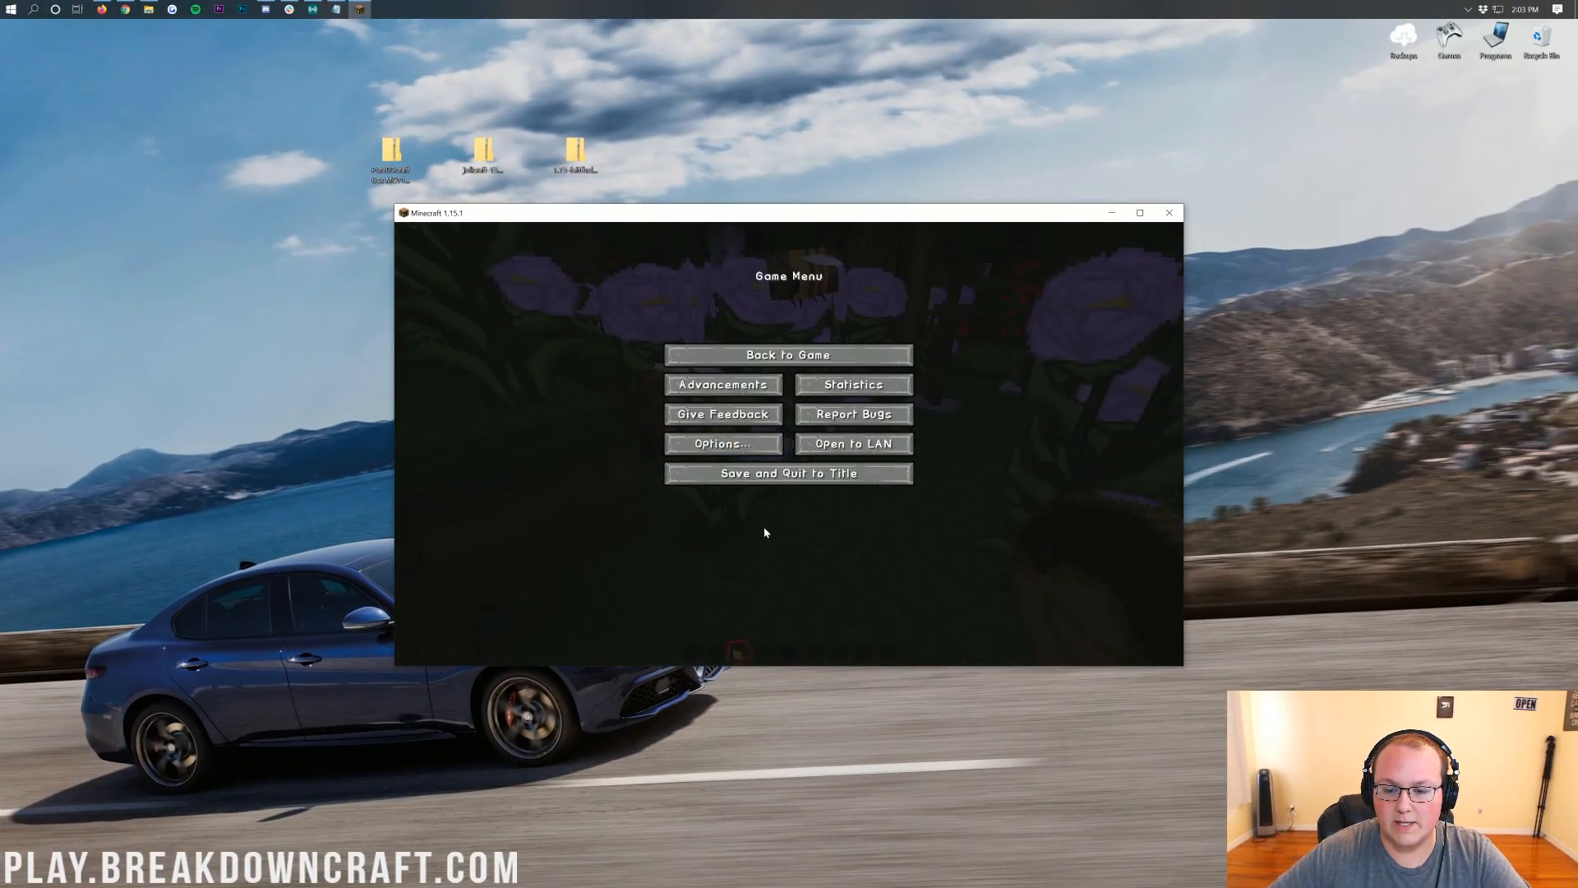
# - Resume the world and walk through the night-time forest with PureBDcraft textures
pyautogui.click(789, 355)
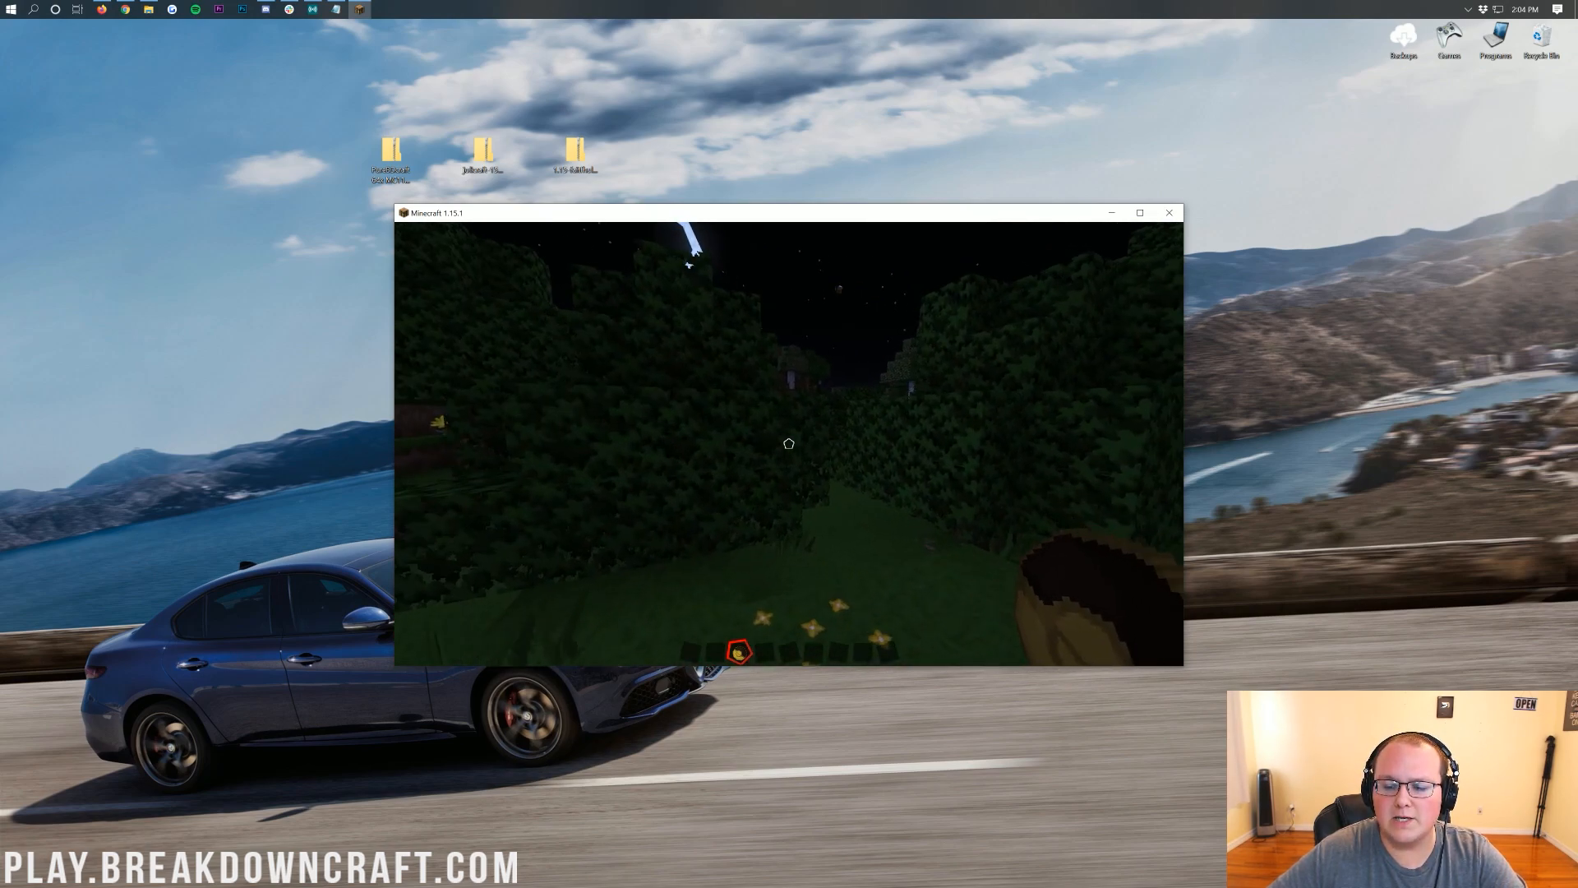
pyautogui.moveTo(789, 443)
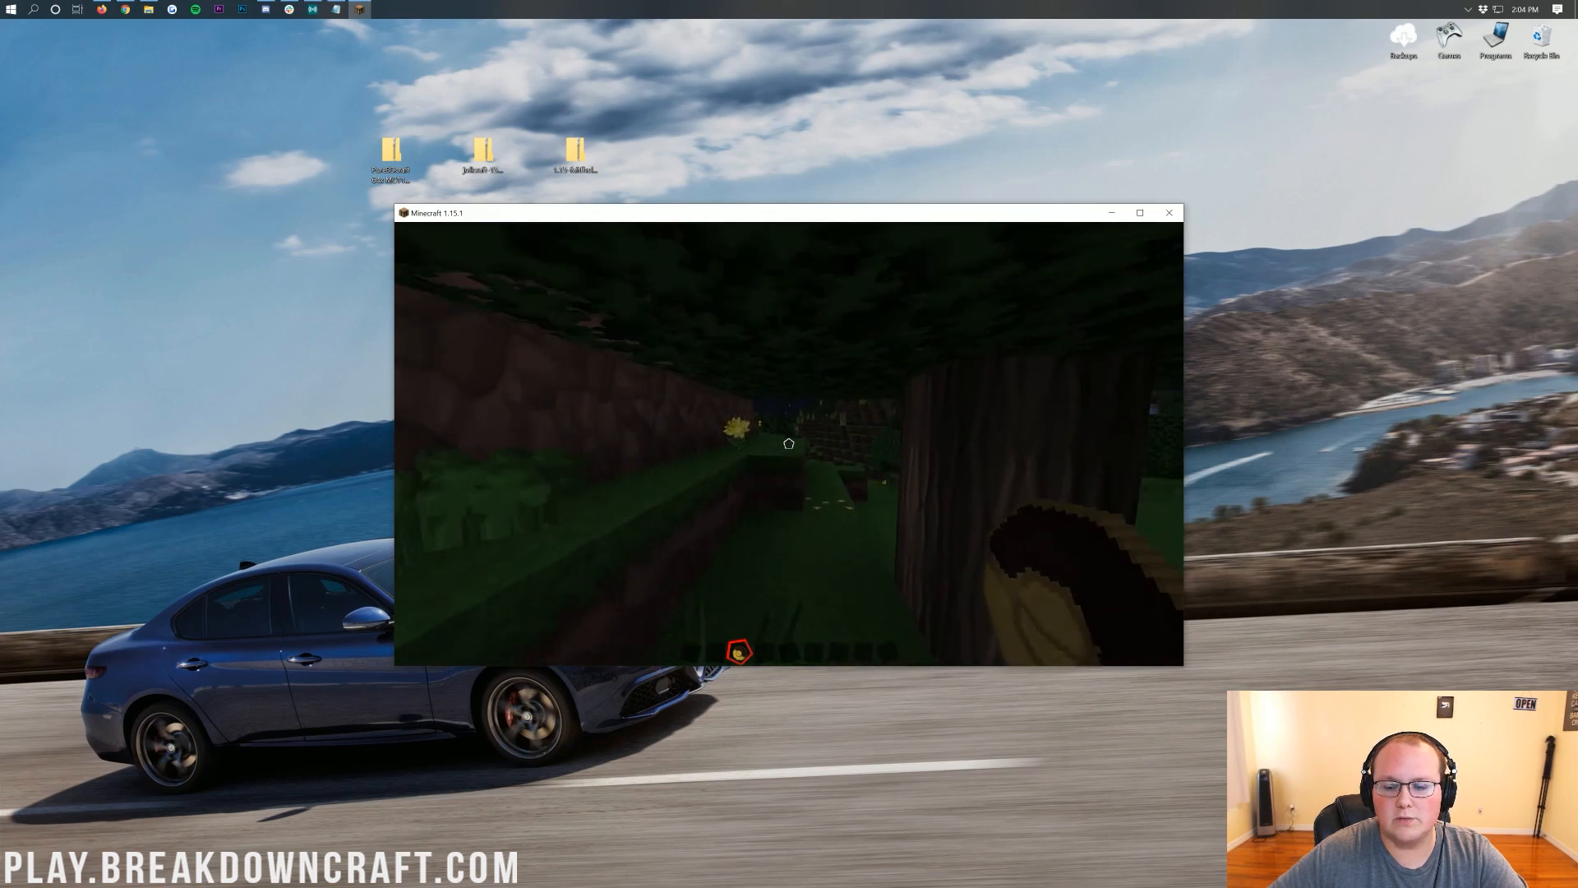